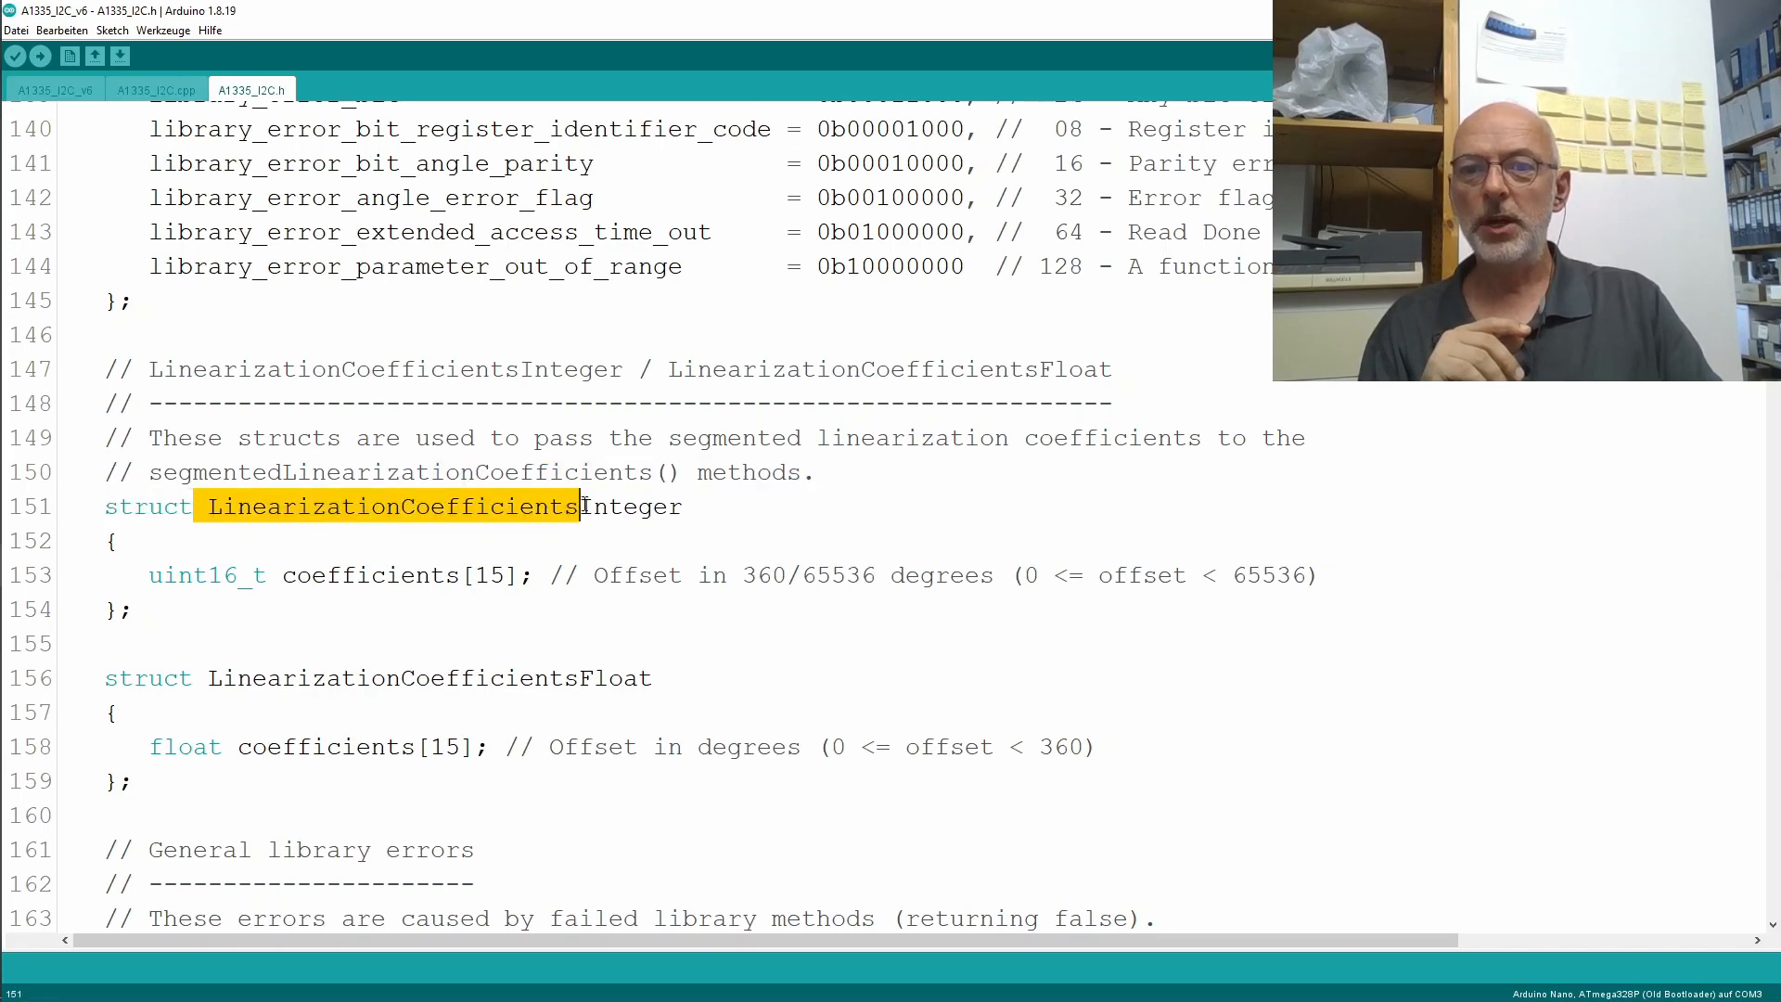
# Highlight the LinearizationCoefficientsInteger struct, its coefficients[15] array and the -360 to 360 float offset range.
pyautogui.doubleClick(630, 506)
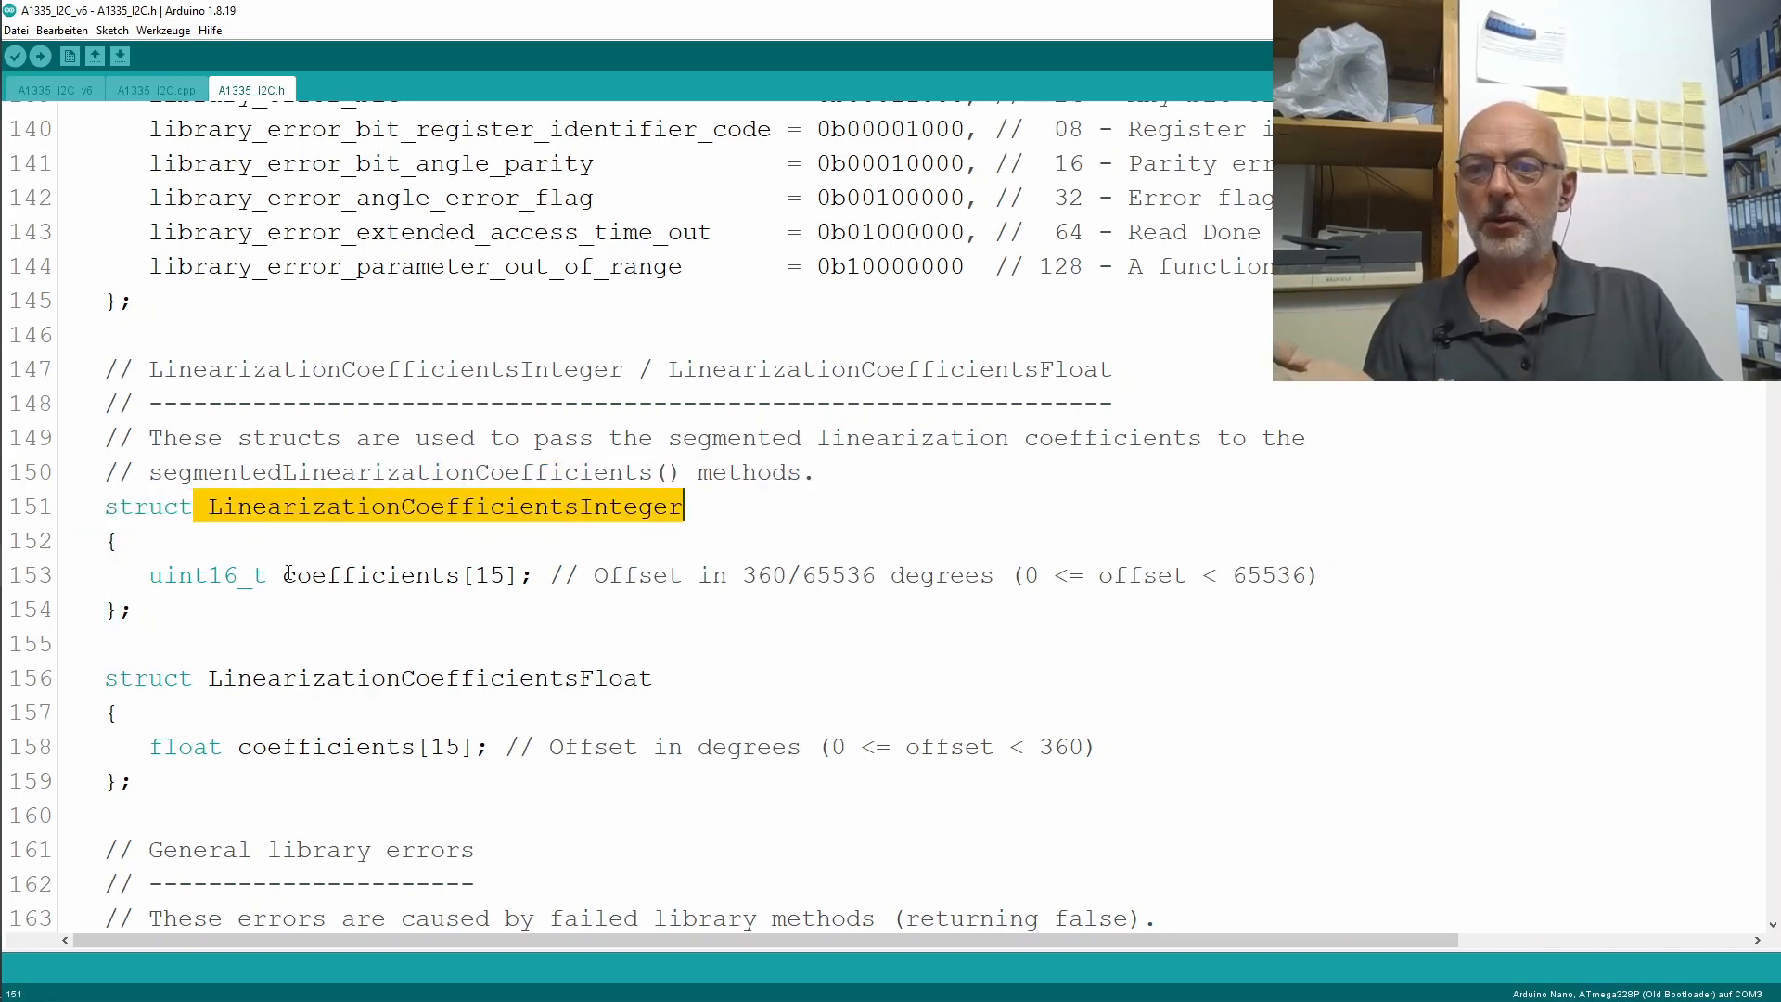
pyautogui.doubleClick(363, 575)
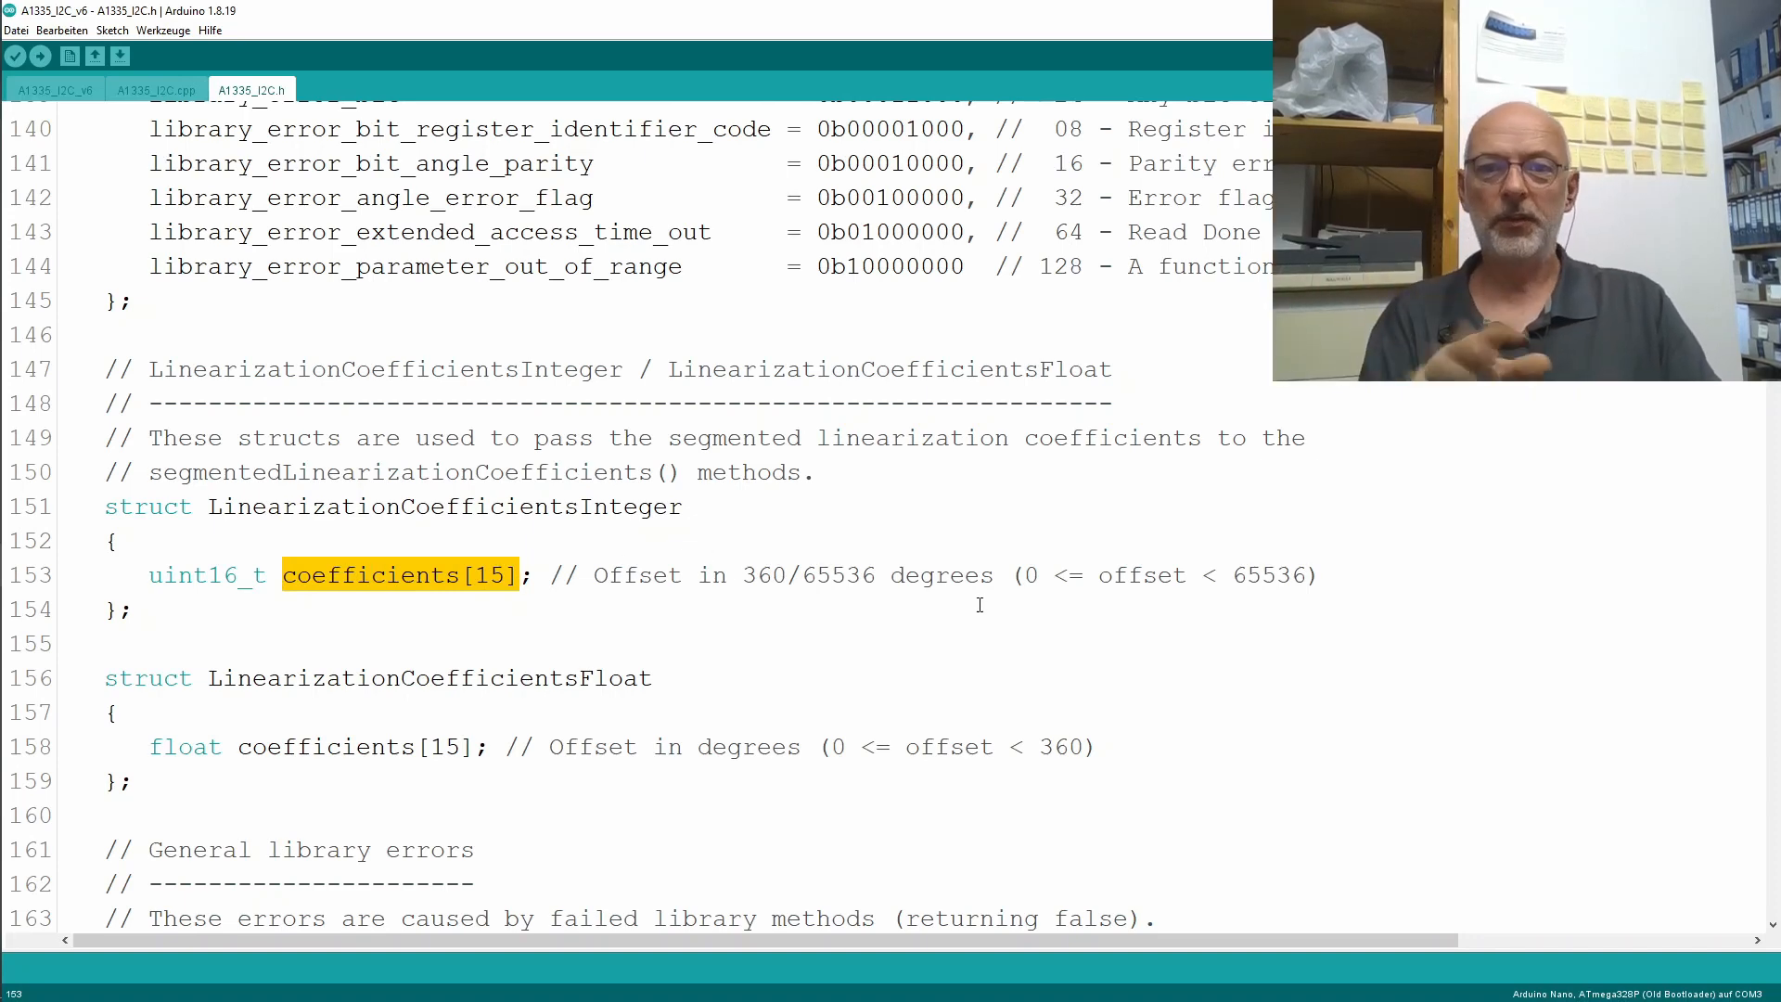
pyautogui.doubleClick(750, 575)
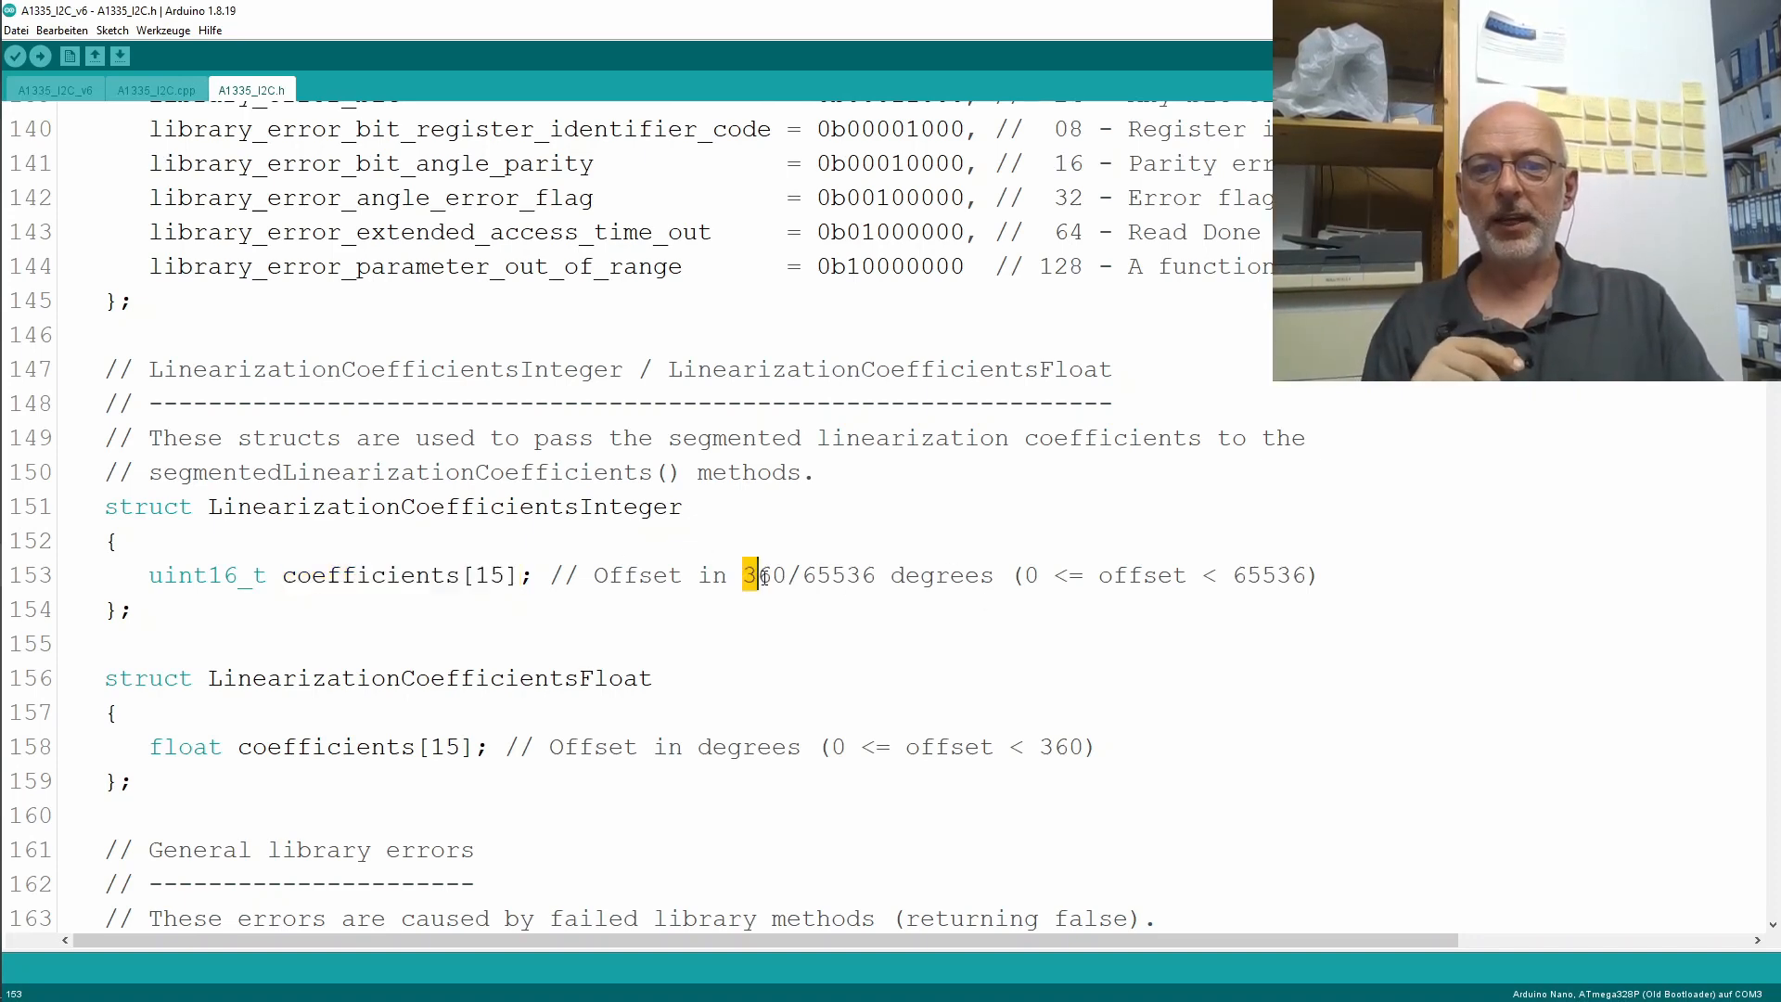
pyautogui.doubleClick(827, 575)
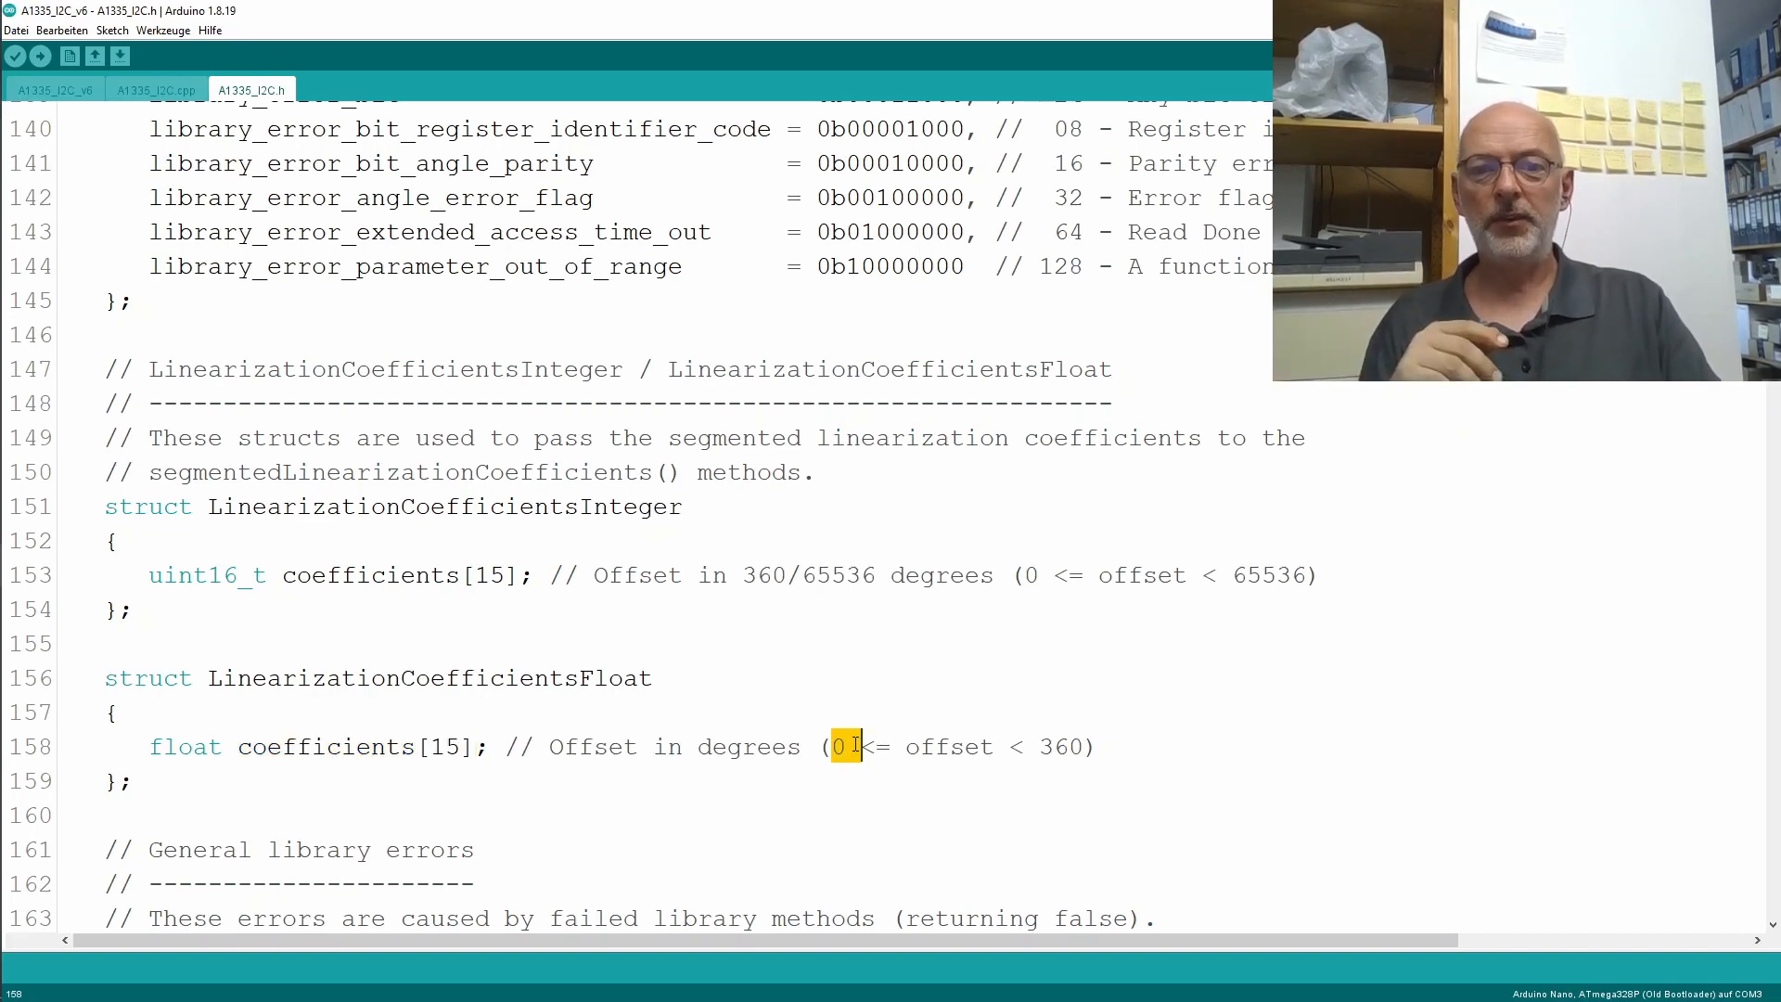
pyautogui.doubleClick(1065, 746)
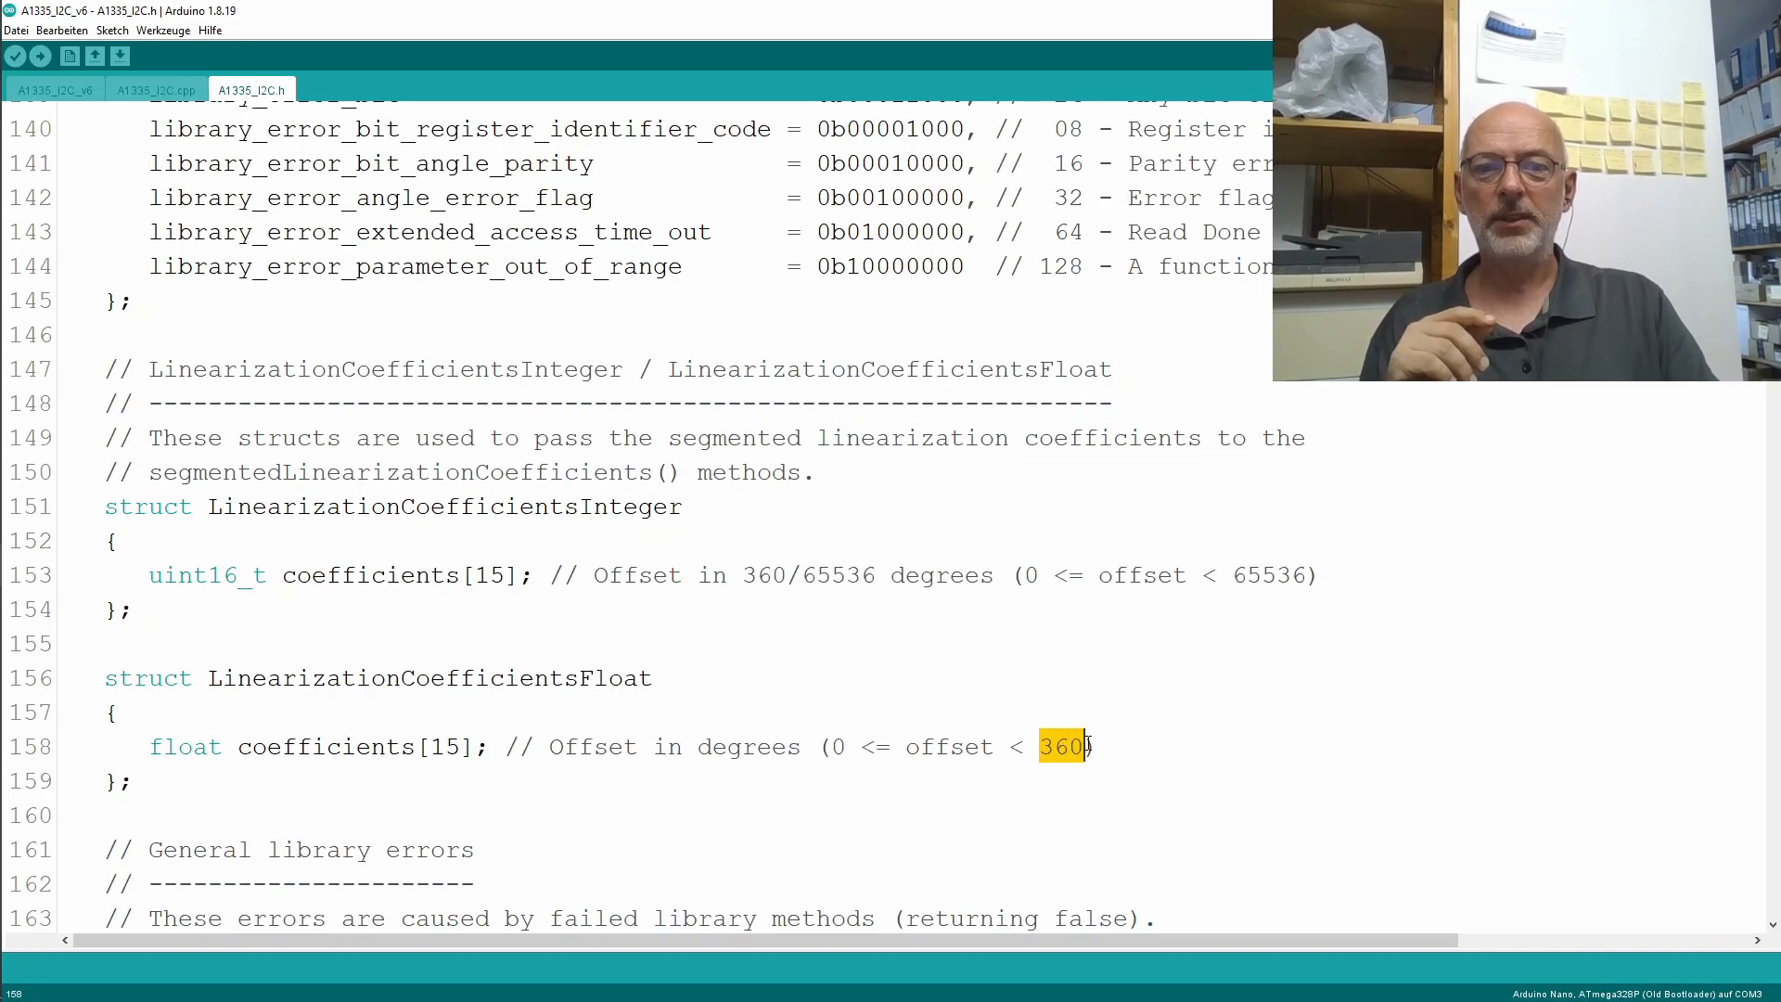
pyautogui.scroll(-3)
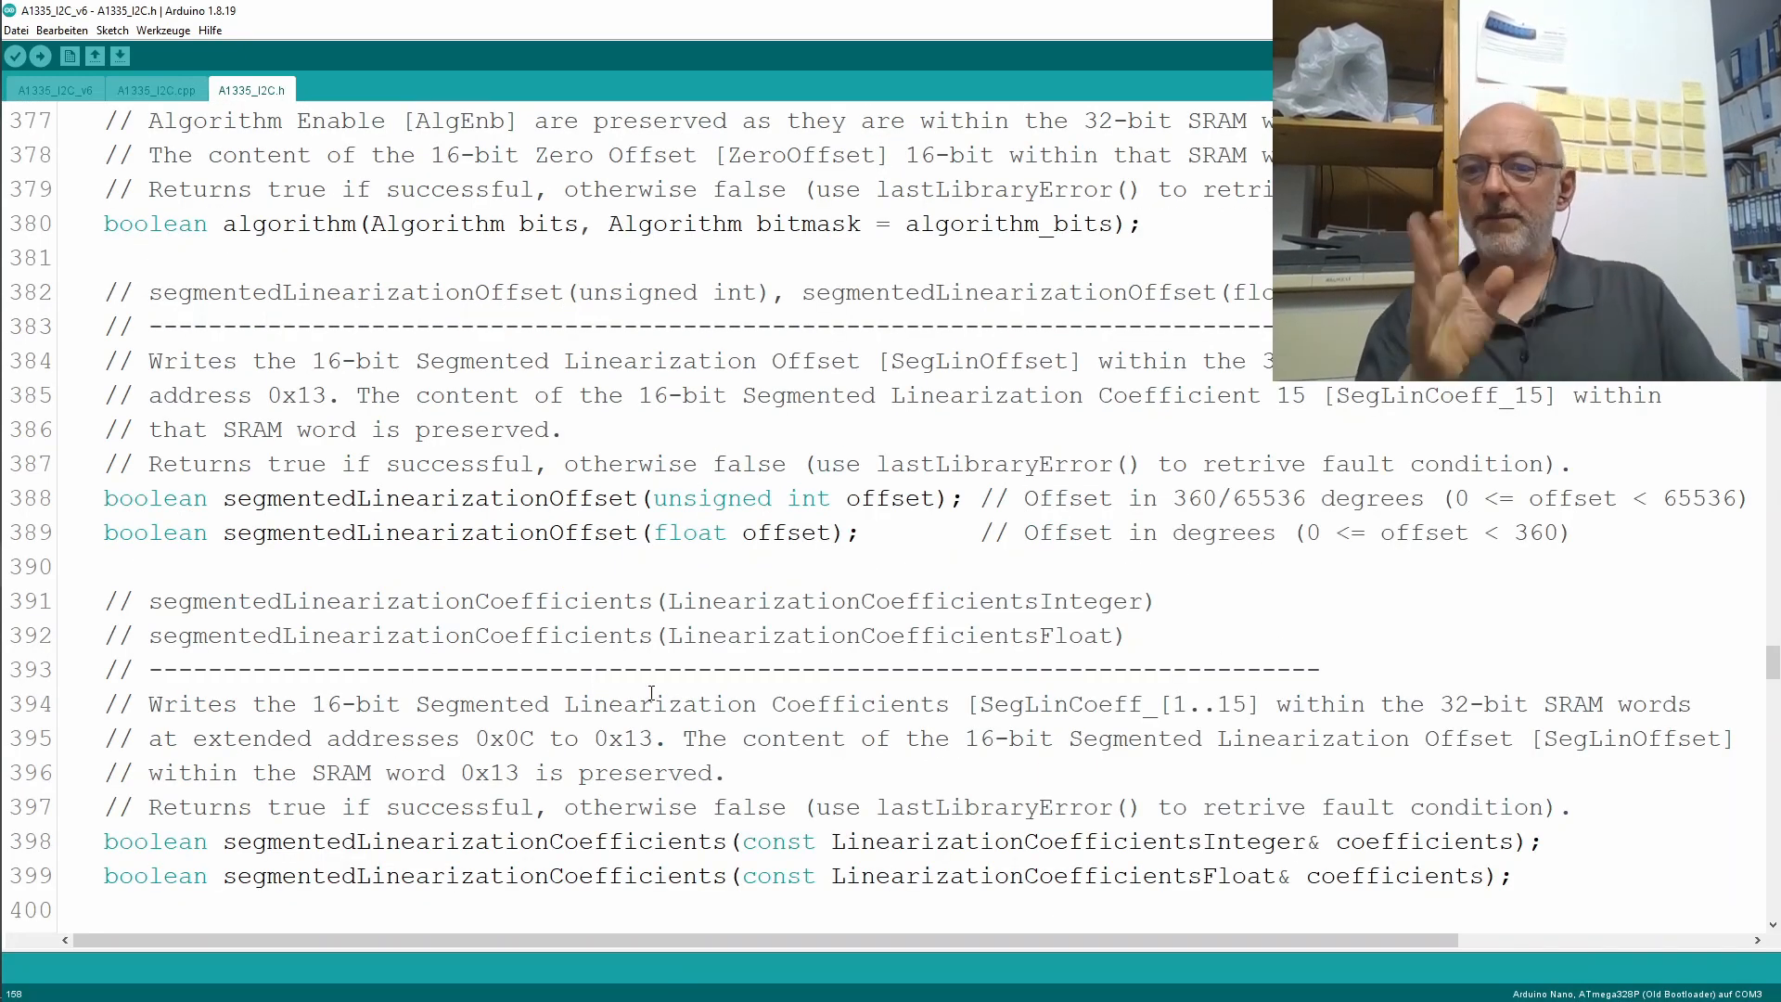
pyautogui.moveTo(360, 824)
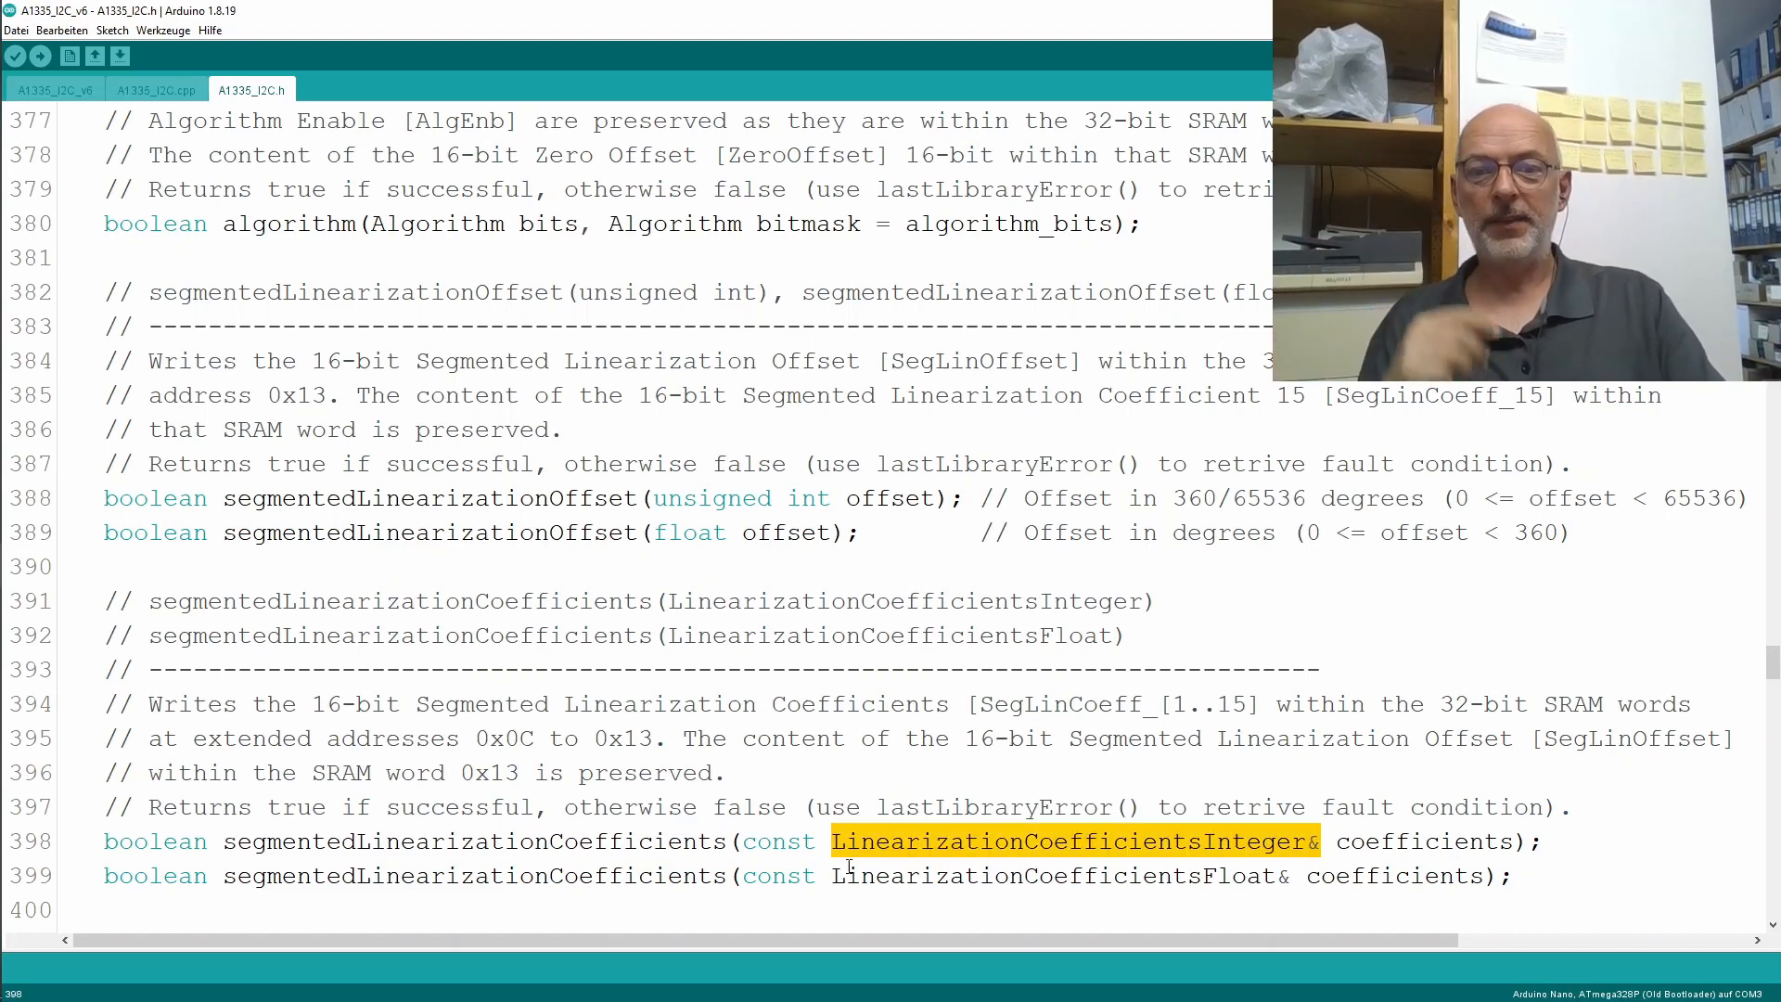
# Highlight the float overload's parameter type, boolean return and lastLibraryError note, then move to A1335_I2C.cpp.
pyautogui.doubleClick(1054, 875)
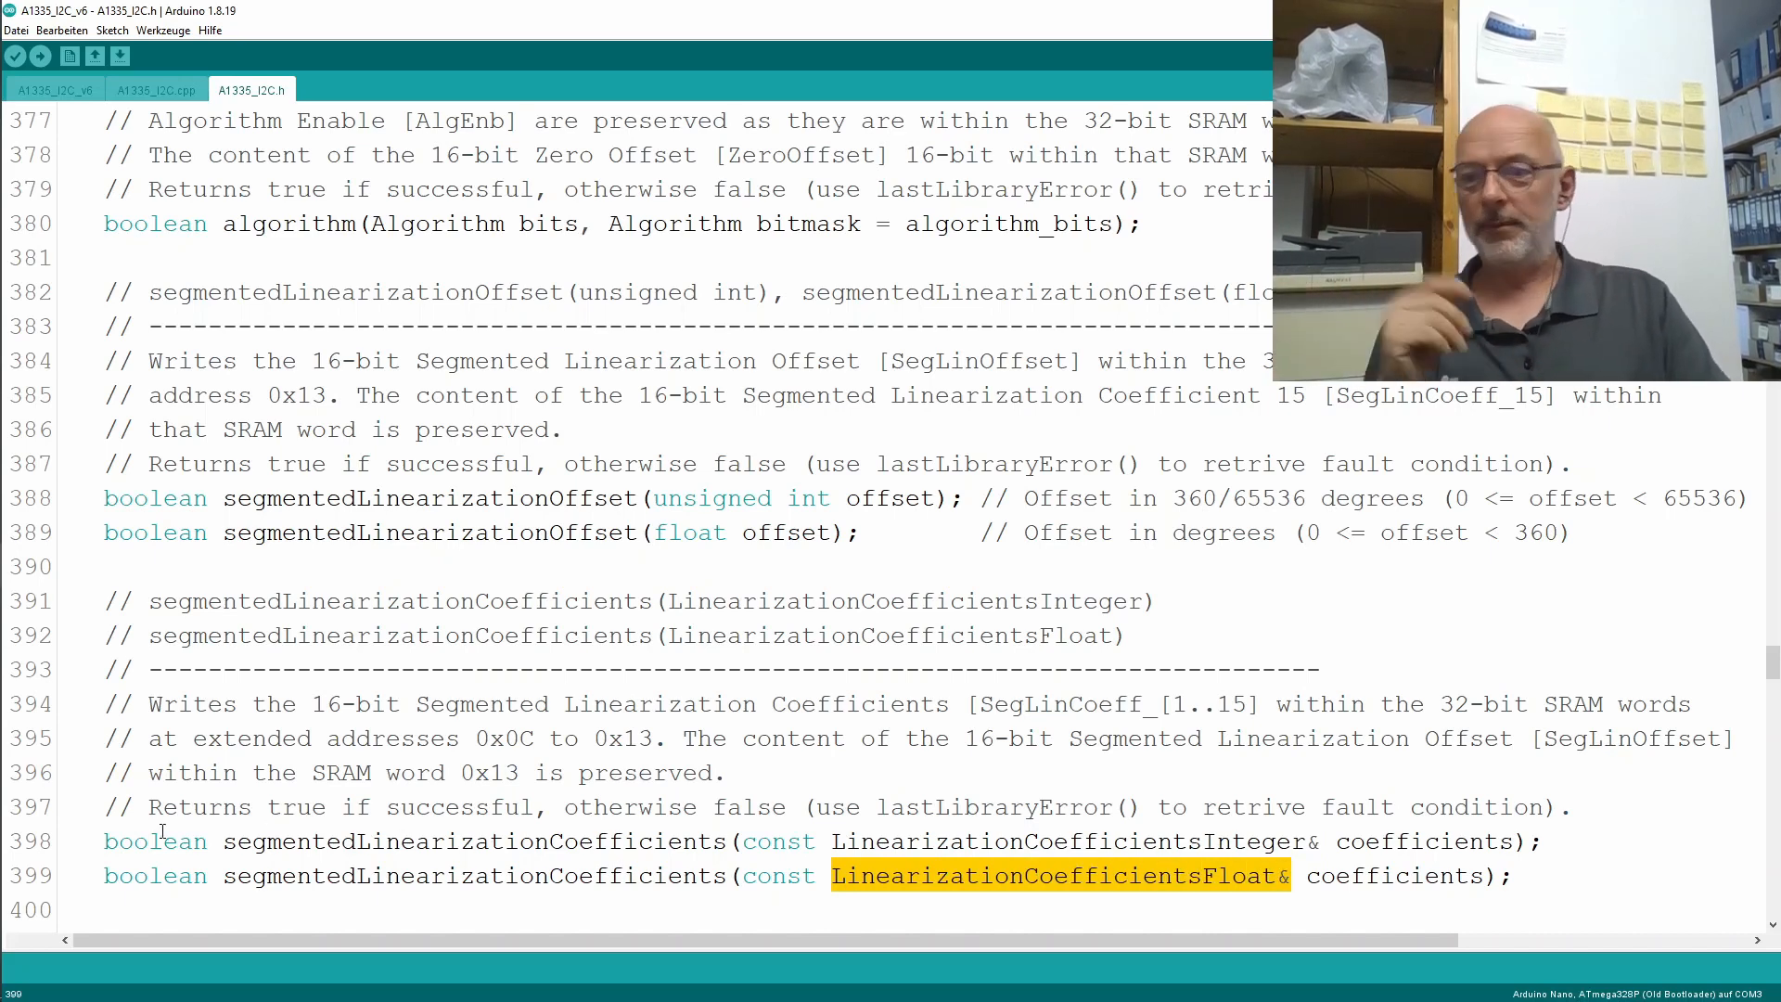
pyautogui.doubleClick(154, 842)
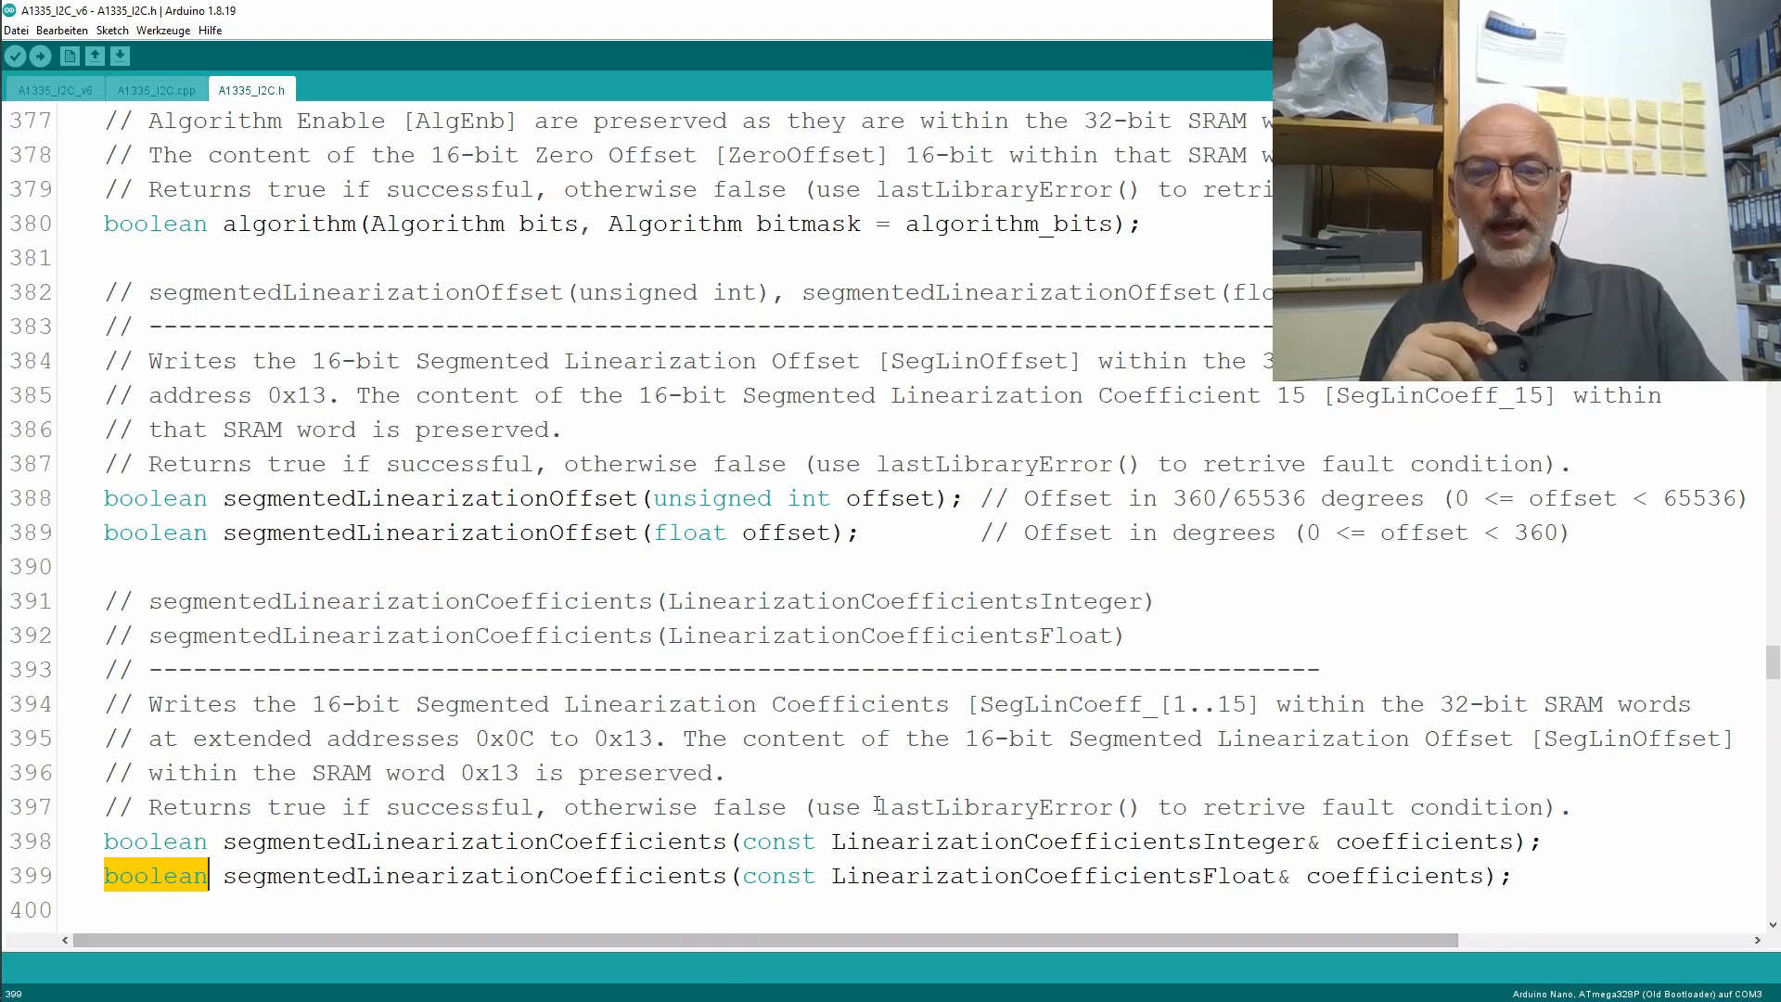
pyautogui.doubleClick(1004, 807)
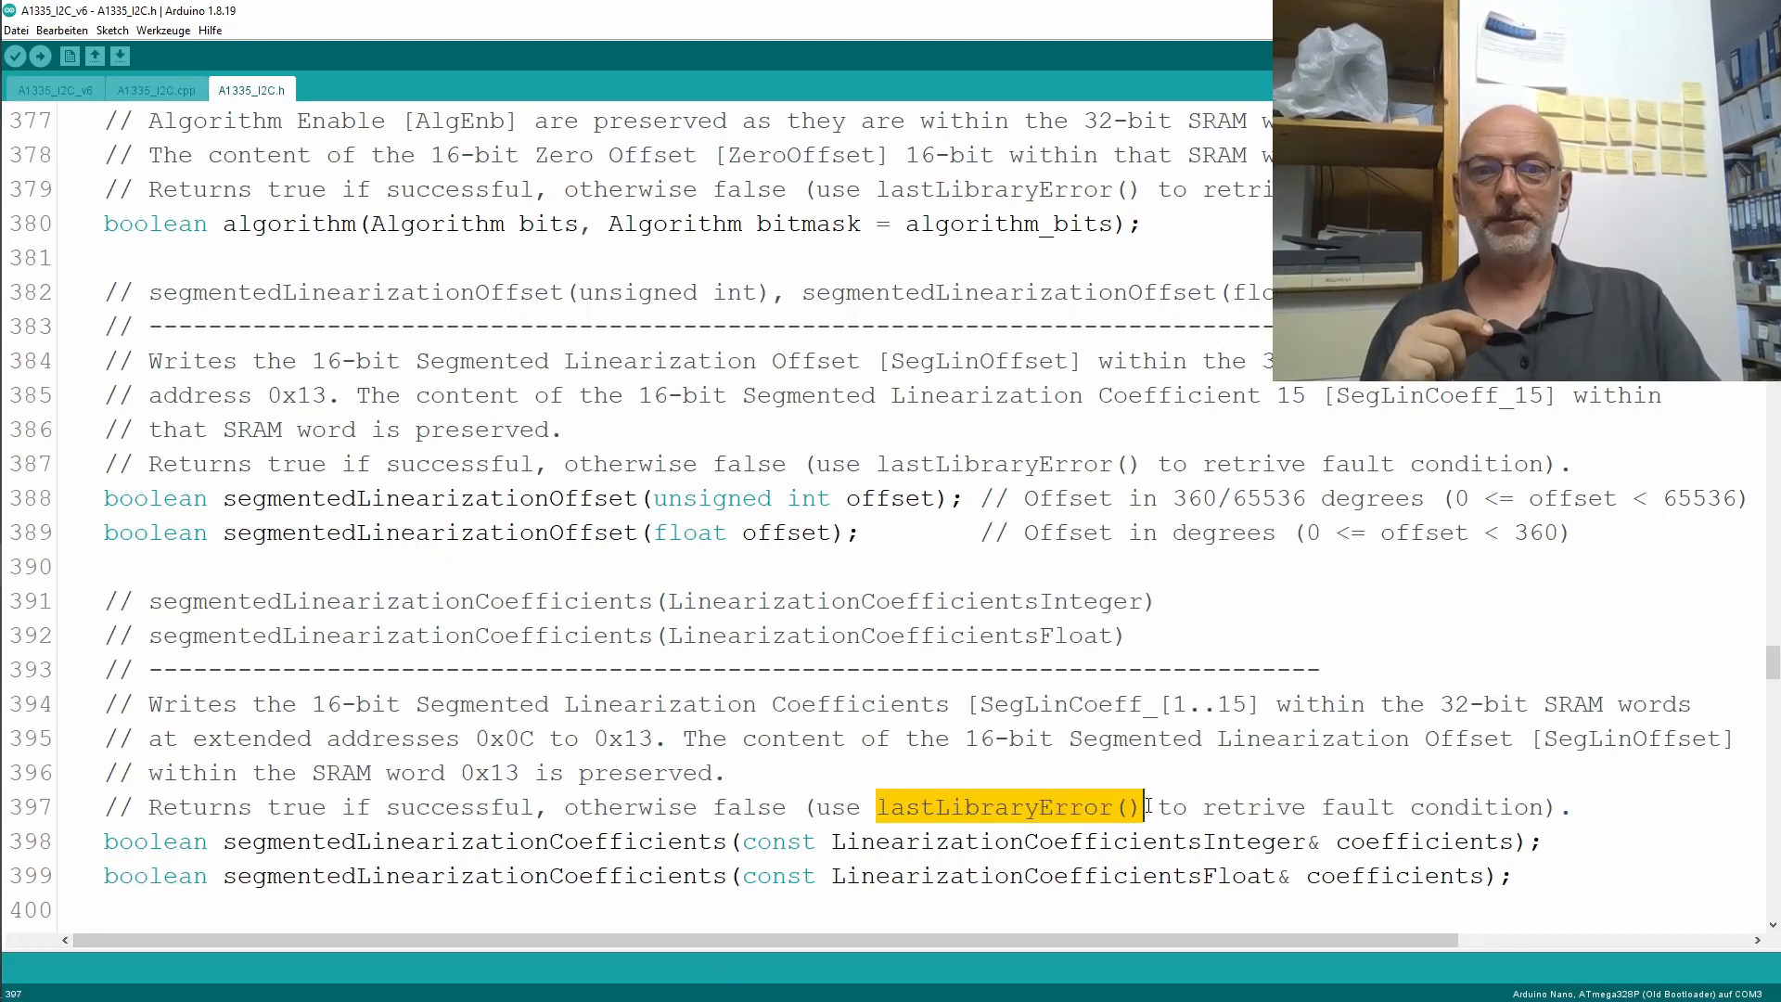
pyautogui.click(156, 89)
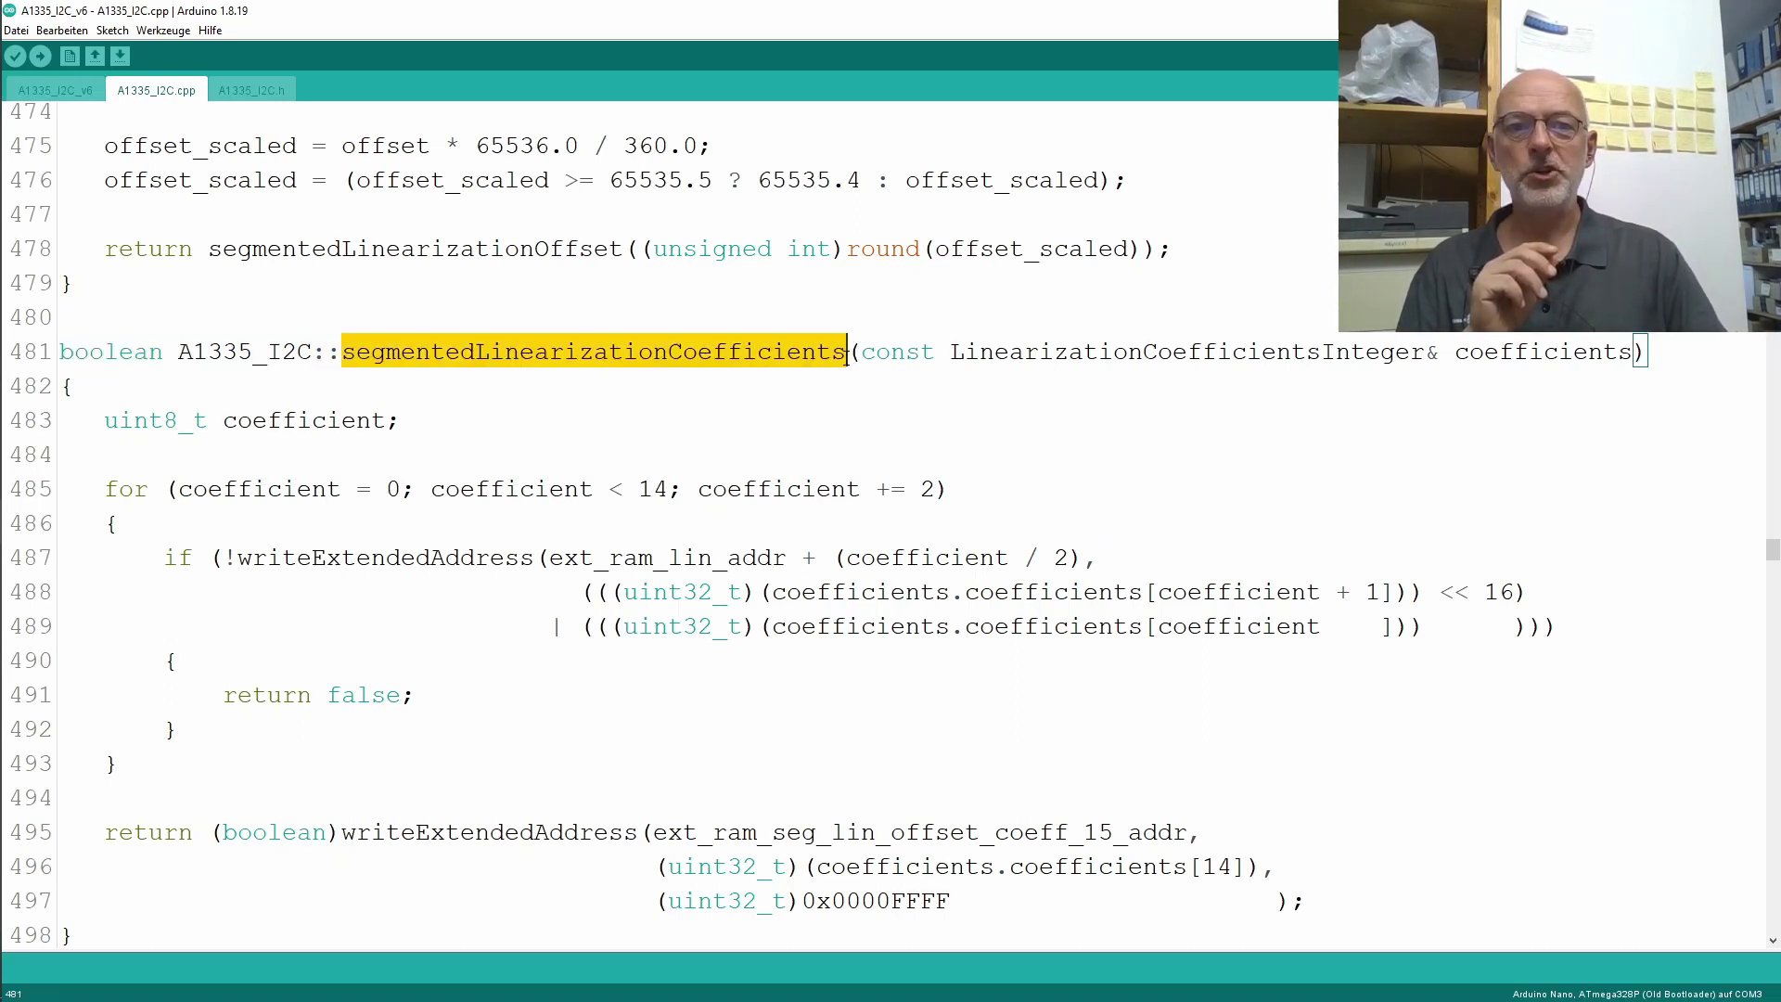
pyautogui.doubleClick(1365, 352)
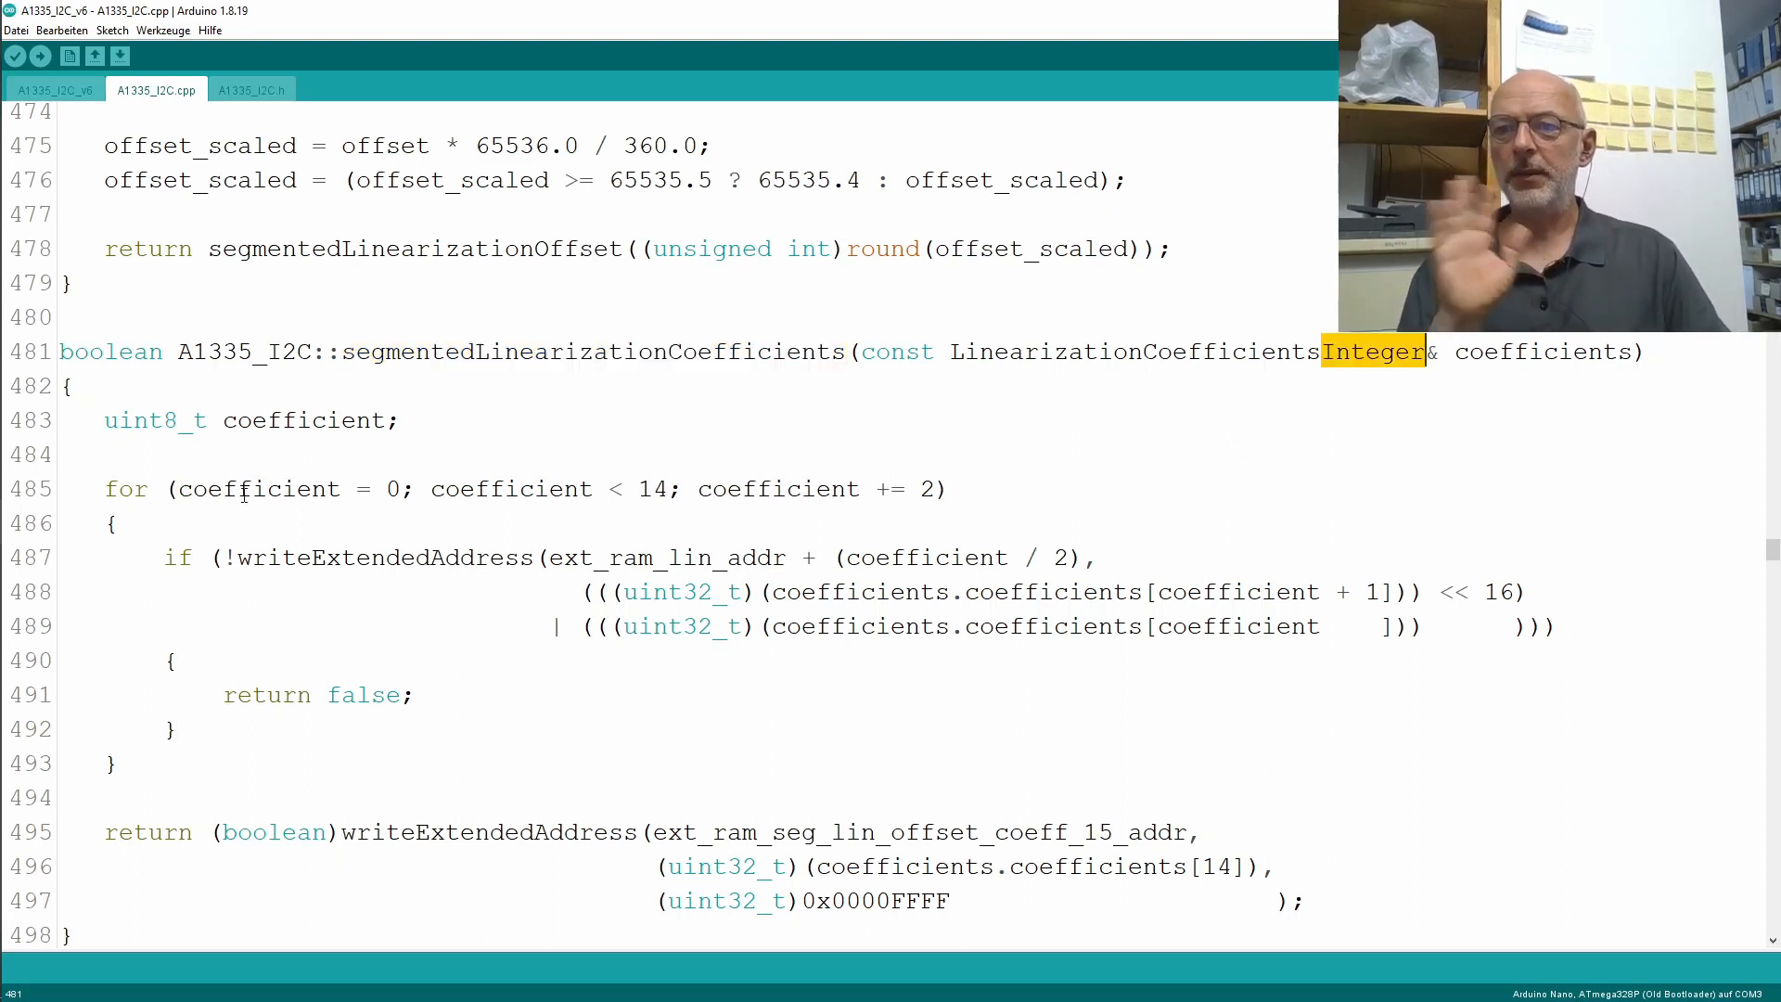
pyautogui.doubleClick(278, 419)
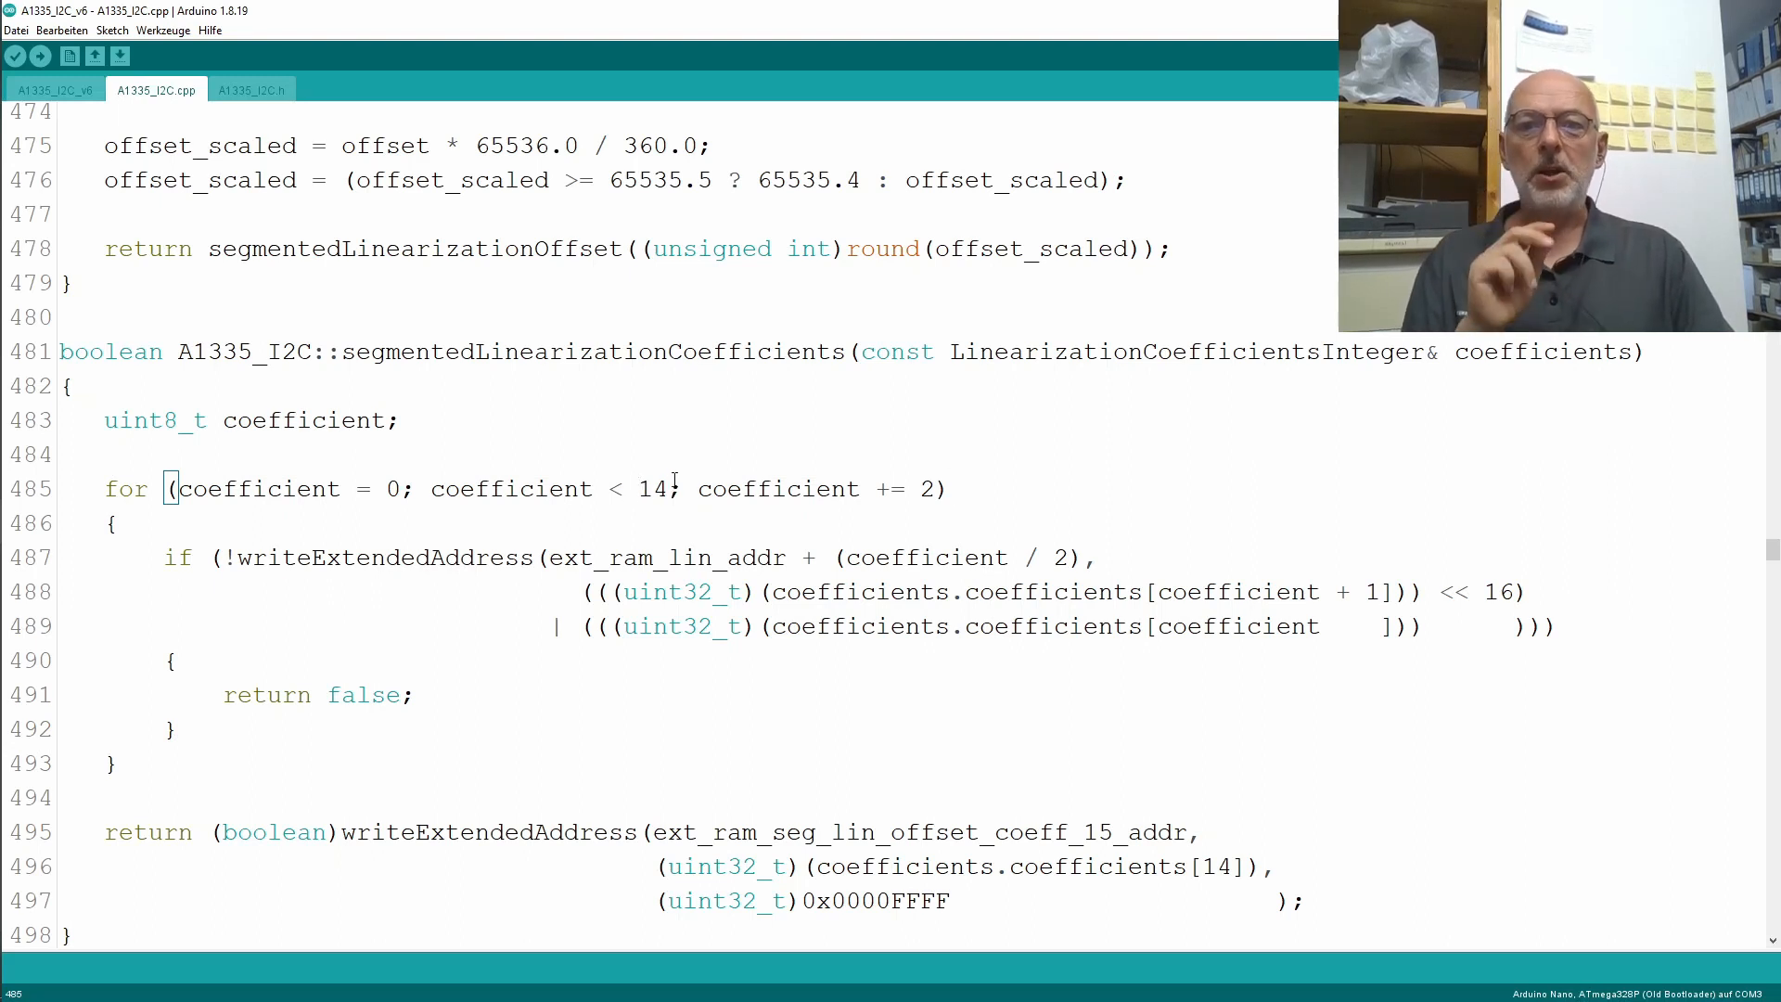
pyautogui.moveTo(869, 488); pyautogui.dragTo(931, 488)
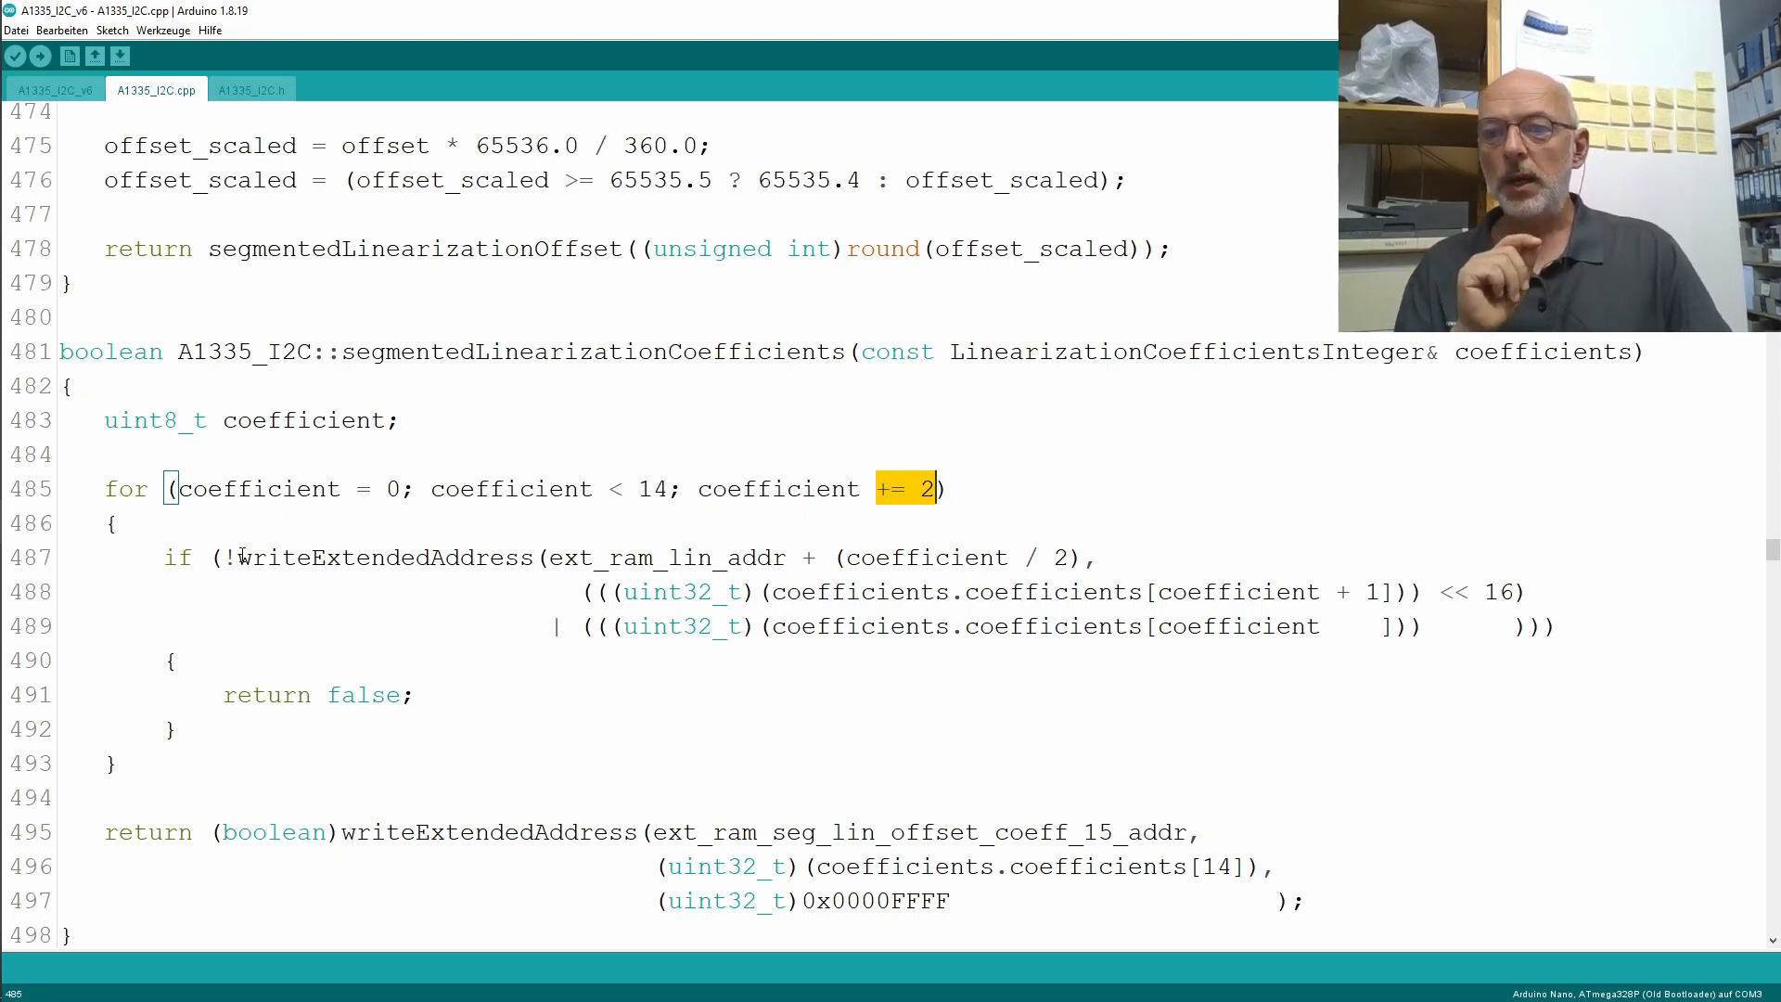
pyautogui.doubleClick(382, 556)
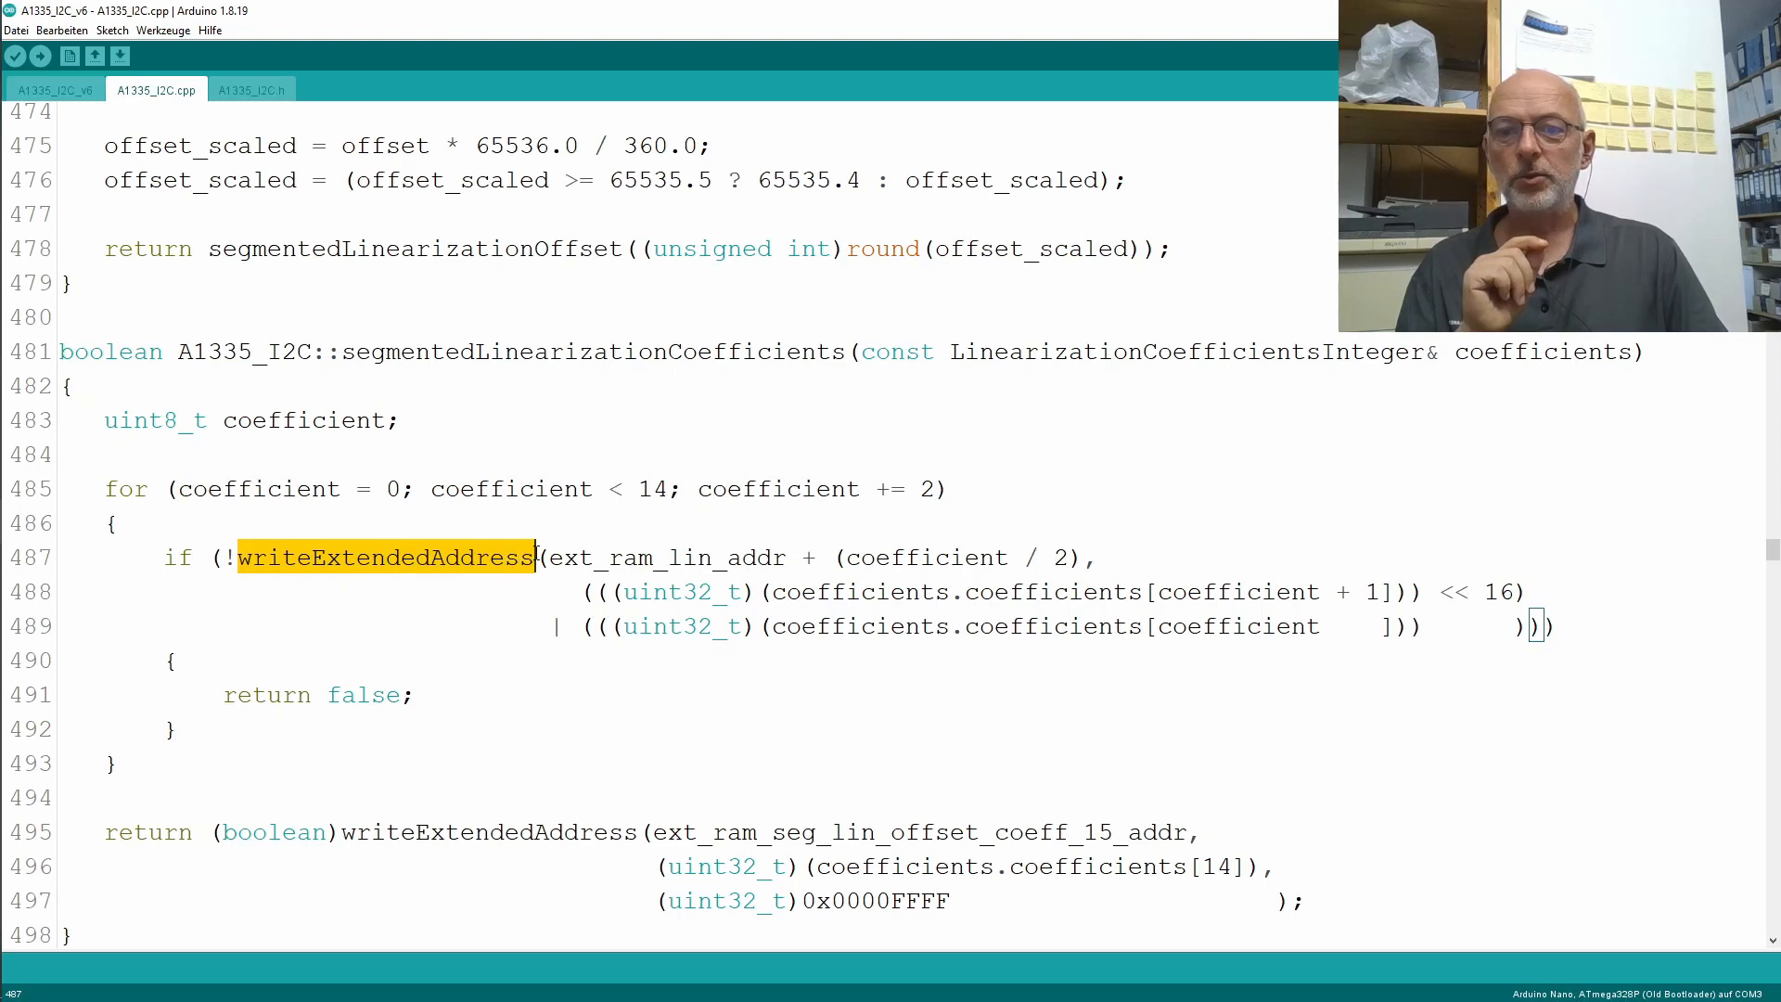
pyautogui.doubleClick(590, 556)
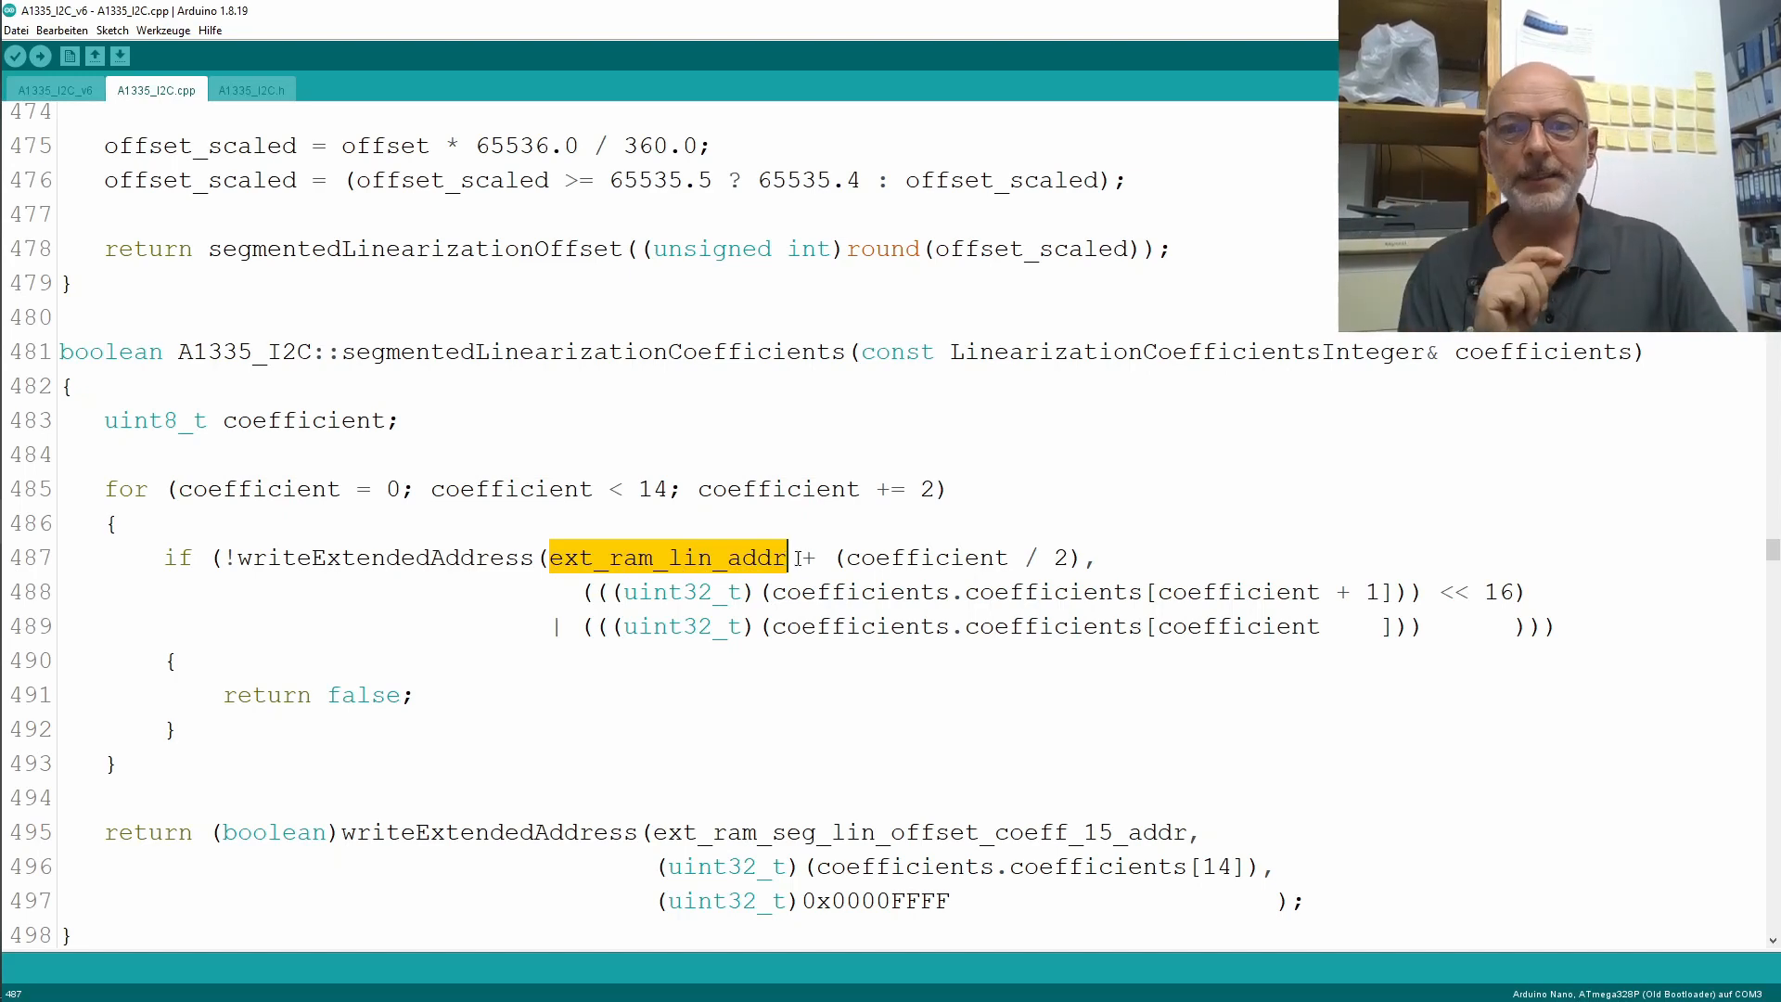
pyautogui.doubleClick(922, 556)
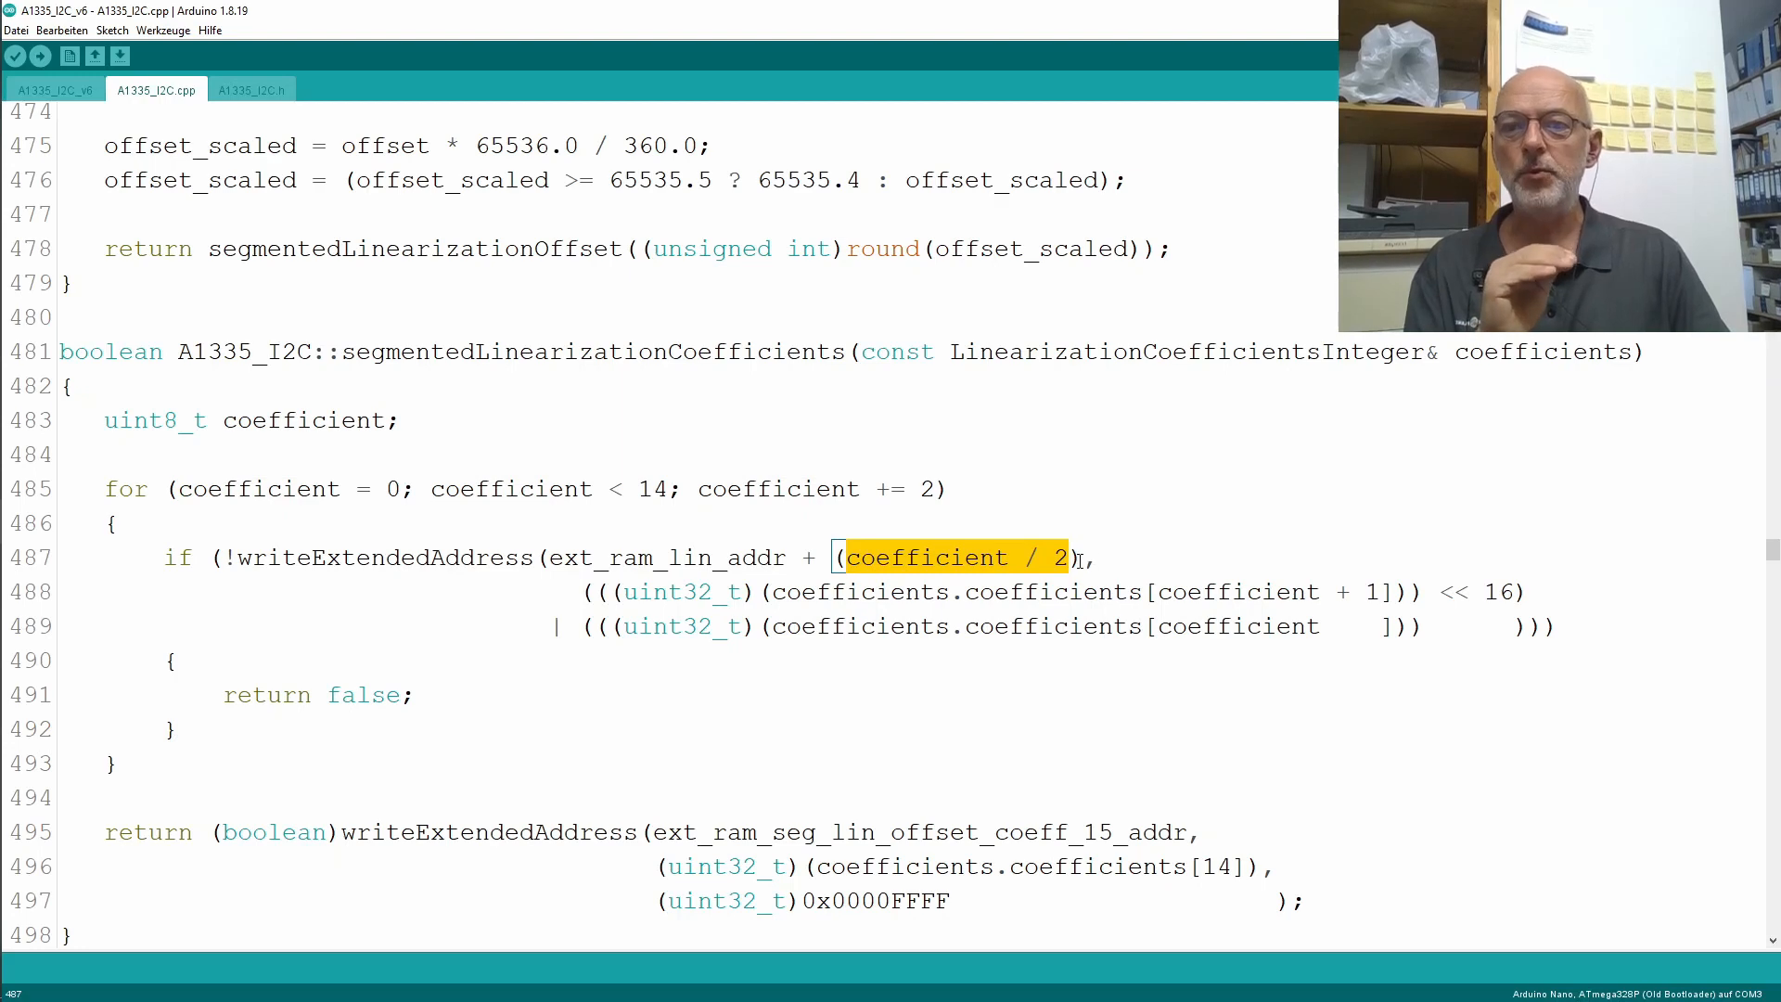
pyautogui.moveTo(903, 466)
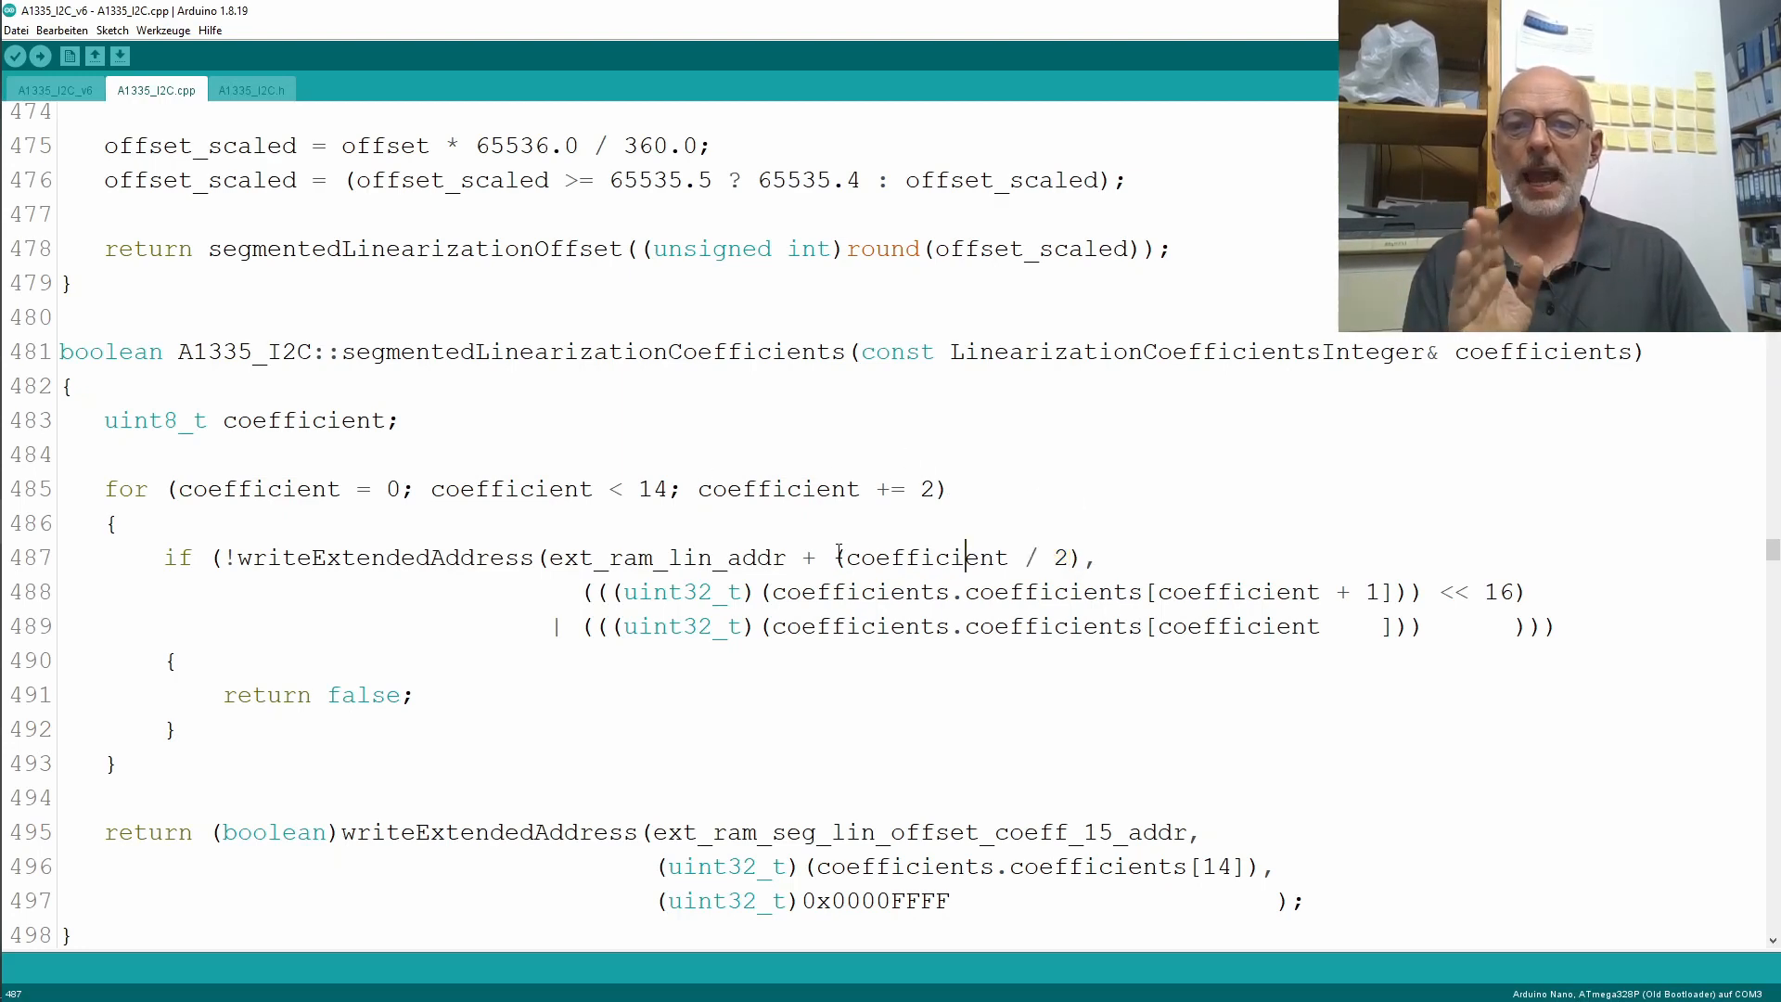
pyautogui.moveTo(835, 558); pyautogui.dragTo(1085, 559)
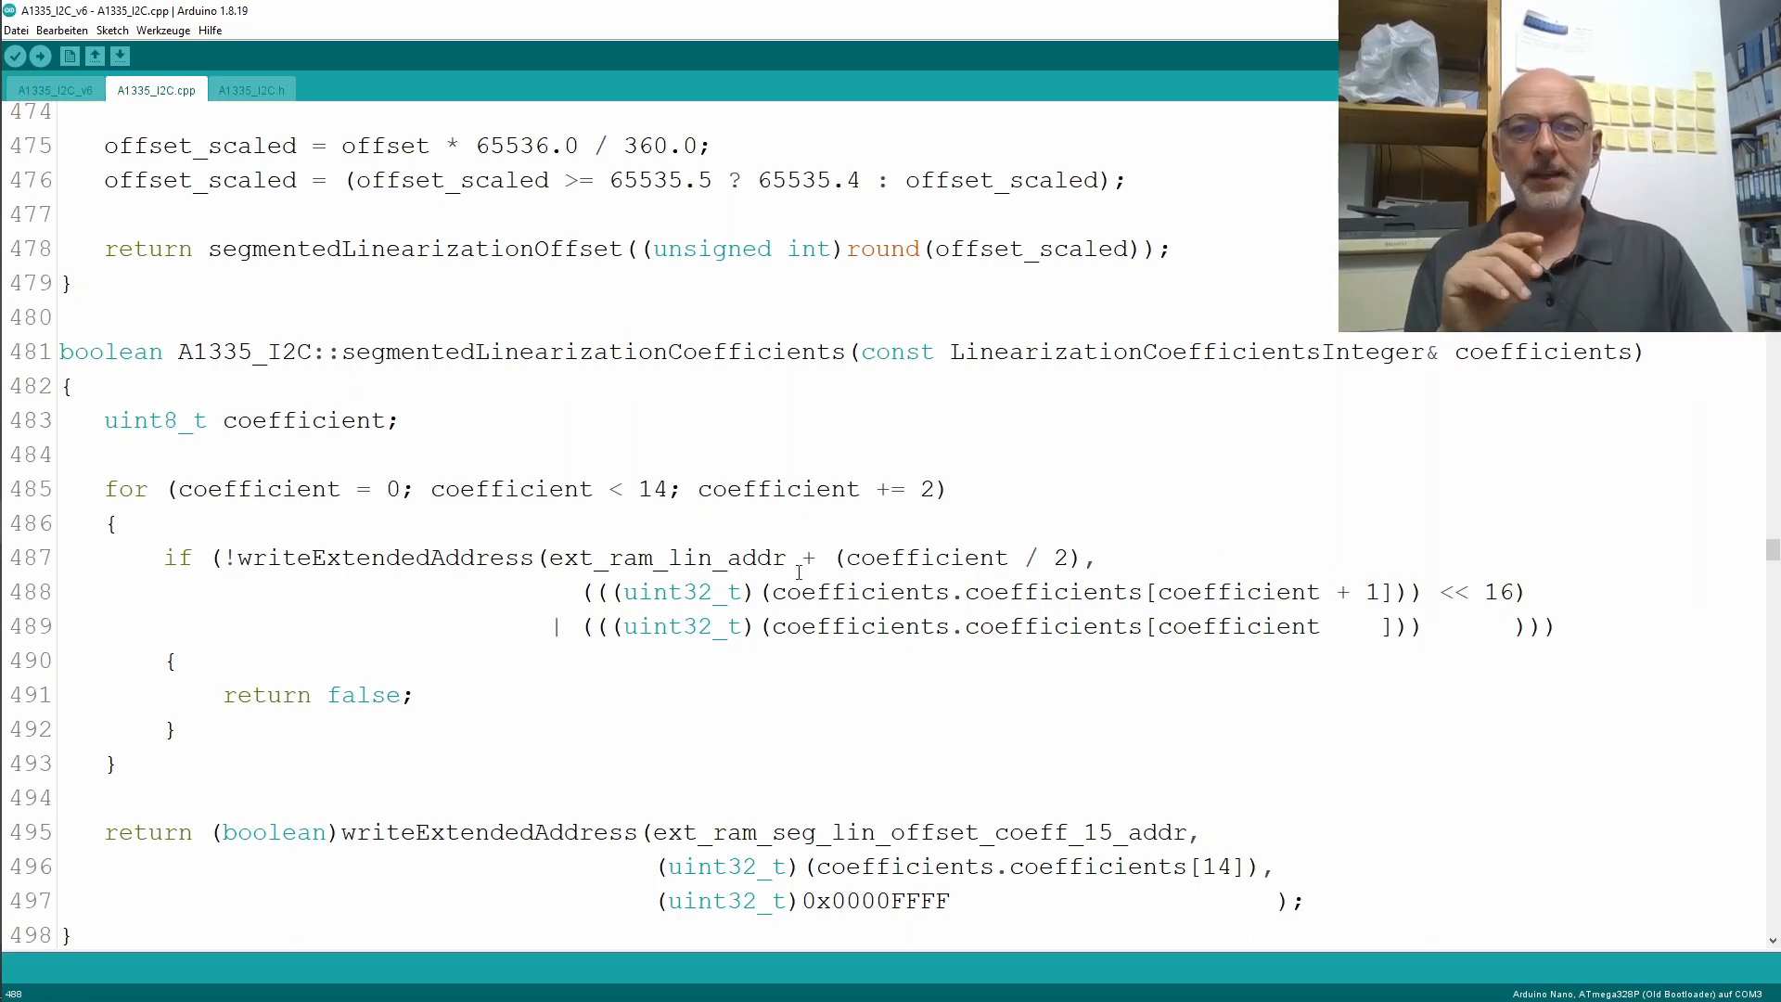
# Highlight the bitwise OR packing two coefficients with the uint32_t cast into one register value.
pyautogui.doubleClick(681, 592)
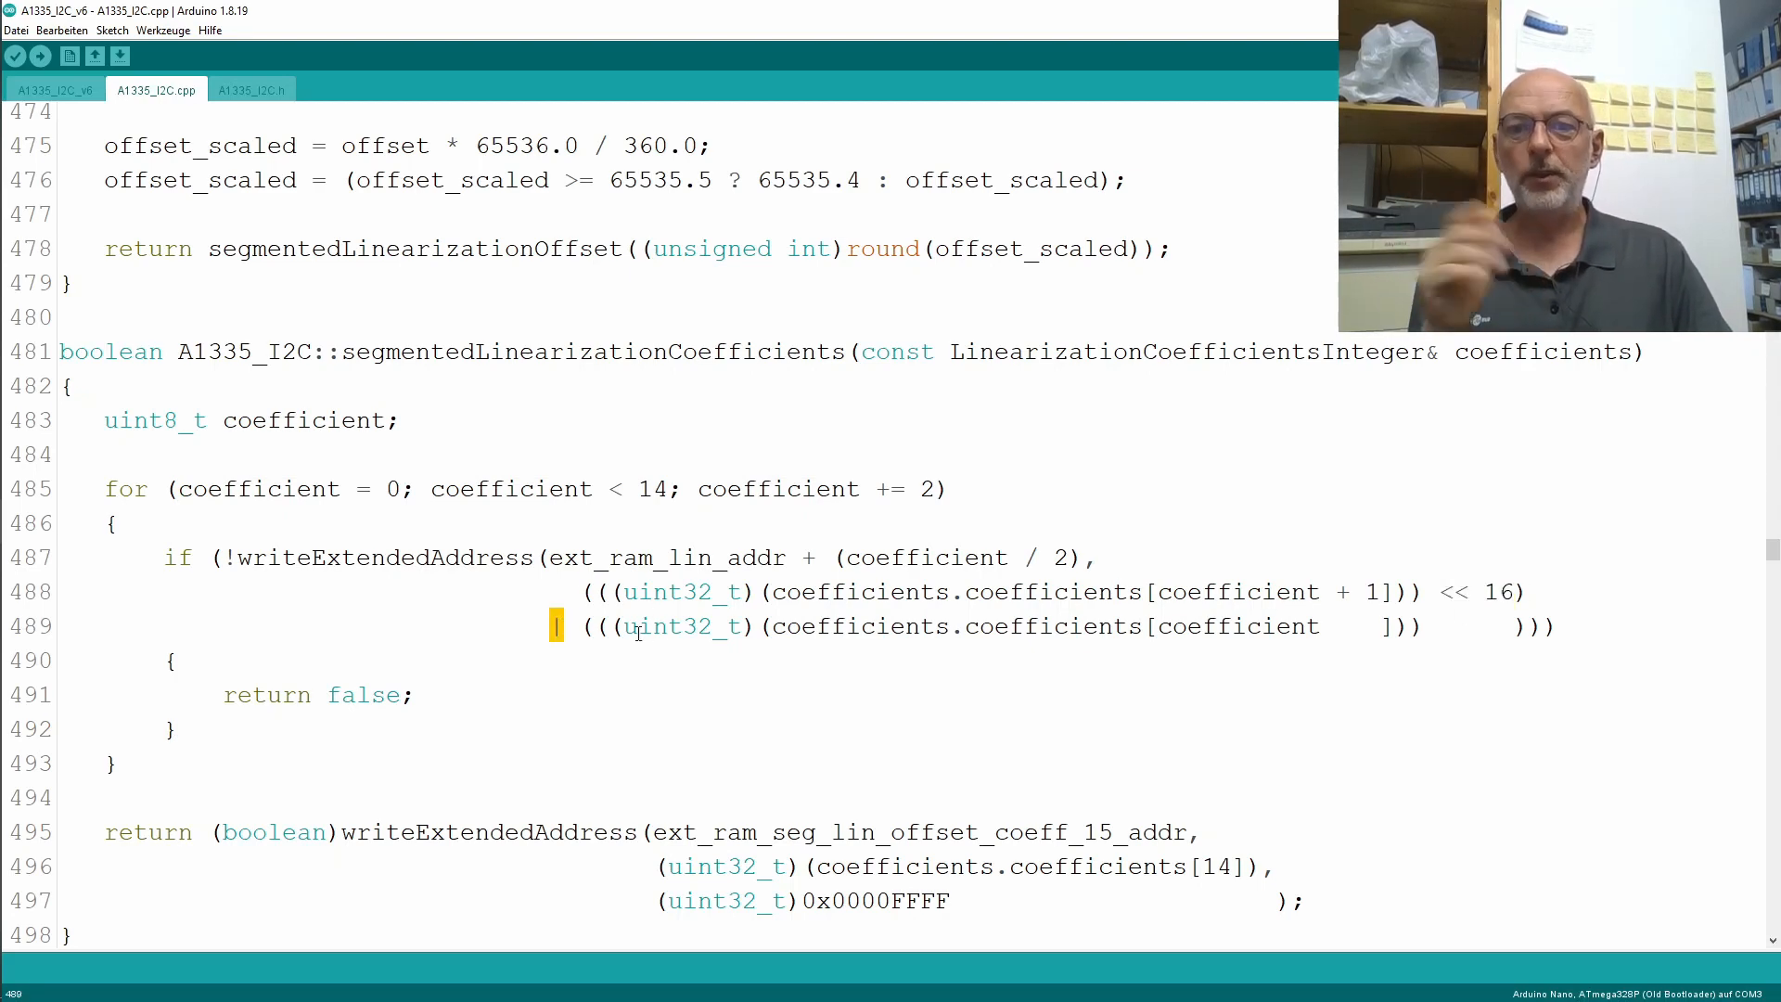
pyautogui.doubleClick(679, 625)
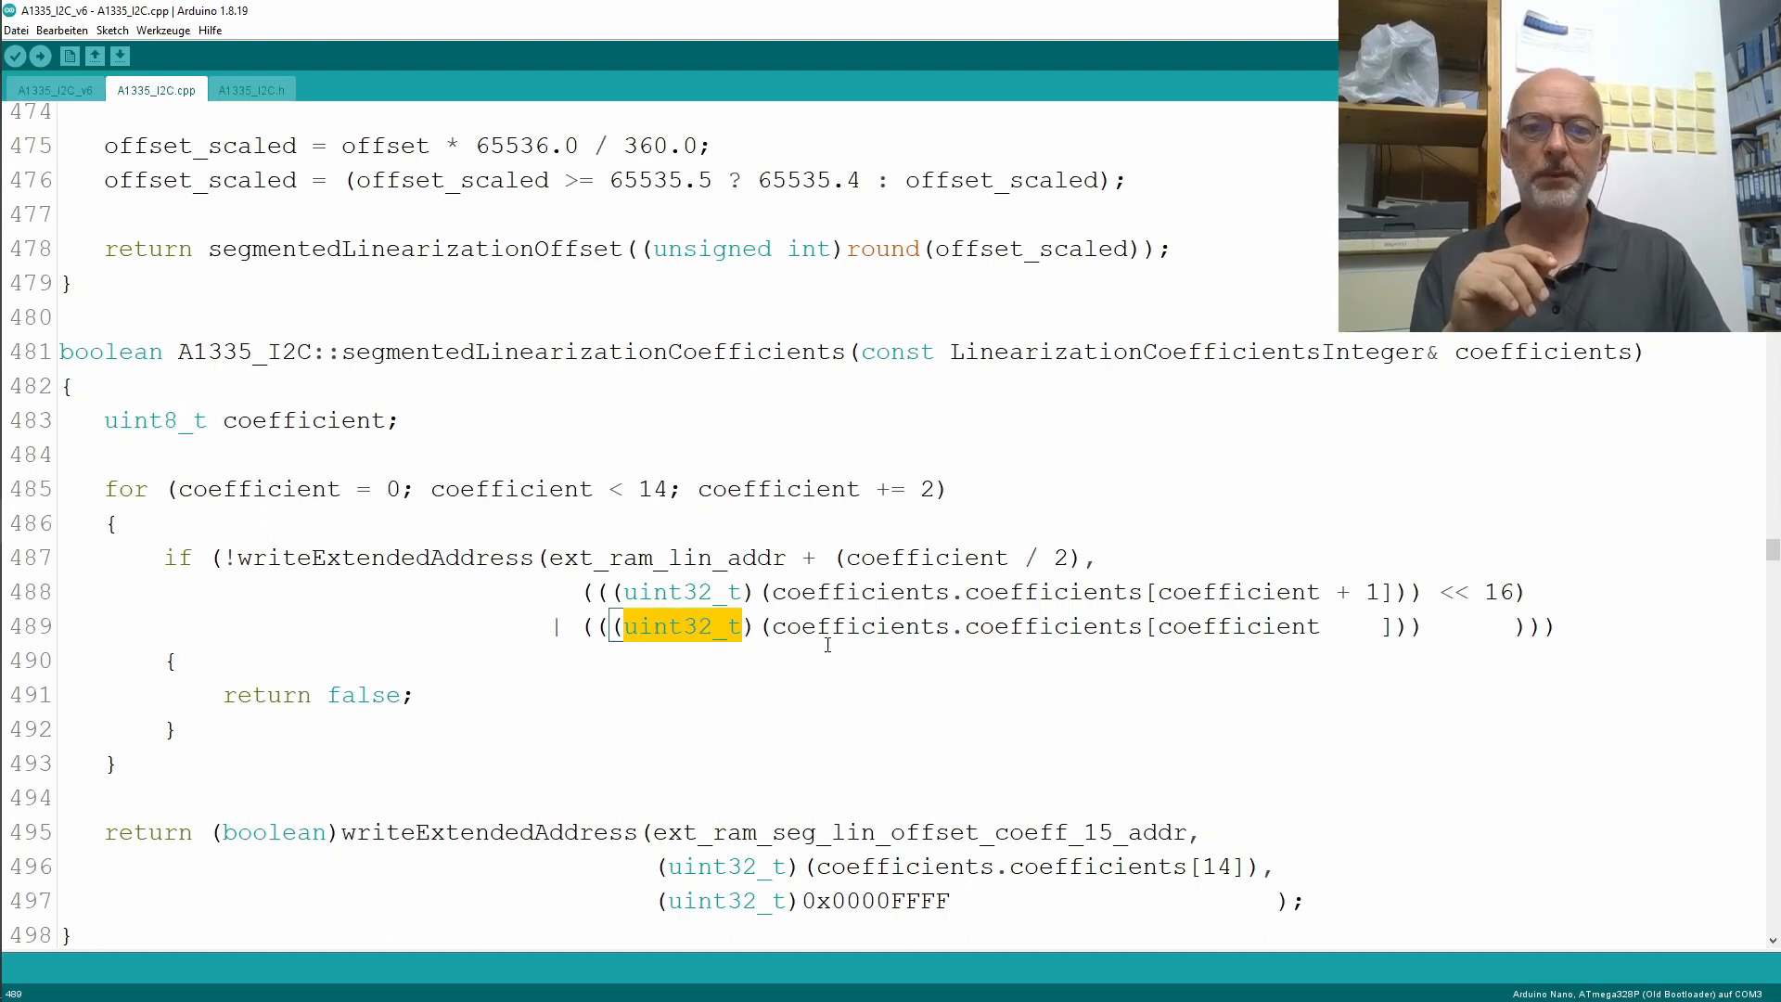
pyautogui.moveTo(772, 625); pyautogui.dragTo(1215, 625)
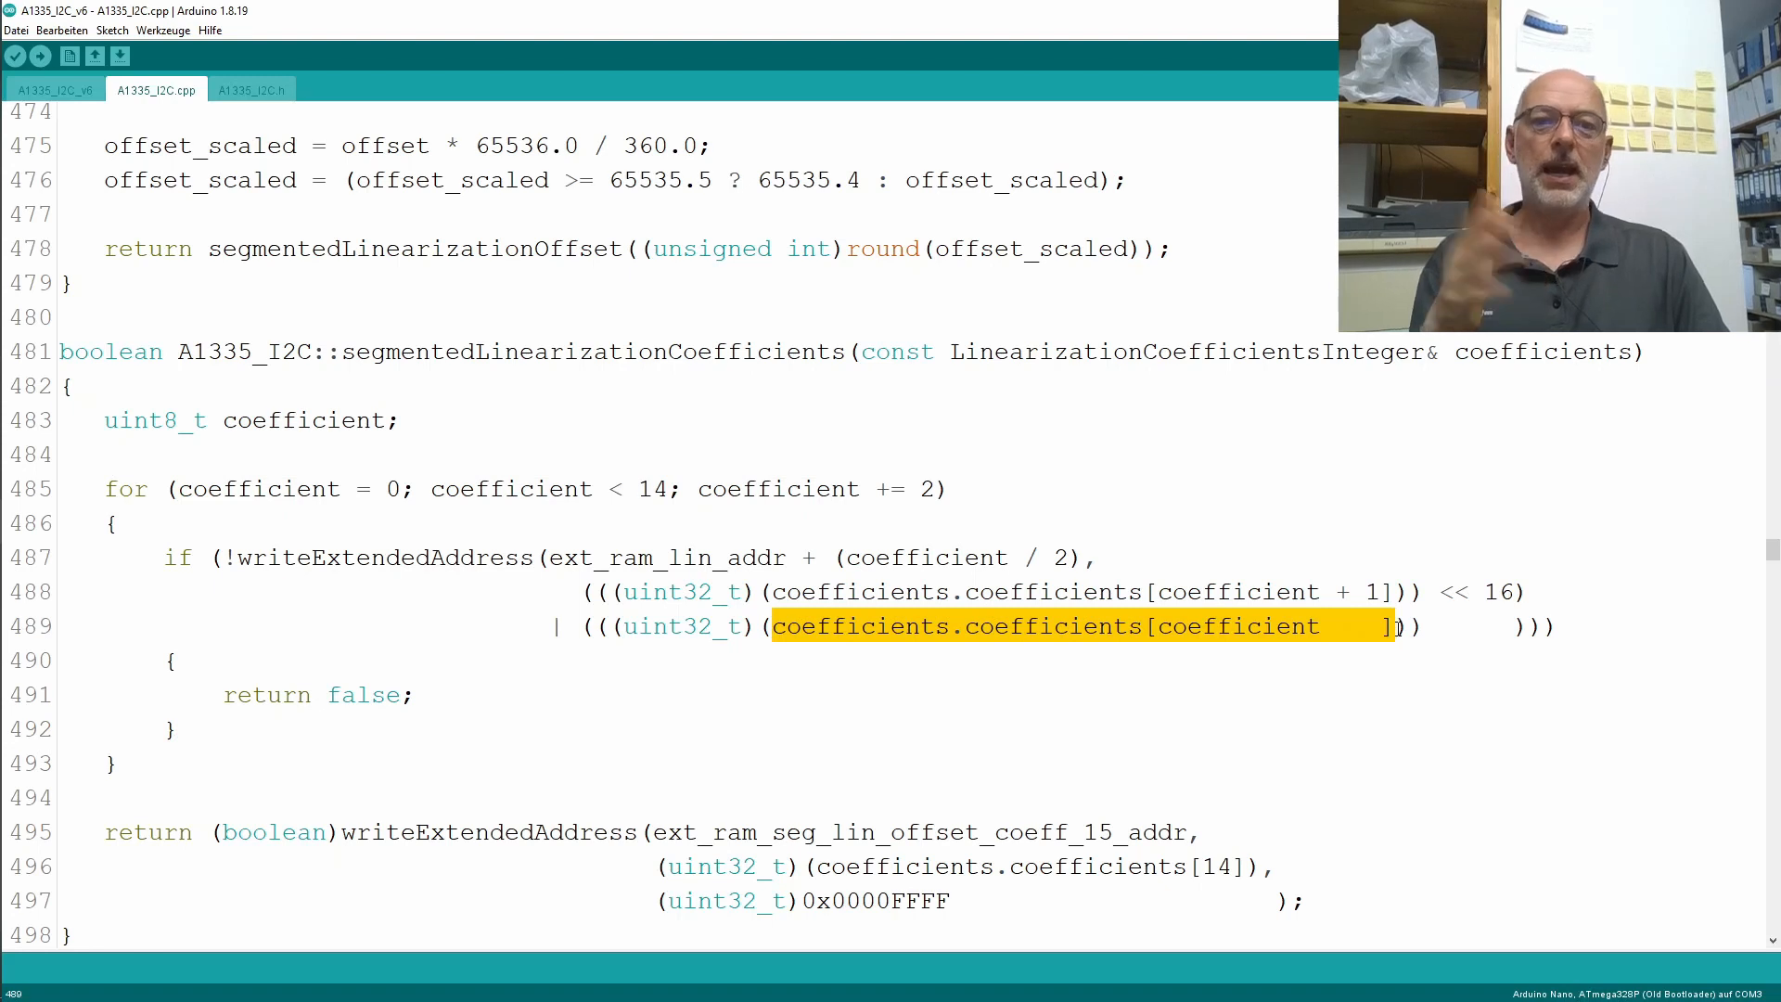
pyautogui.click(1384, 627)
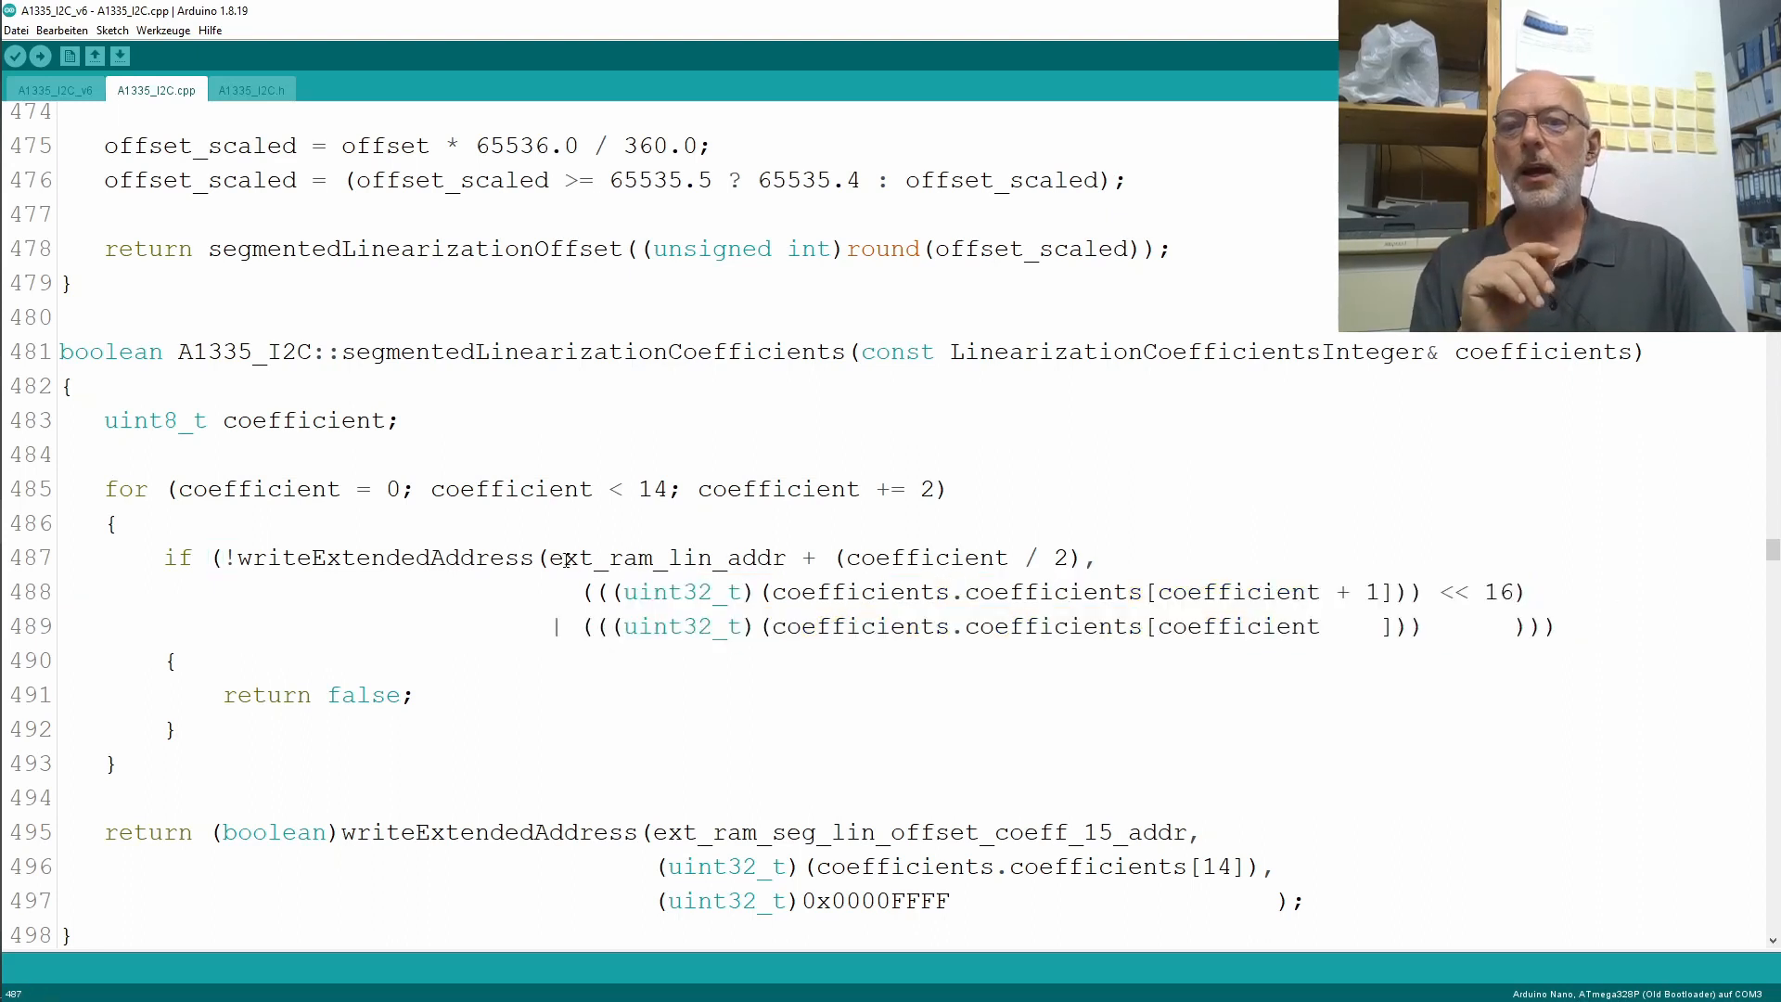
# Highlight the extended address argument, the early return on write failure and the fifteenth coefficient's final write.
pyautogui.moveTo(551, 558); pyautogui.dragTo(1096, 558)
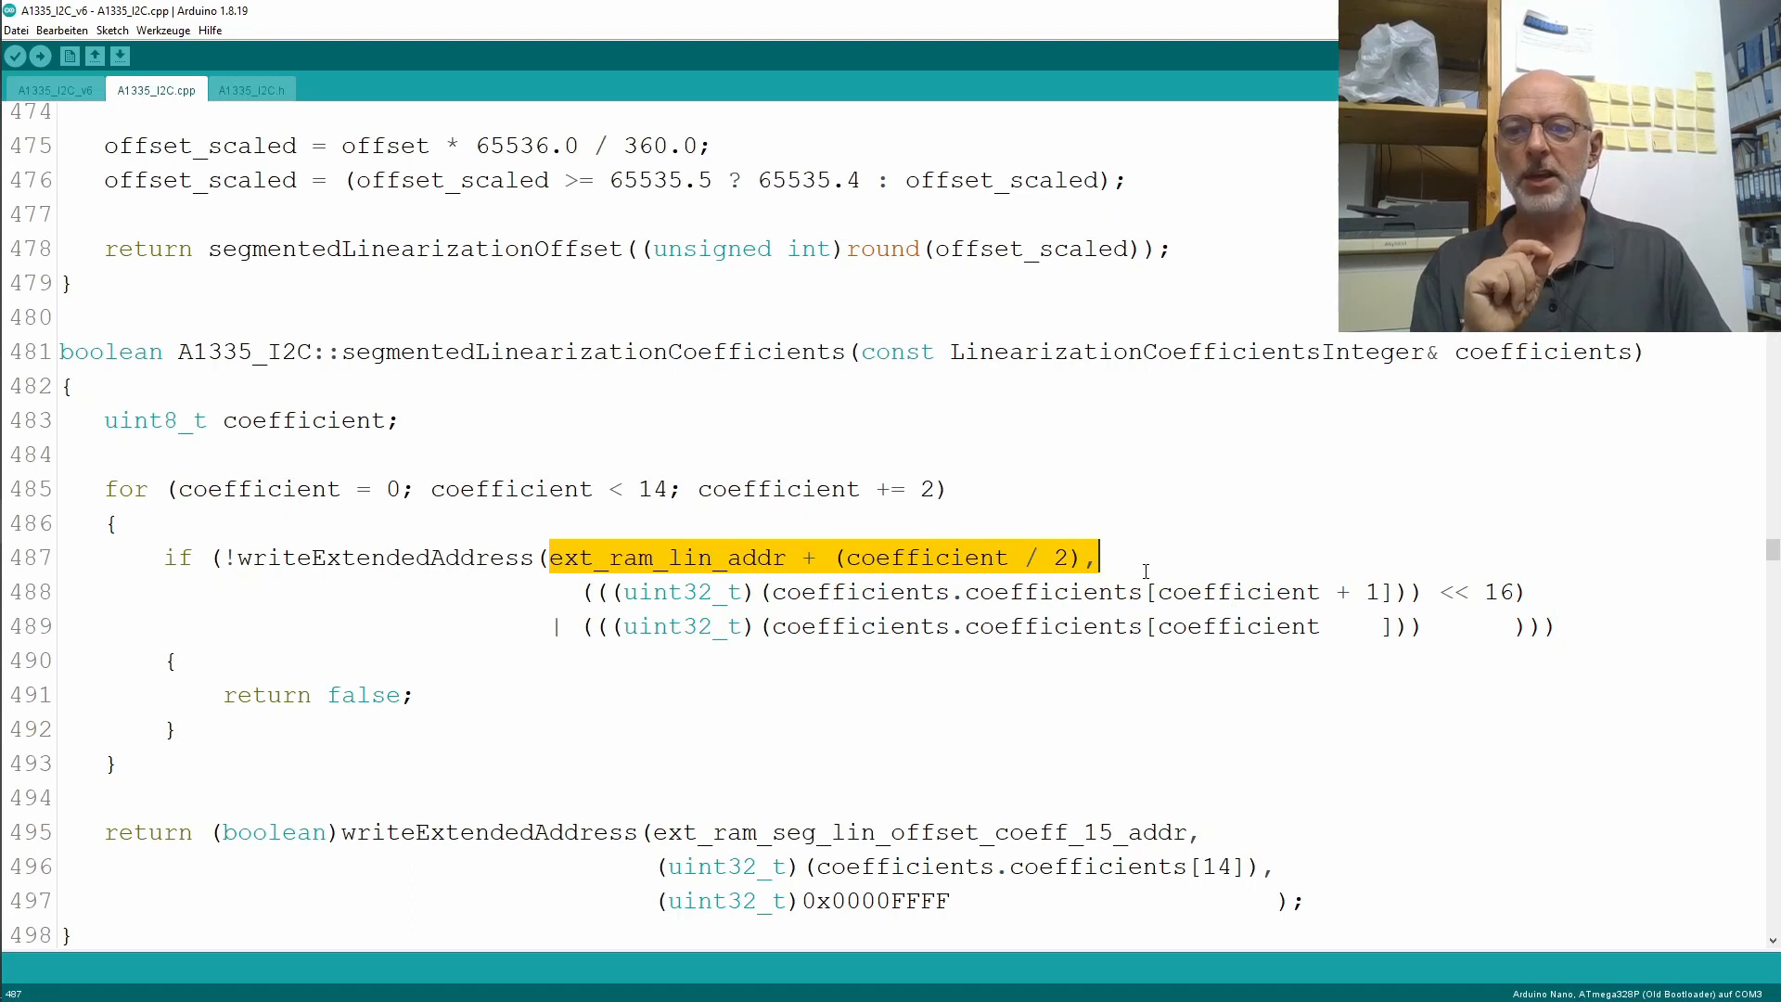
pyautogui.moveTo(530, 698)
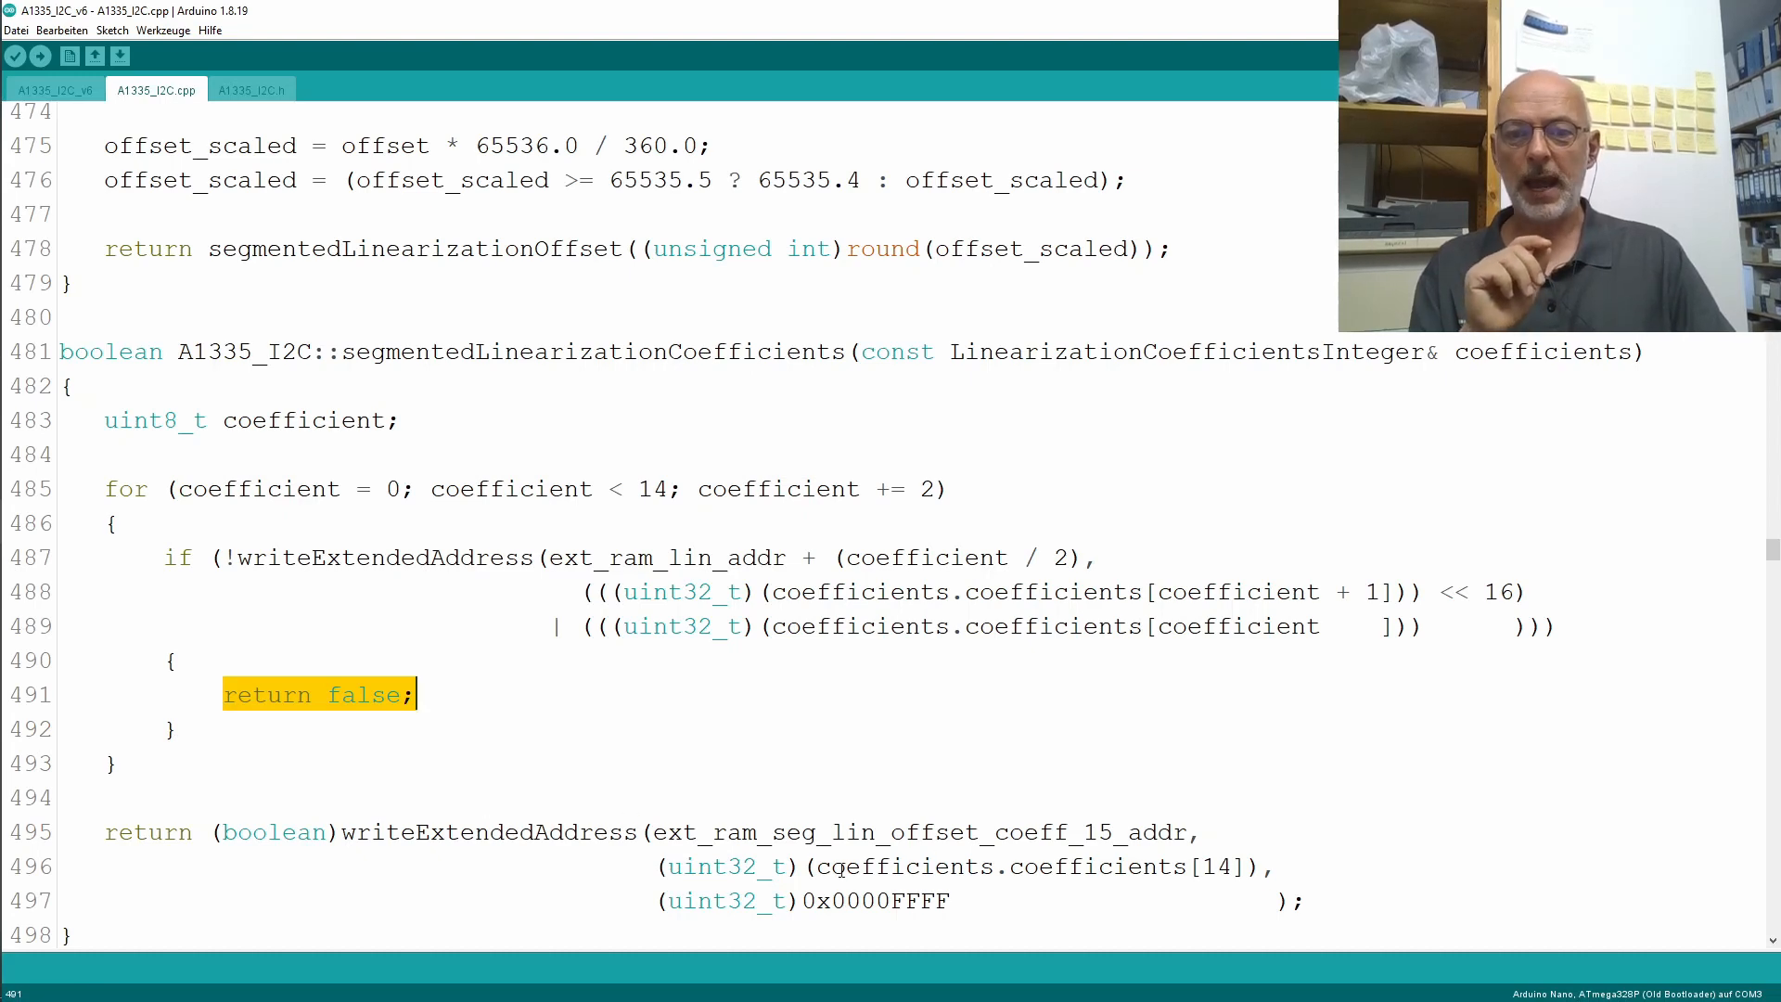
pyautogui.doubleClick(1031, 866)
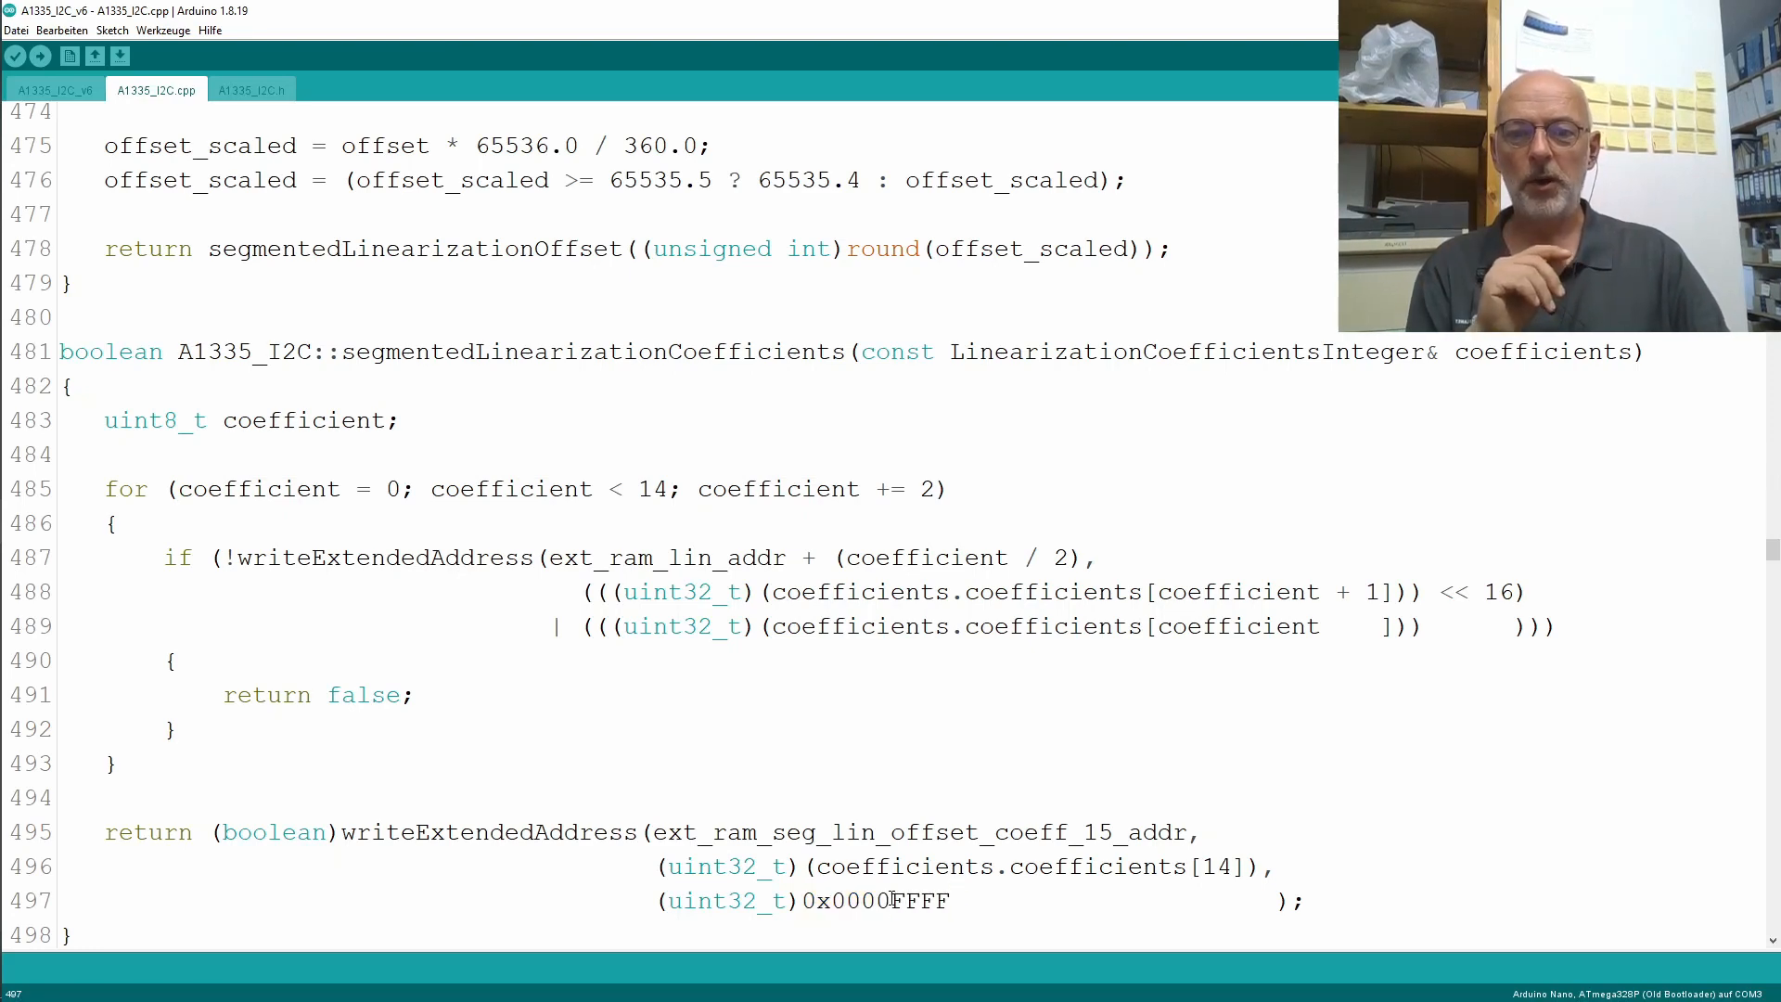
pyautogui.doubleClick(920, 901)
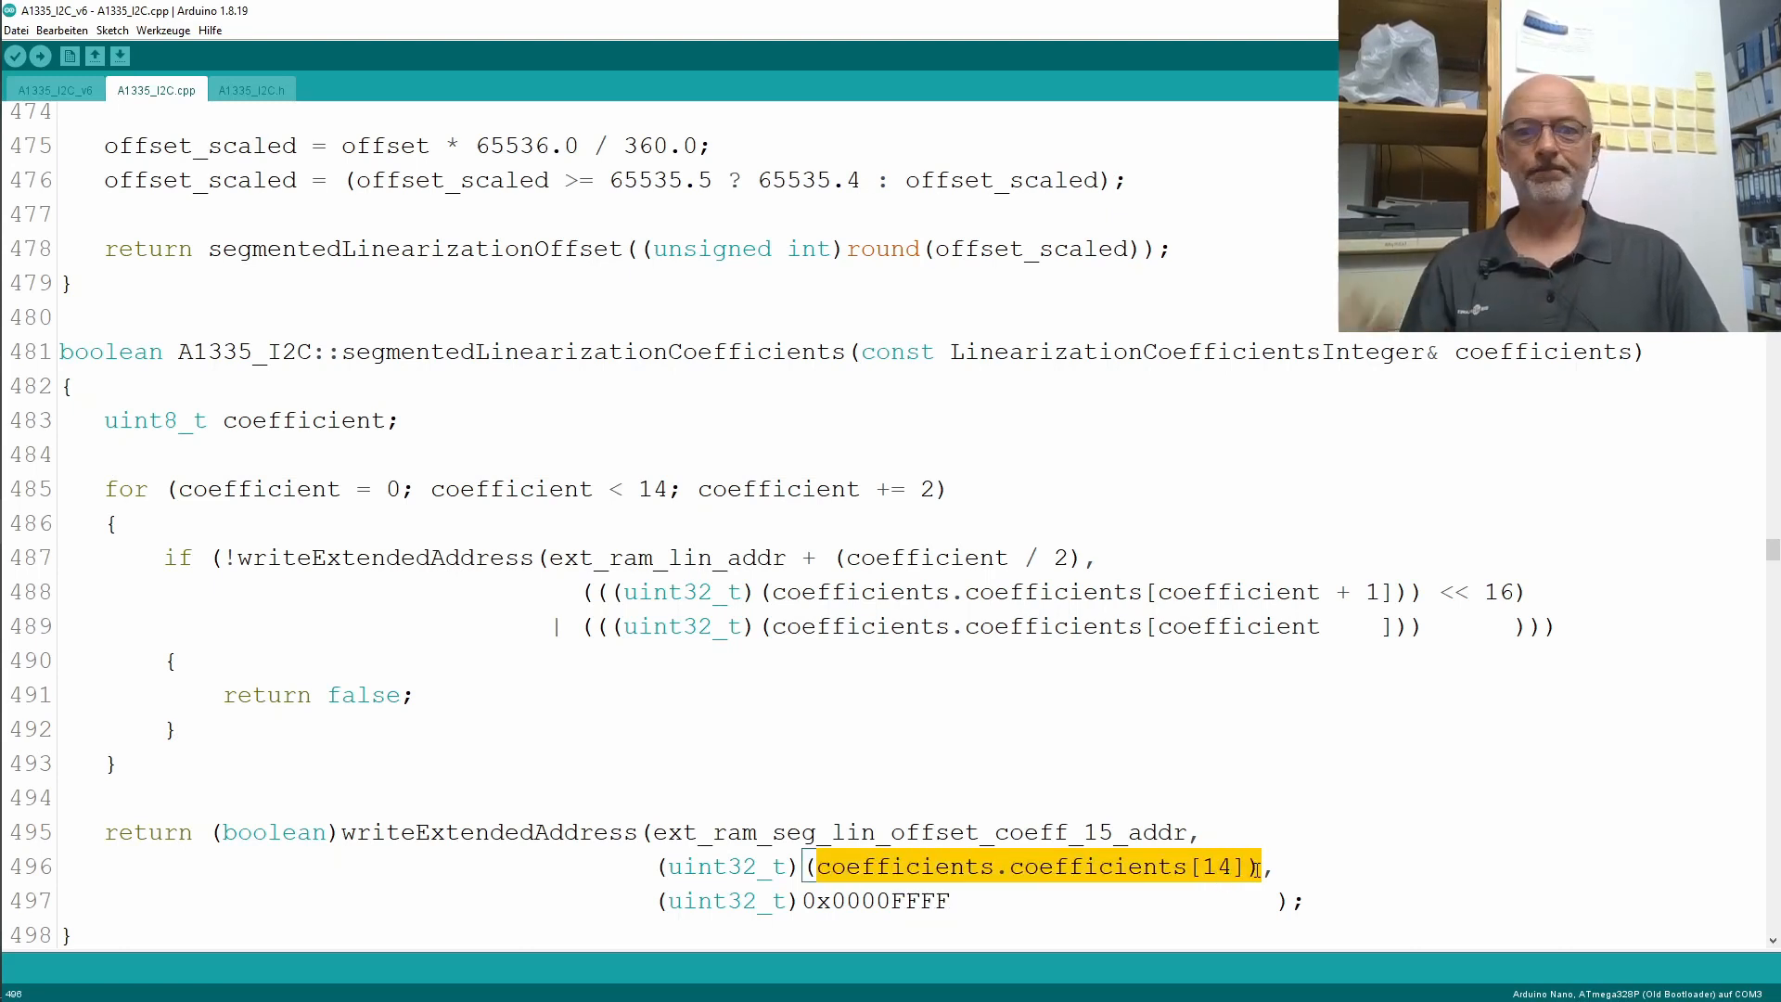
pyautogui.scroll(-3)
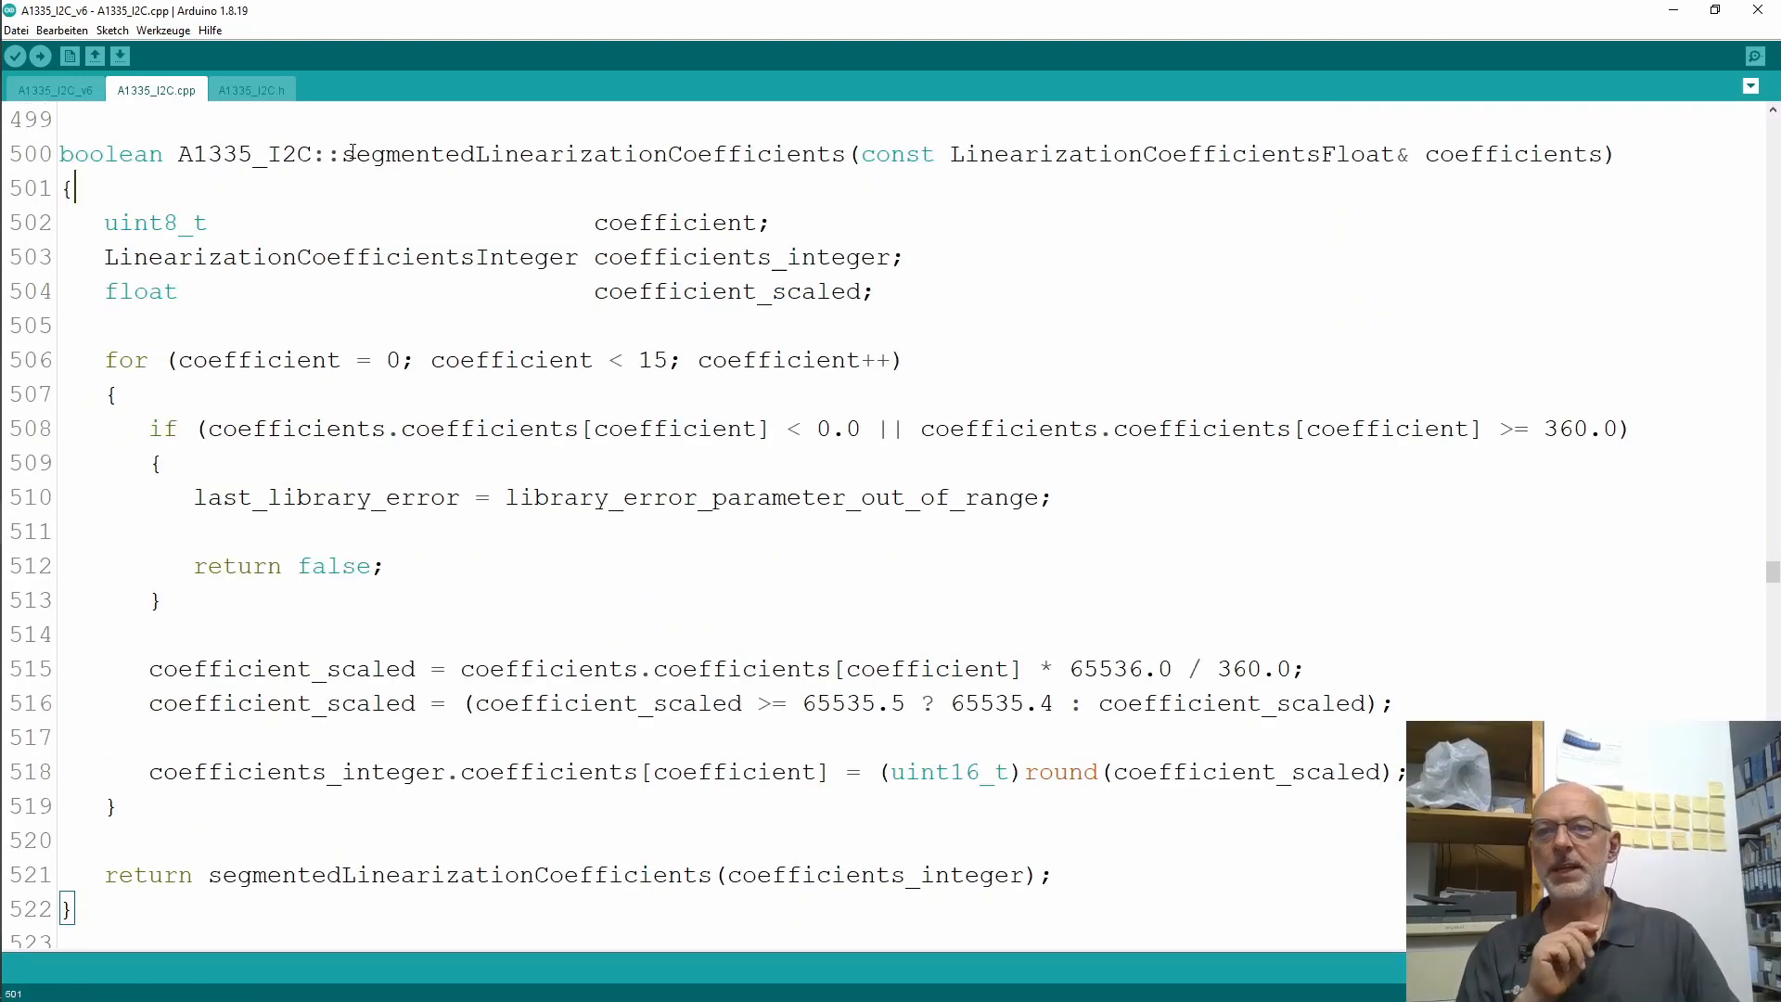
pyautogui.doubleClick(505, 154)
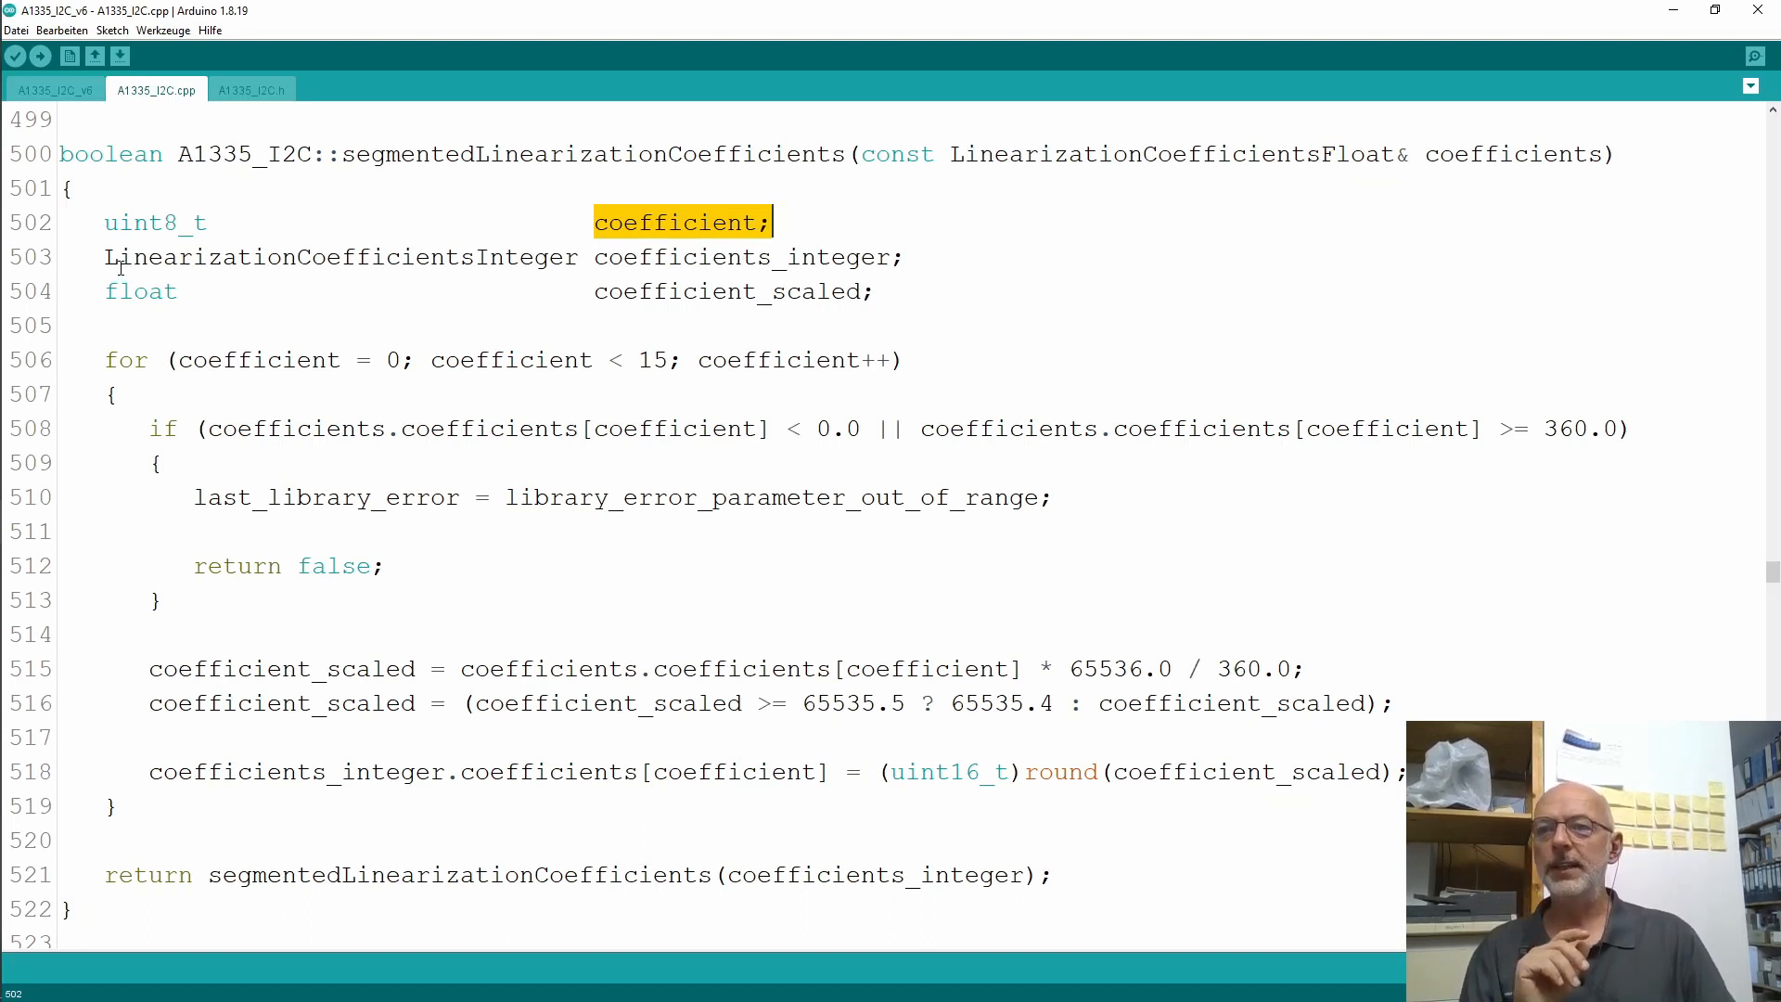
pyautogui.doubleClick(336, 256)
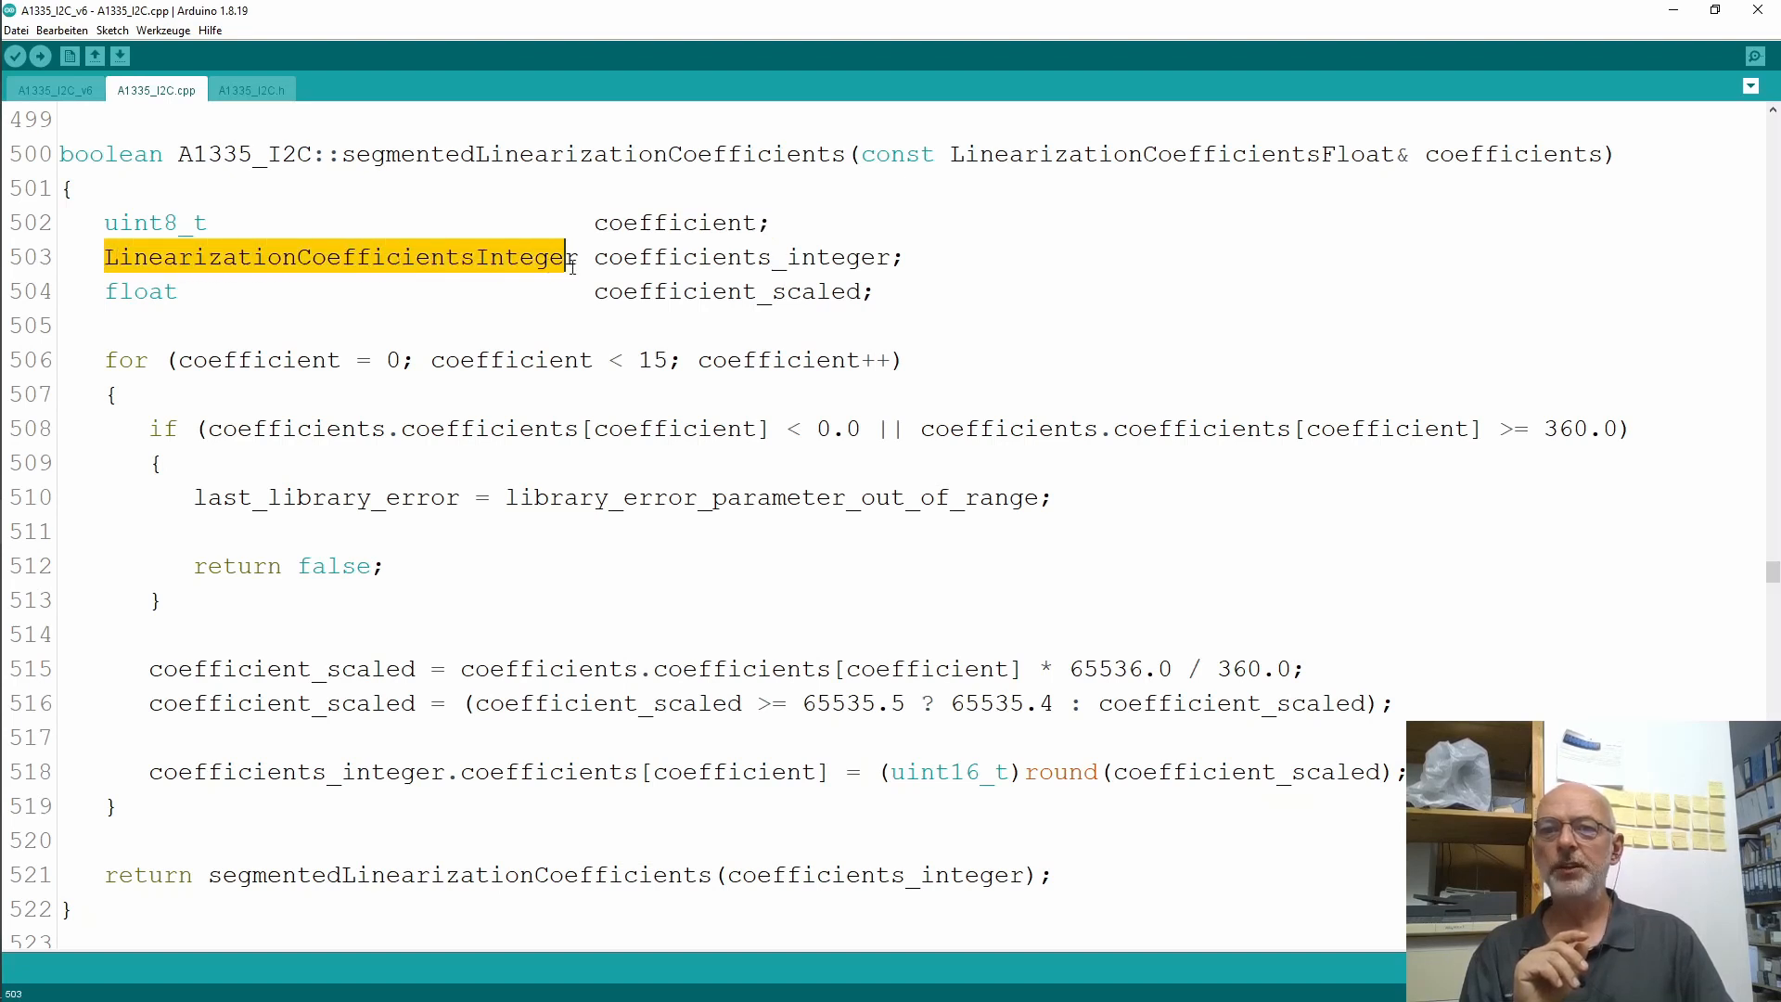
pyautogui.doubleClick(742, 256)
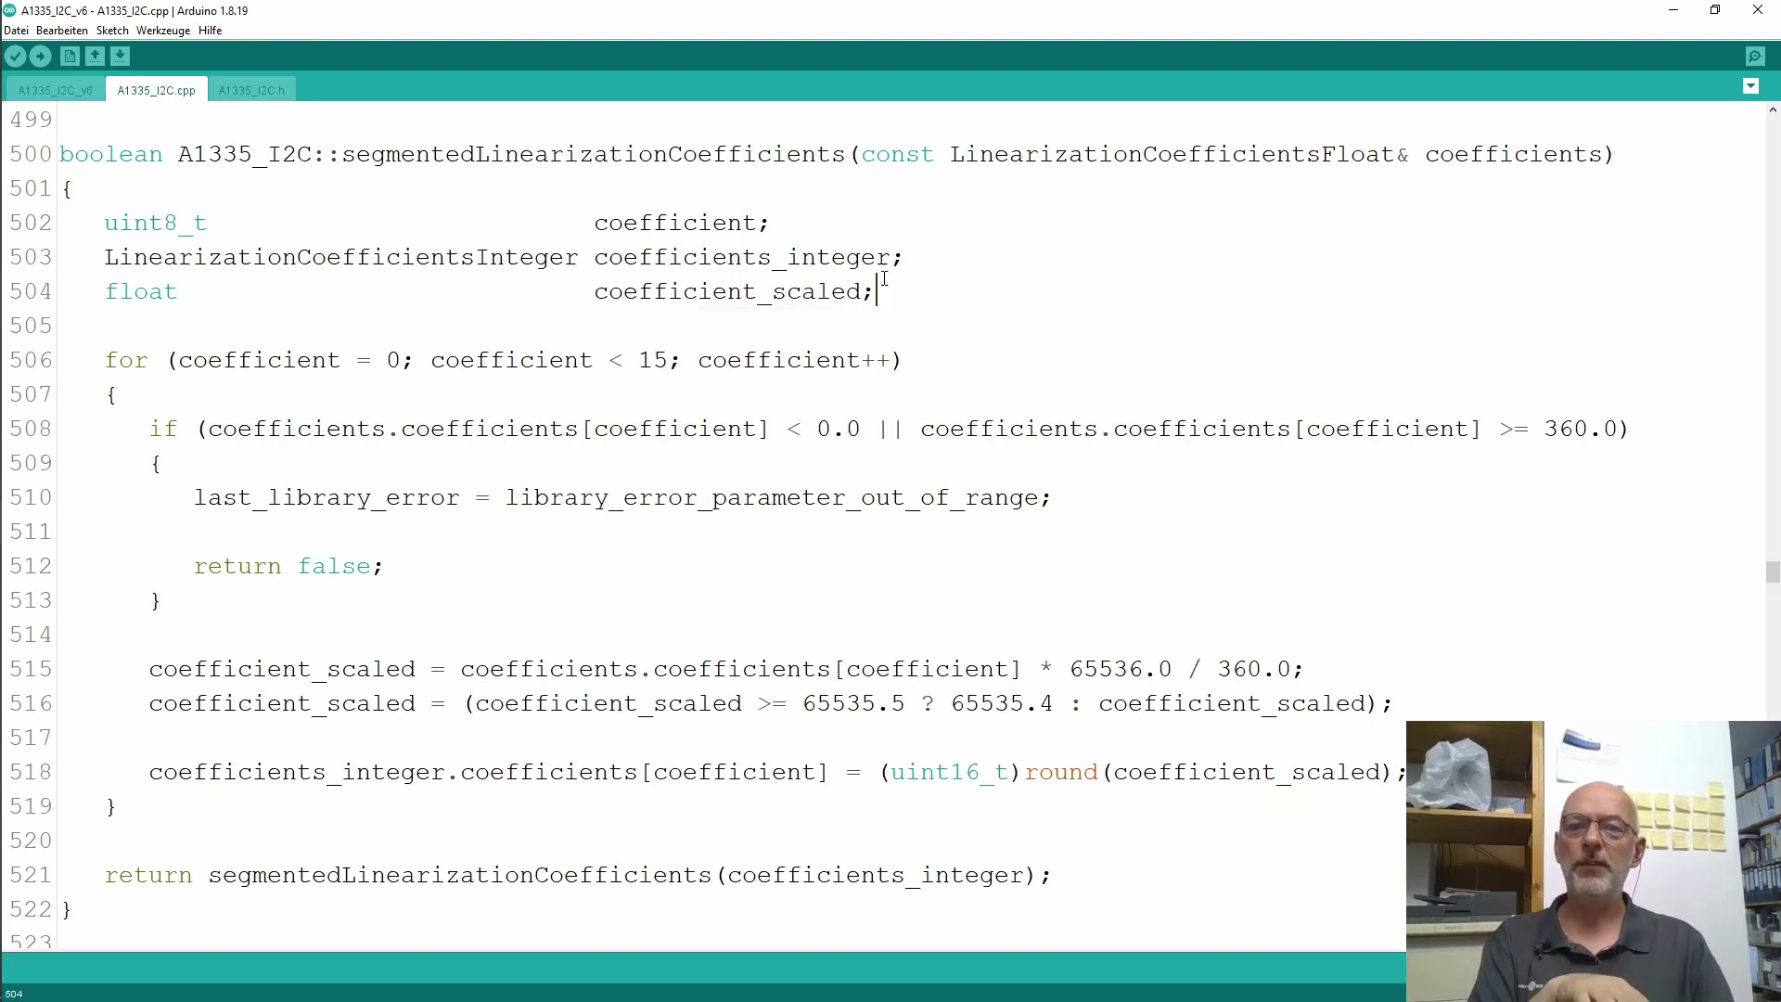
pyautogui.doubleClick(838, 256)
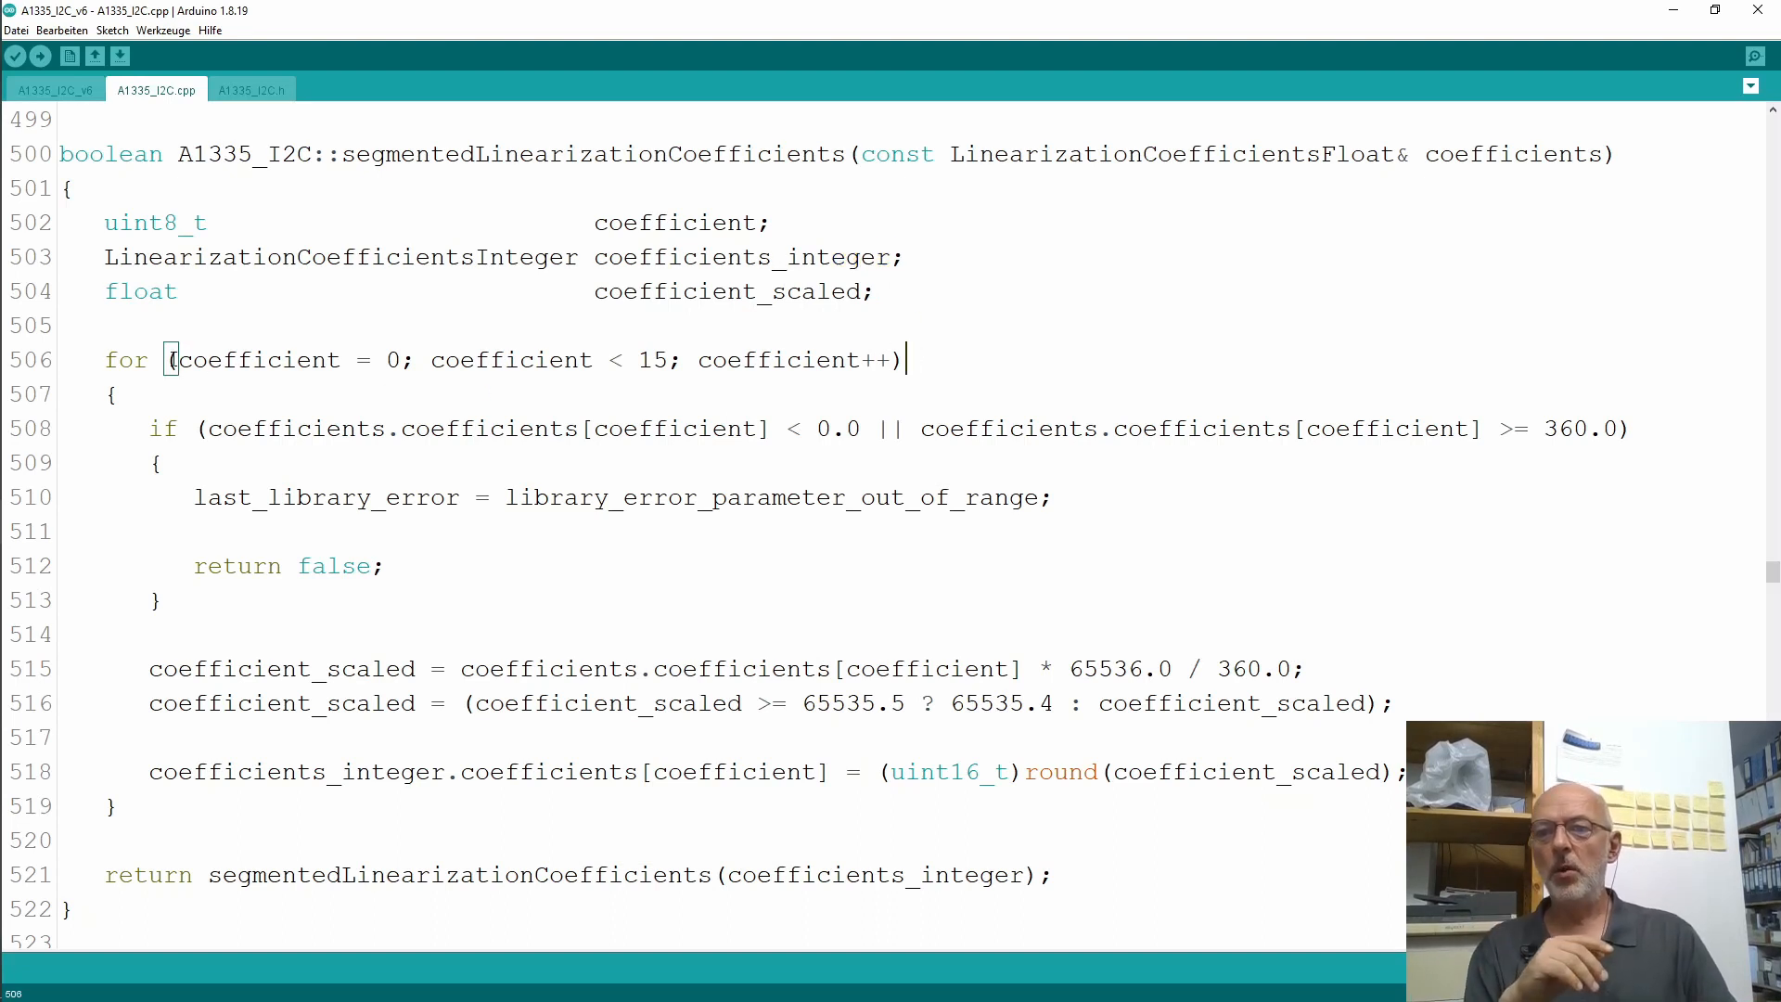
pyautogui.moveTo(167, 360); pyautogui.dragTo(905, 360)
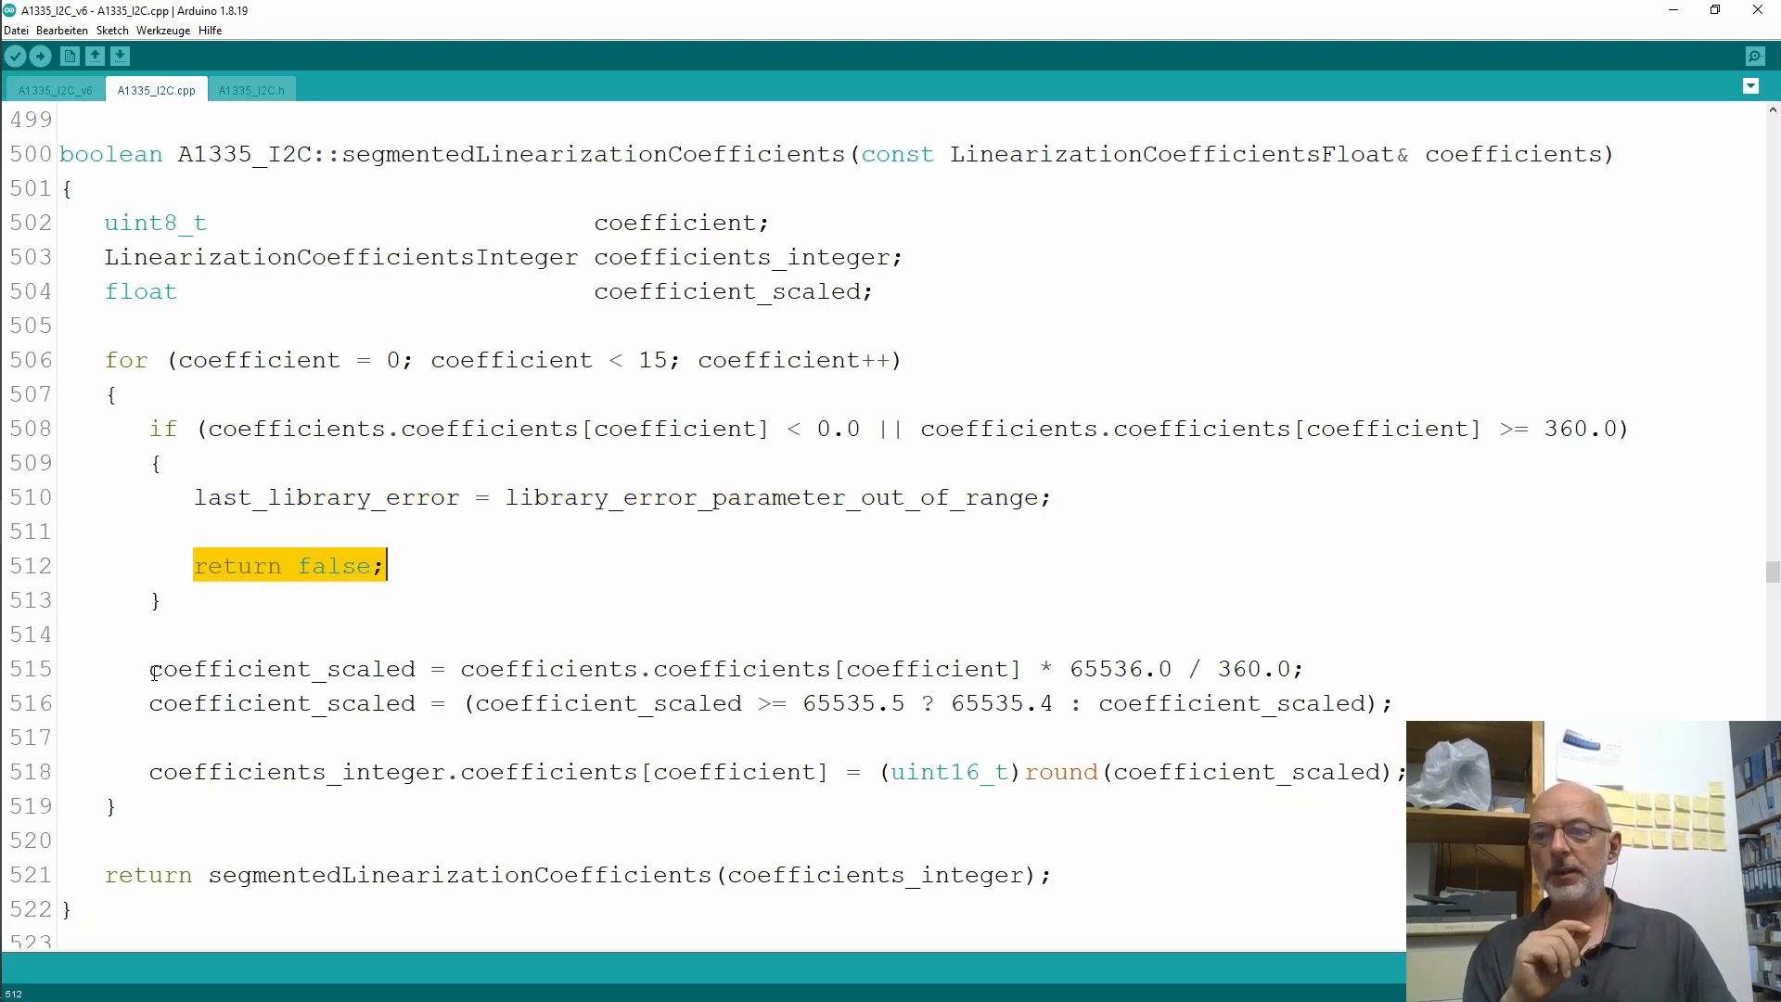
pyautogui.doubleClick(275, 668)
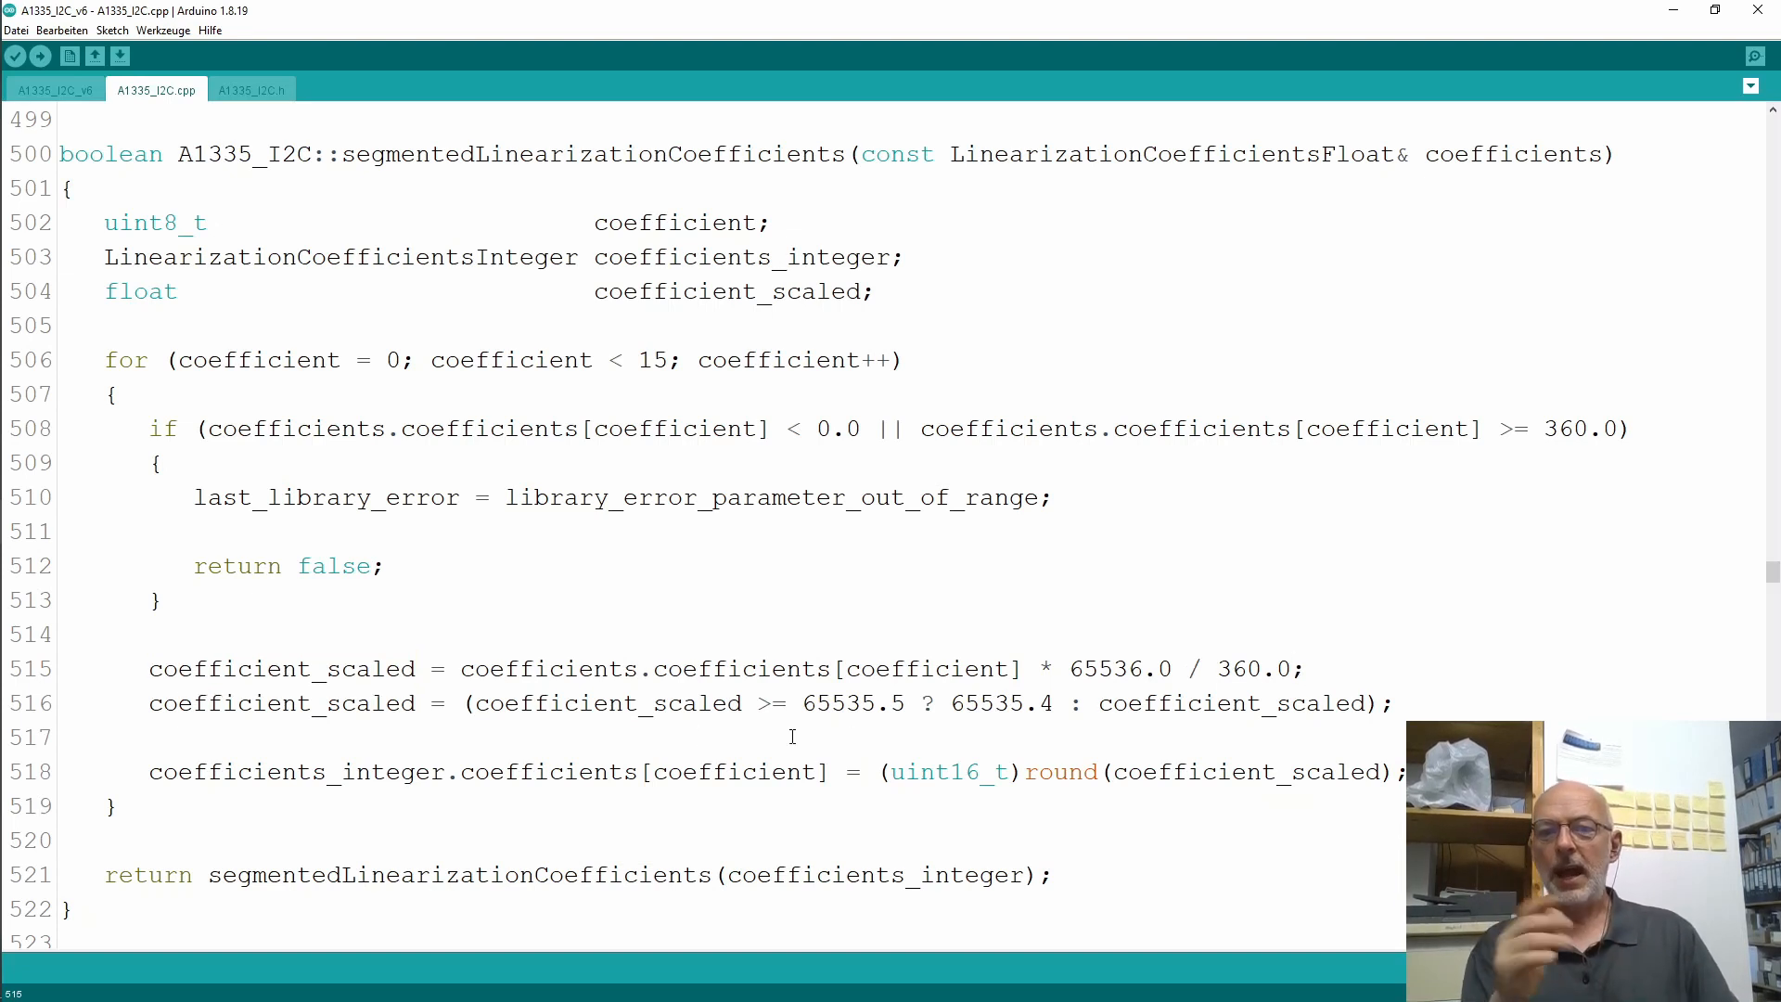
pyautogui.moveTo(470, 701); pyautogui.dragTo(863, 701)
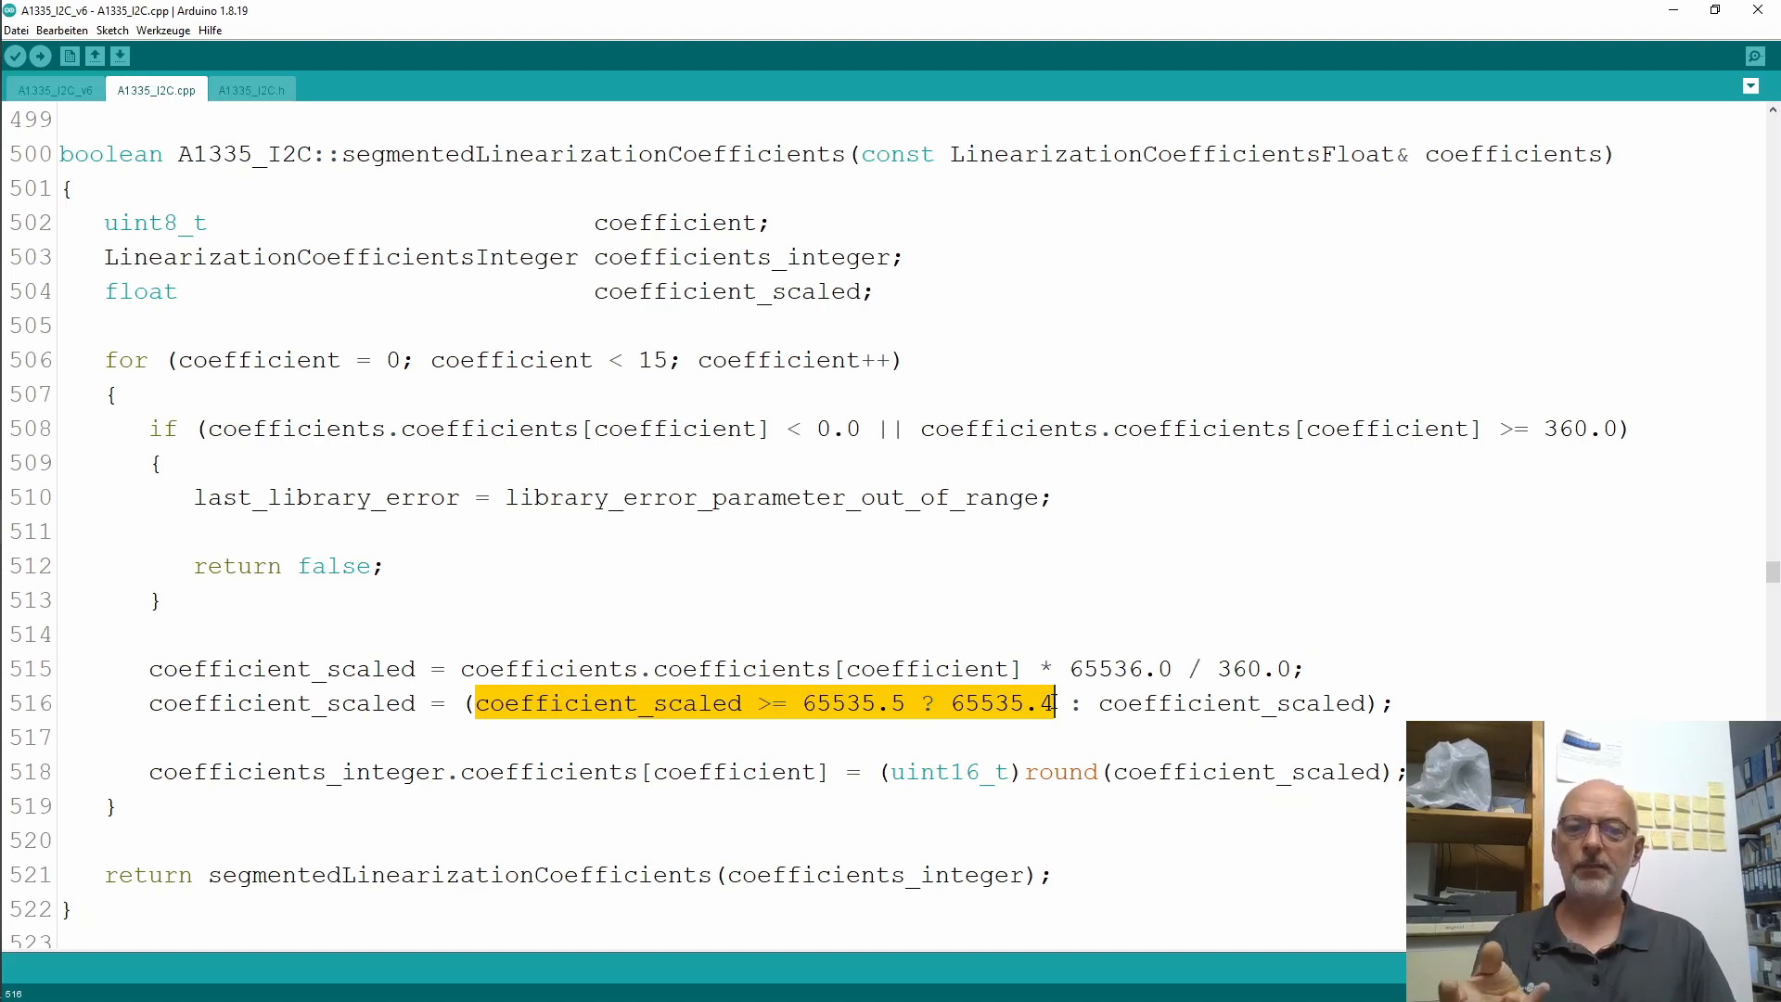
pyautogui.click(1059, 703)
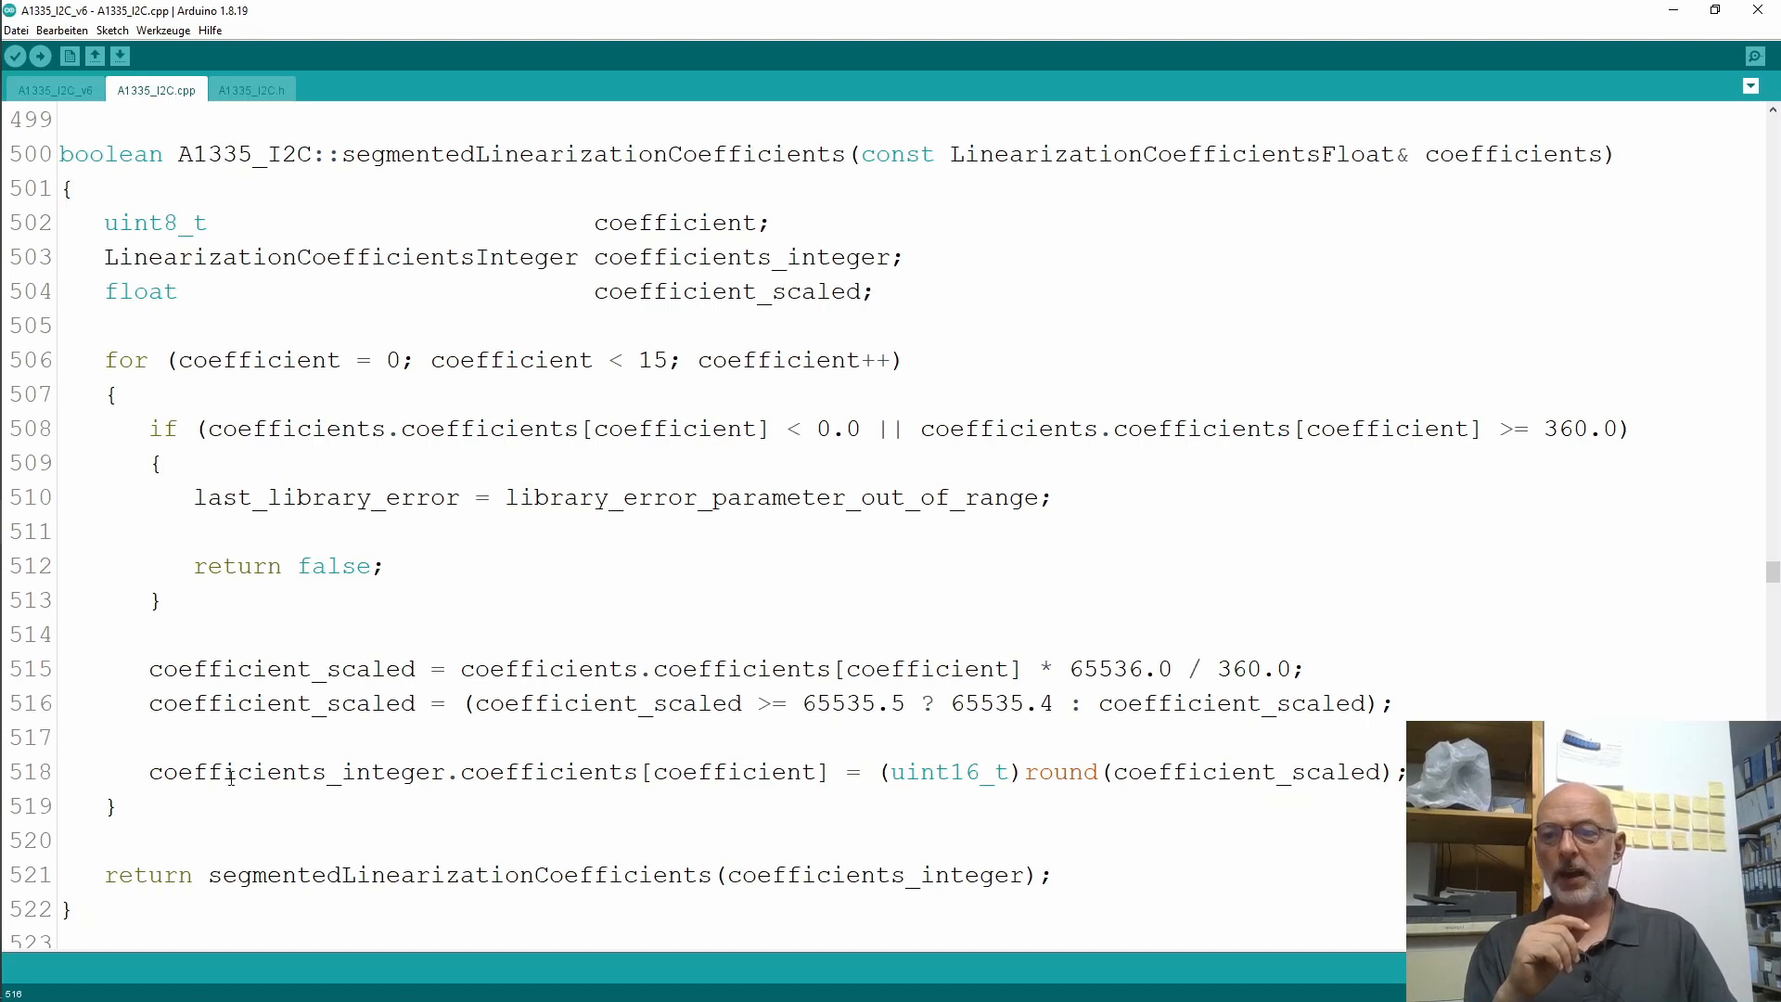
pyautogui.moveTo(148, 772); pyautogui.dragTo(833, 772)
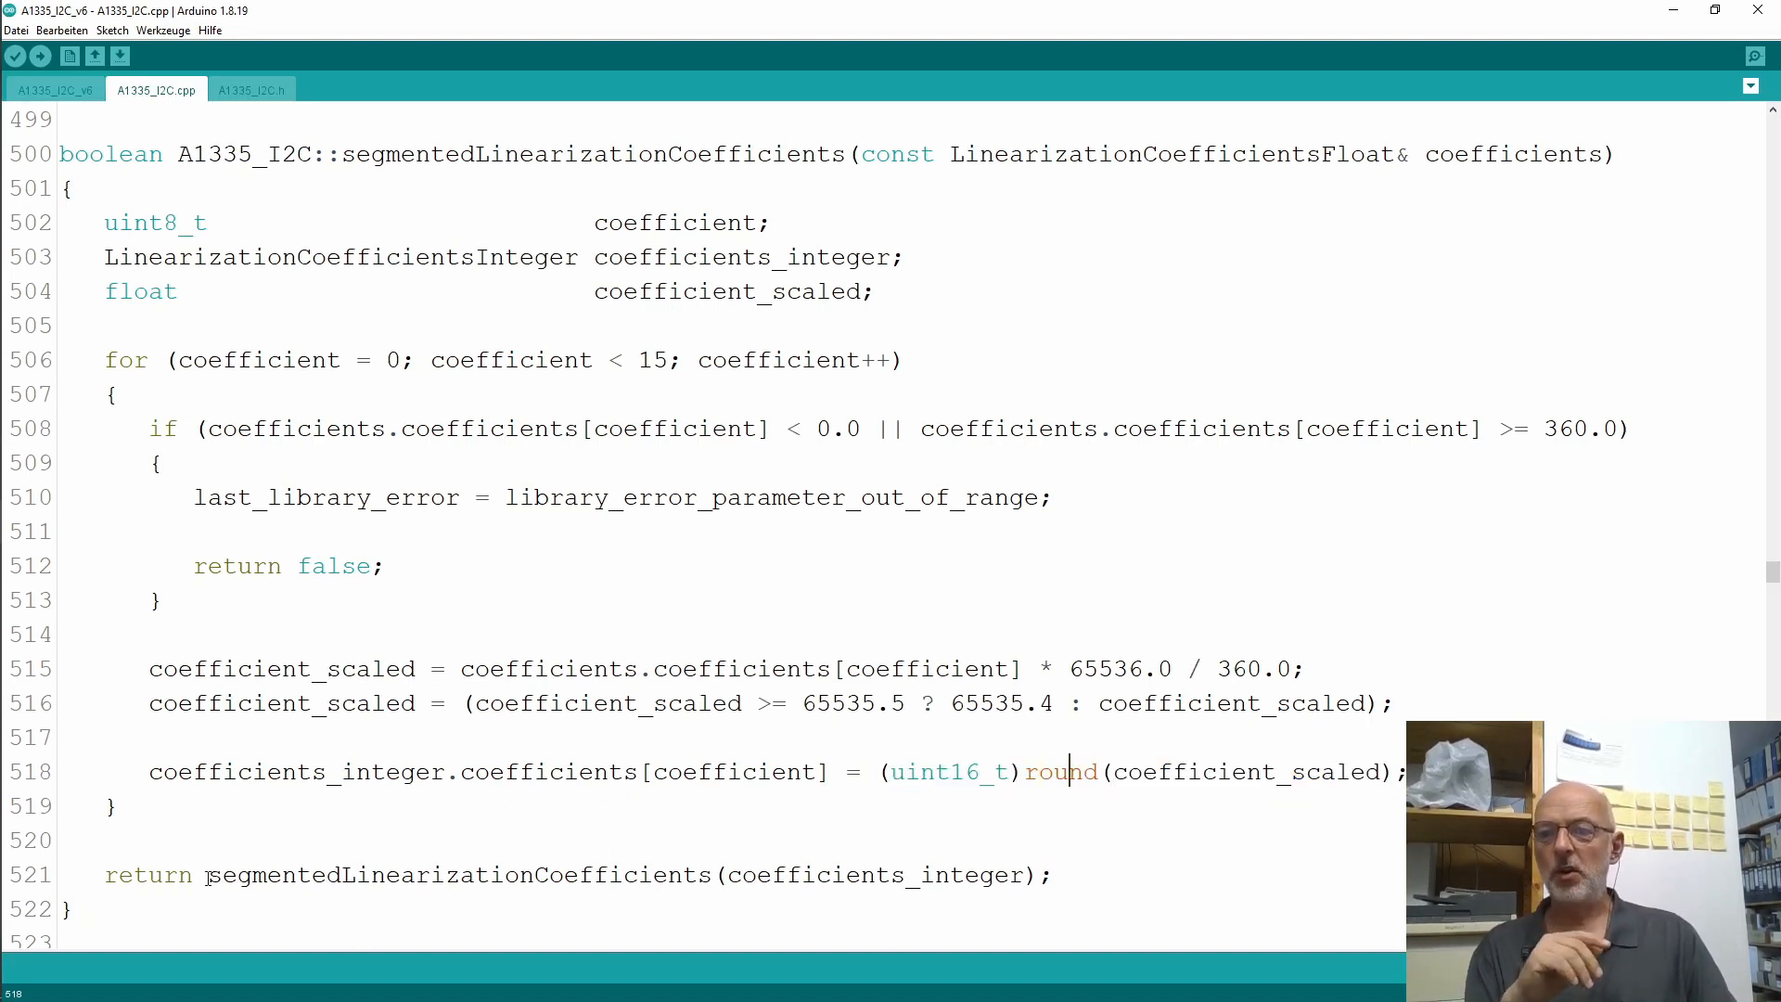
pyautogui.doubleClick(278, 875)
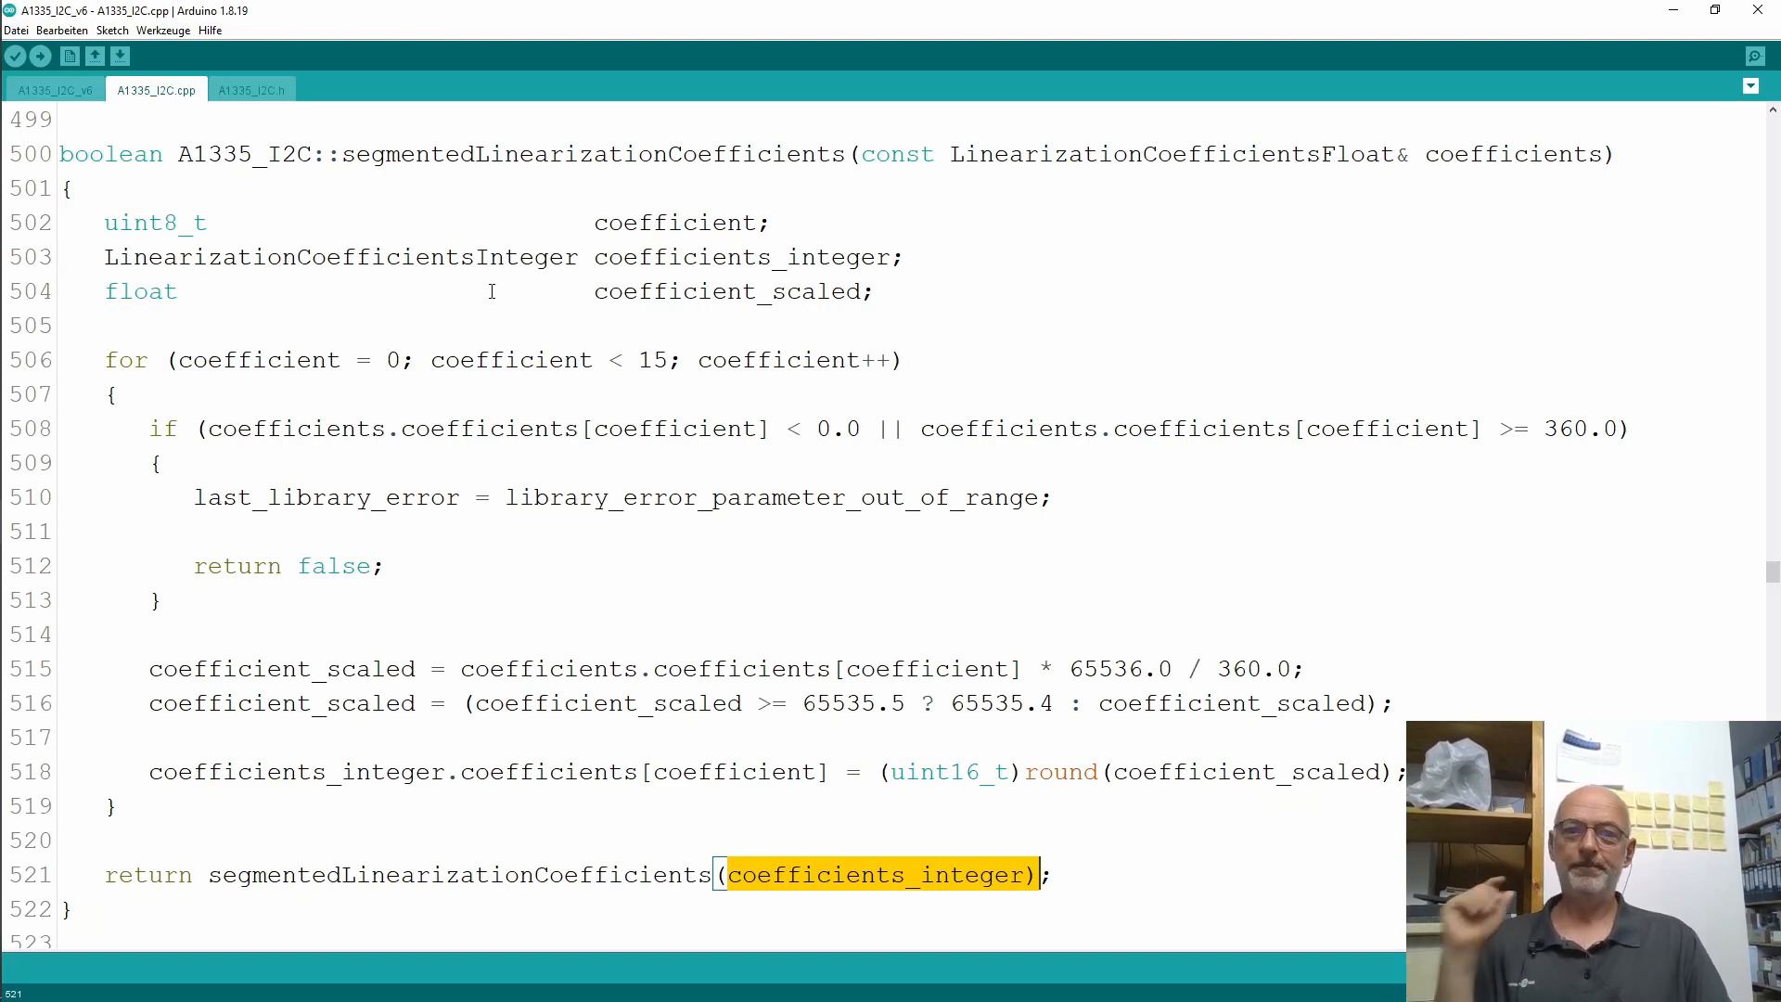
pyautogui.click(52, 89)
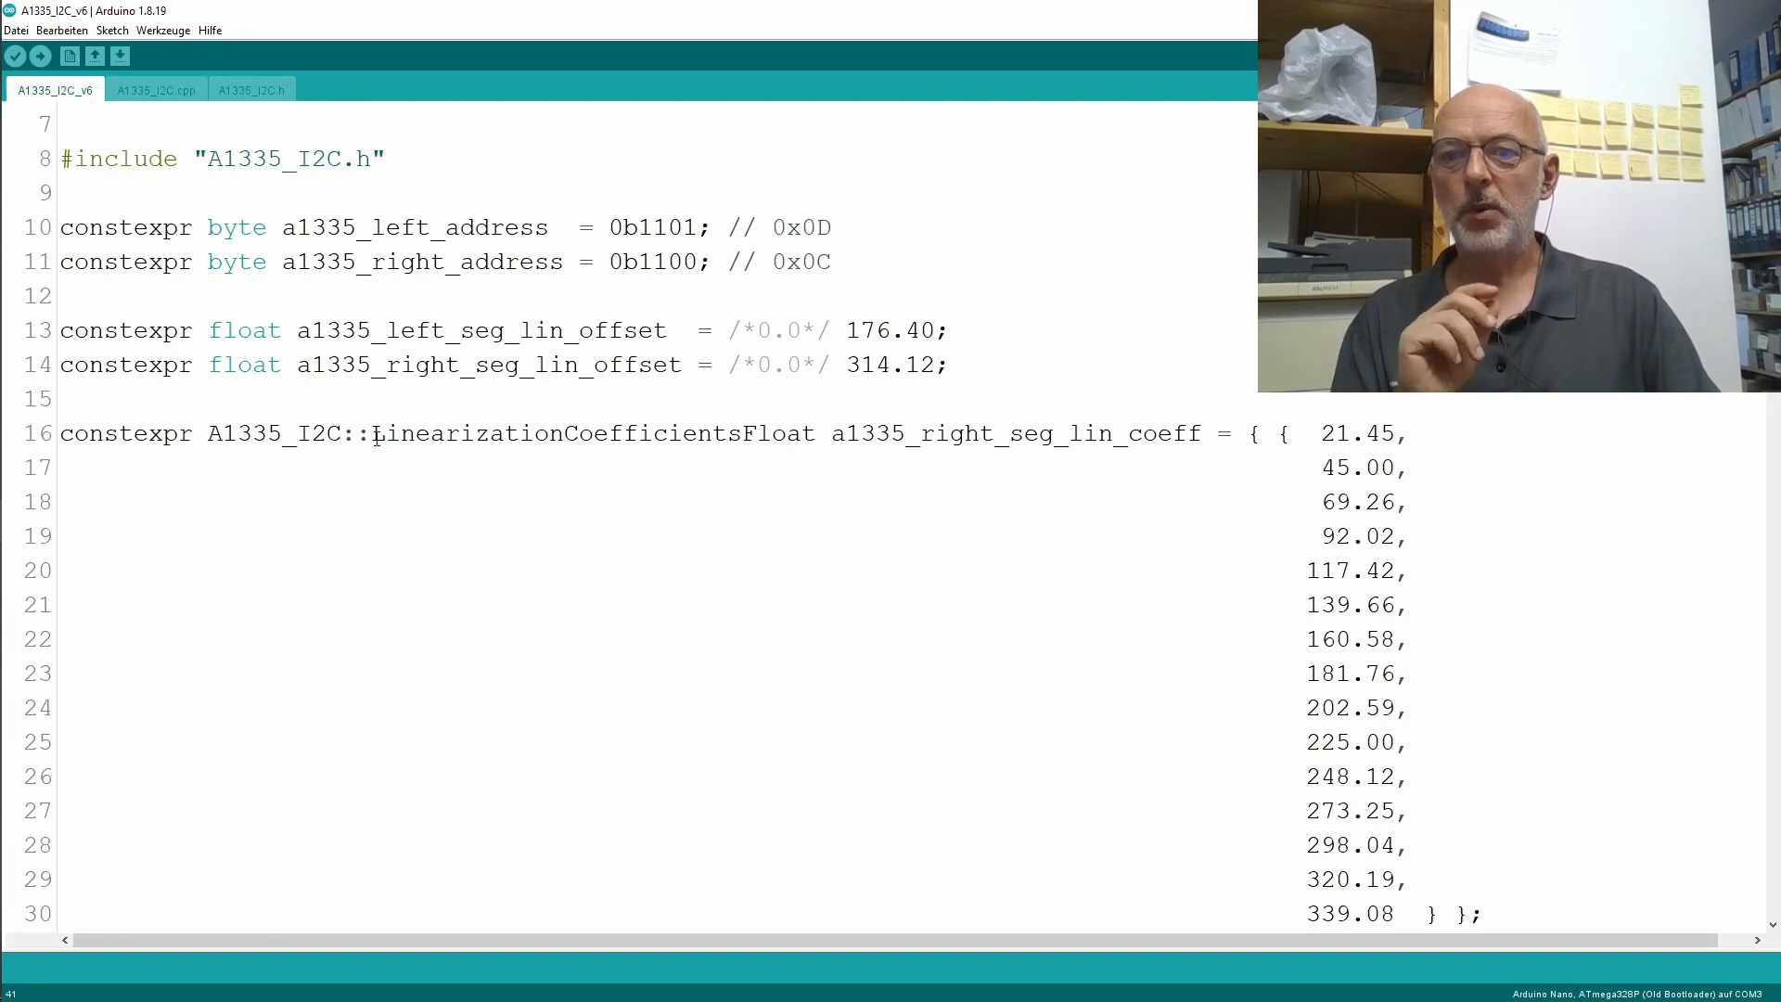
# Highlight the LinearizationCoefficientsFloat array of fifteen measured right-sensor coefficients and the setup calls below it.
pyautogui.doubleClick(590, 434)
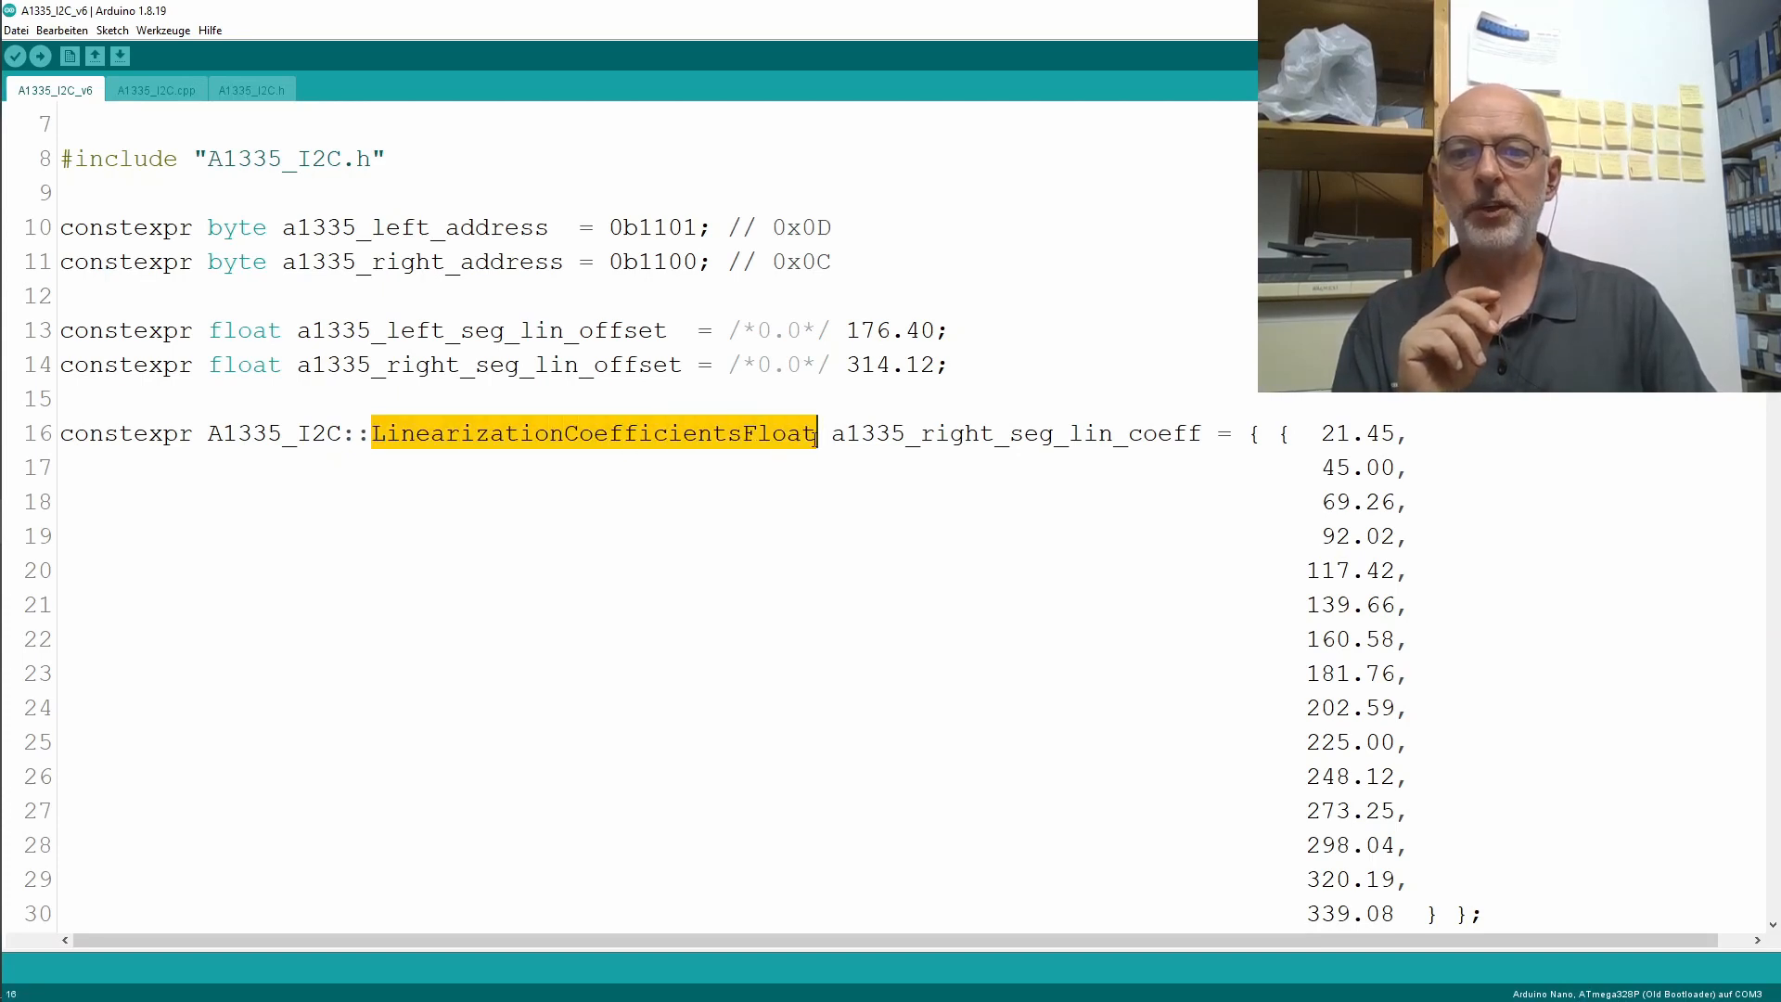
pyautogui.doubleClick(959, 434)
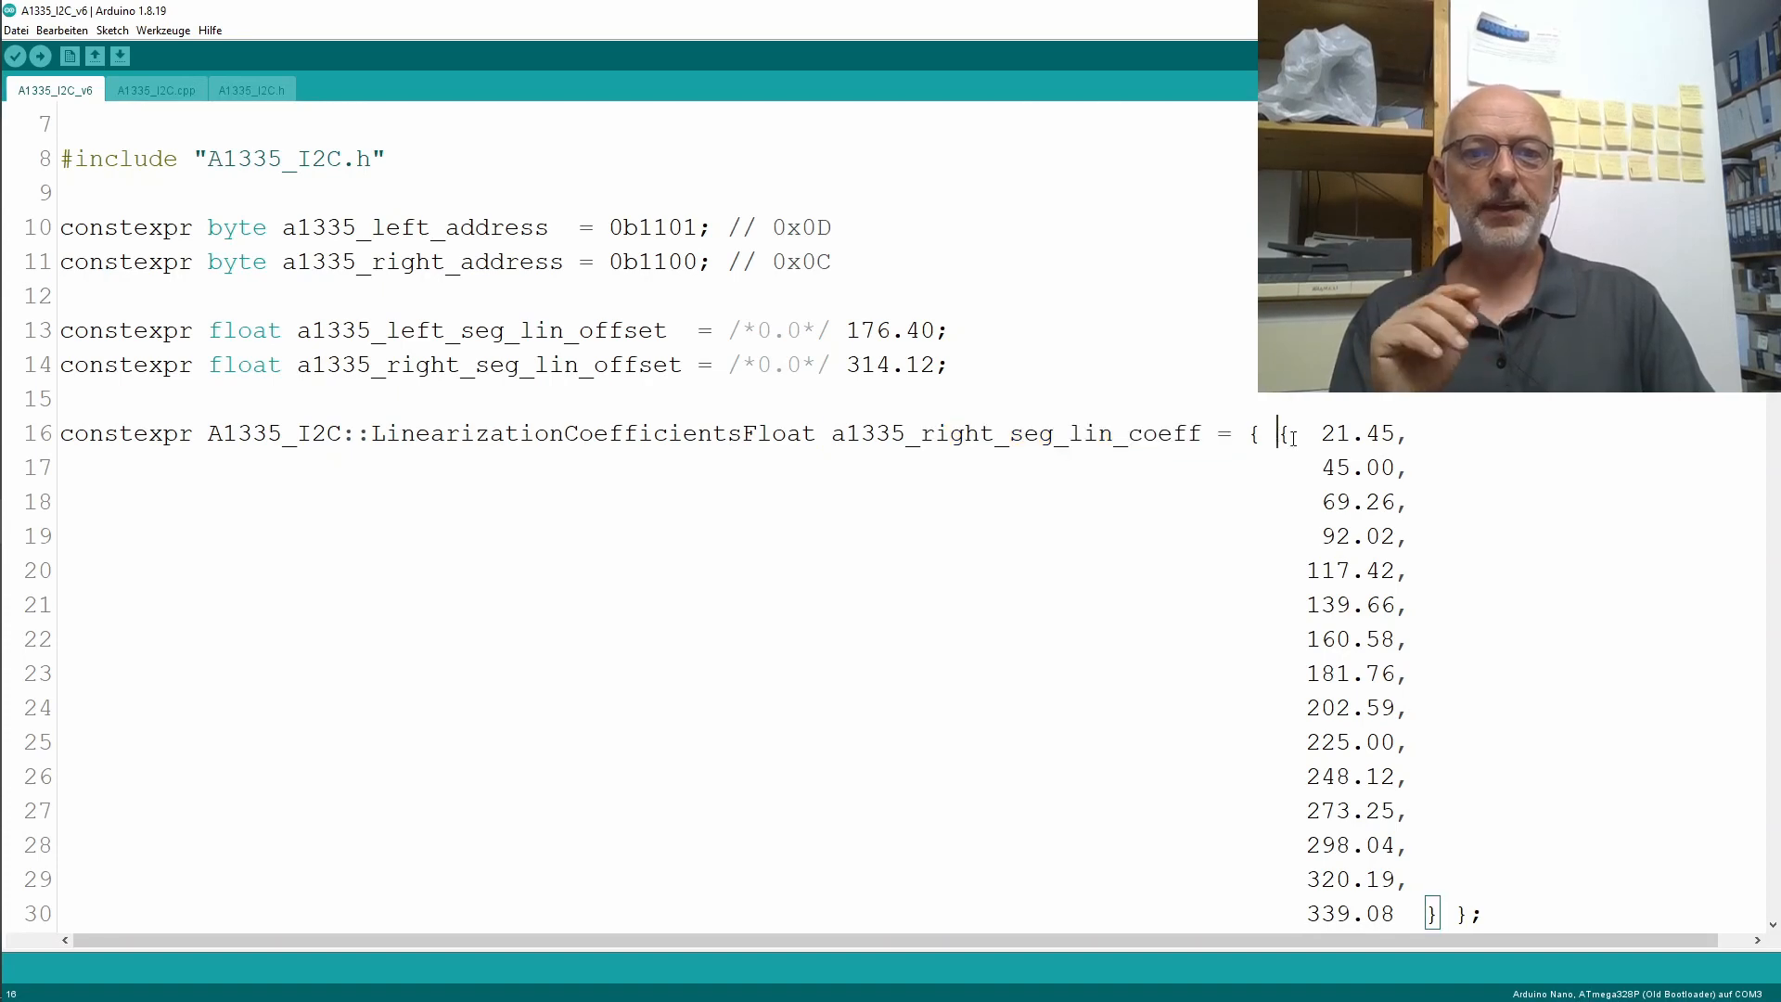
pyautogui.moveTo(1282, 432); pyautogui.dragTo(1434, 913)
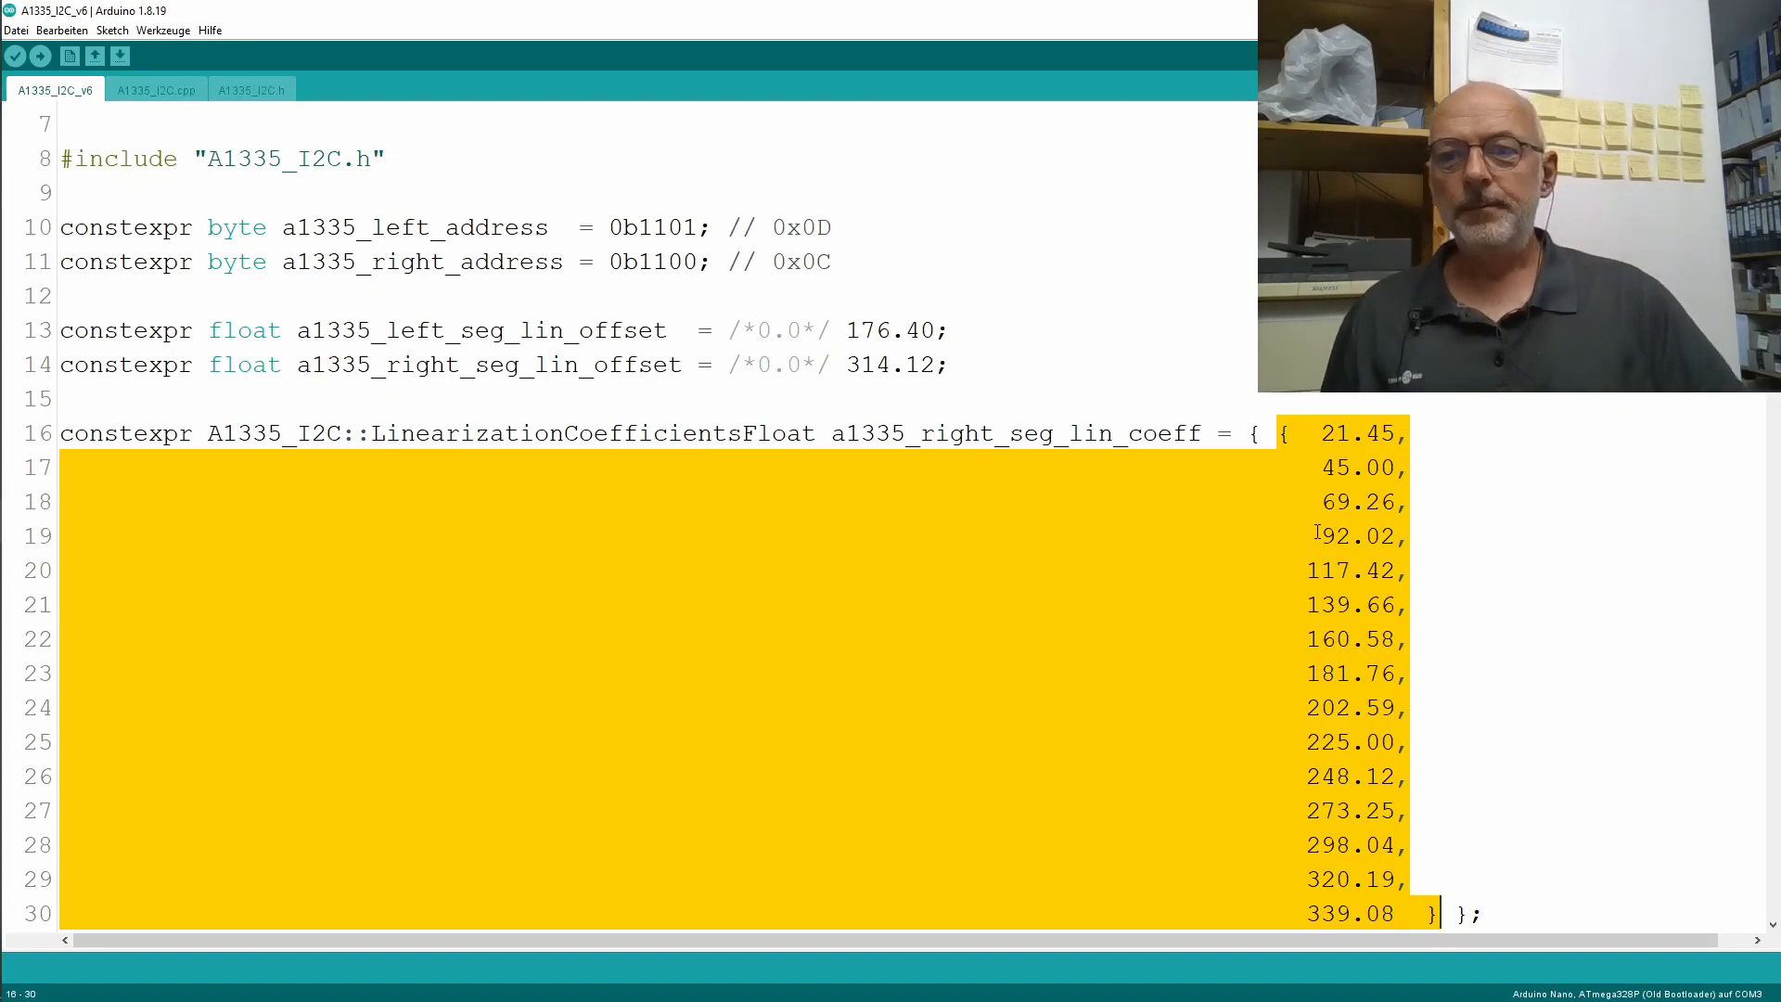
pyautogui.scroll(-3)
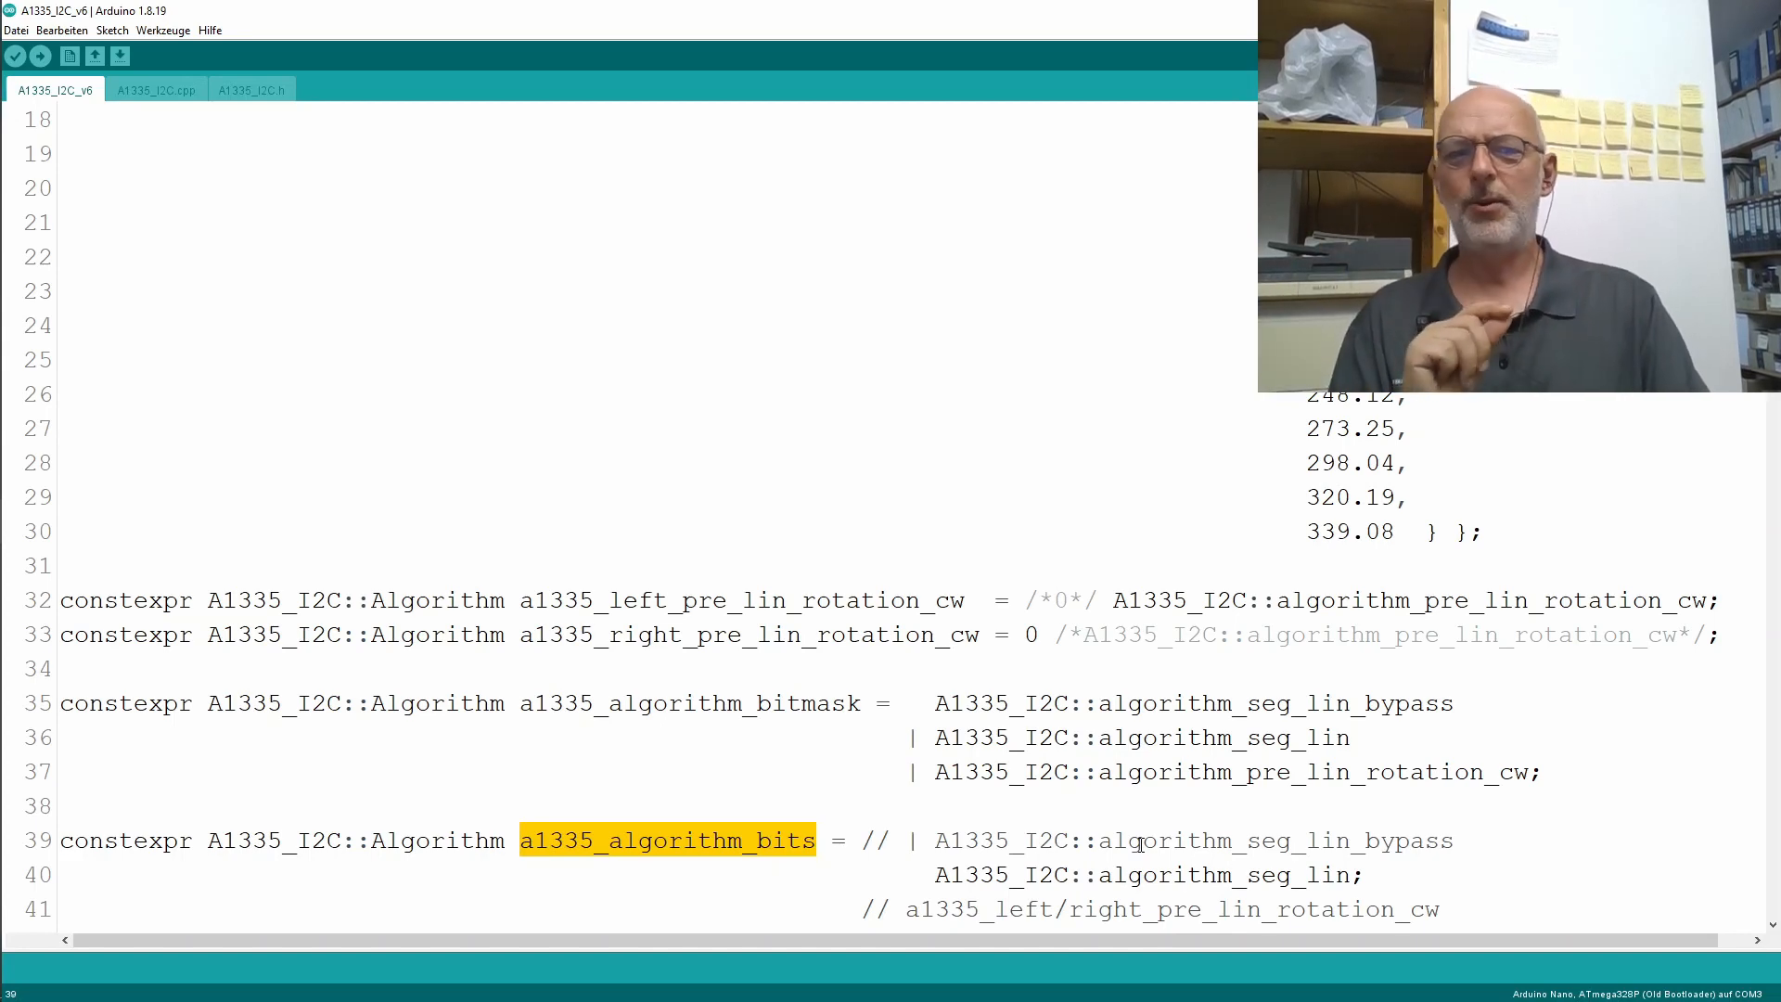
pyautogui.scroll(-3)
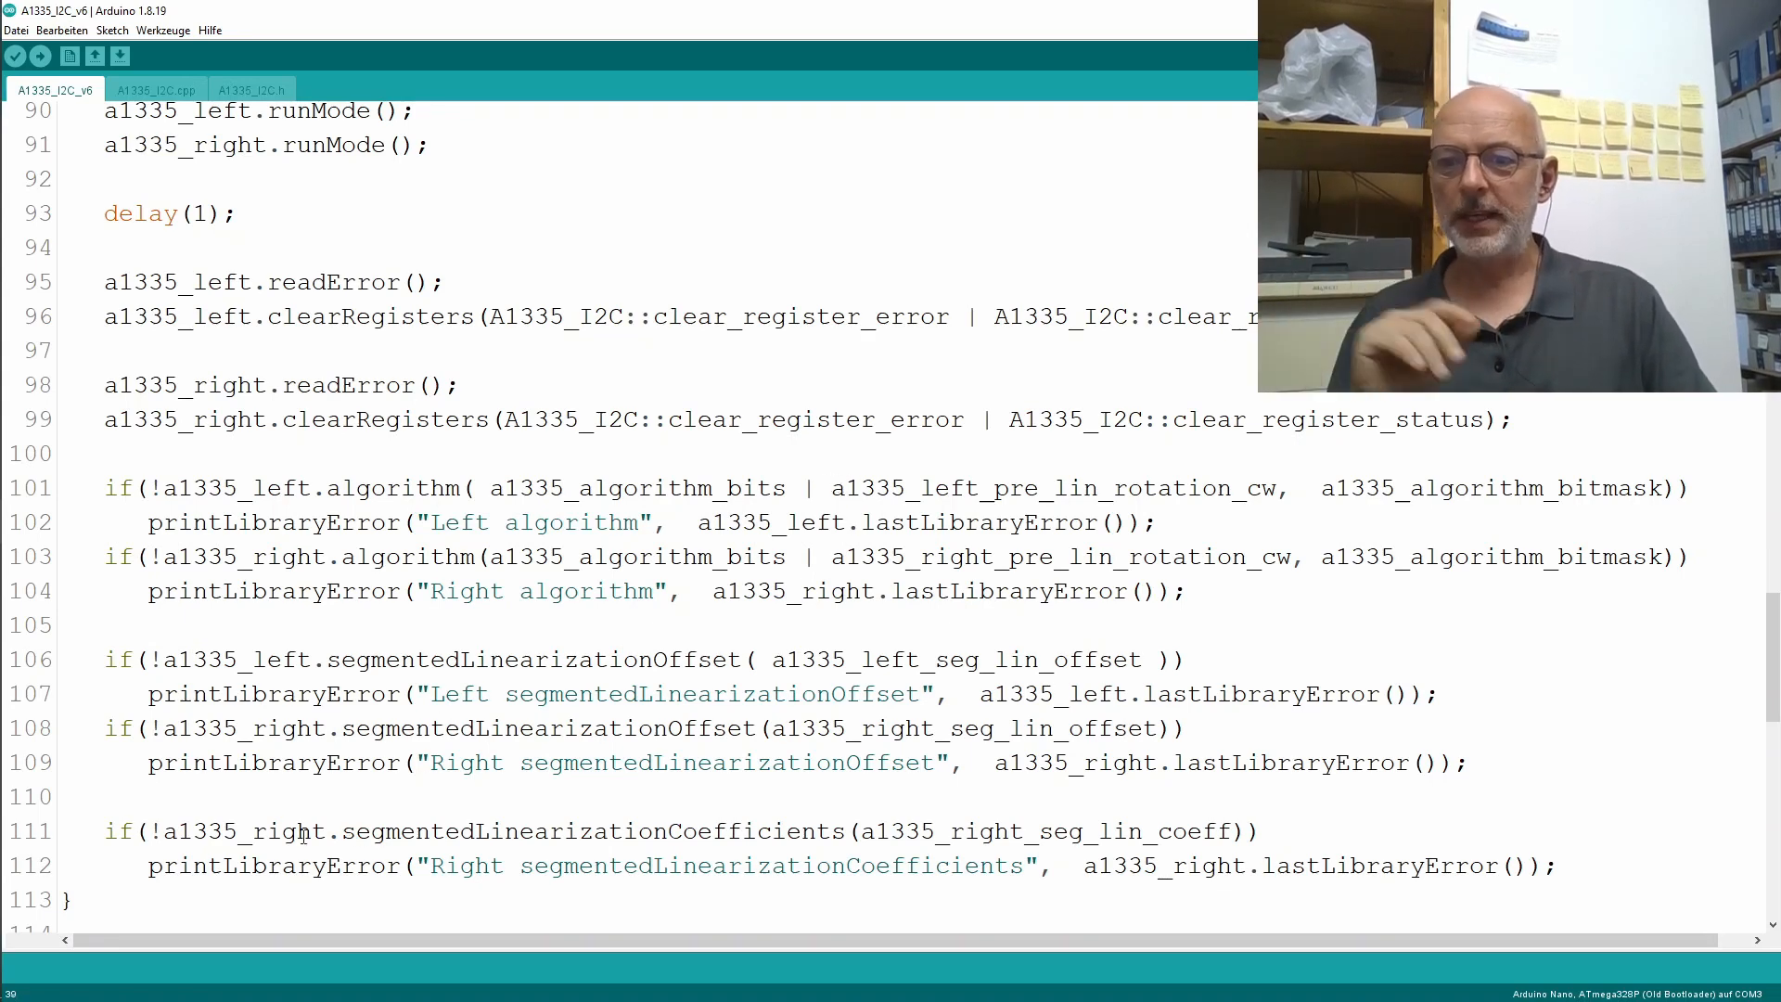
# Highlight the right sensor's segmentedLinearizationCoefficients call with its measured coefficients, then reach loop().
pyautogui.doubleClick(282, 829)
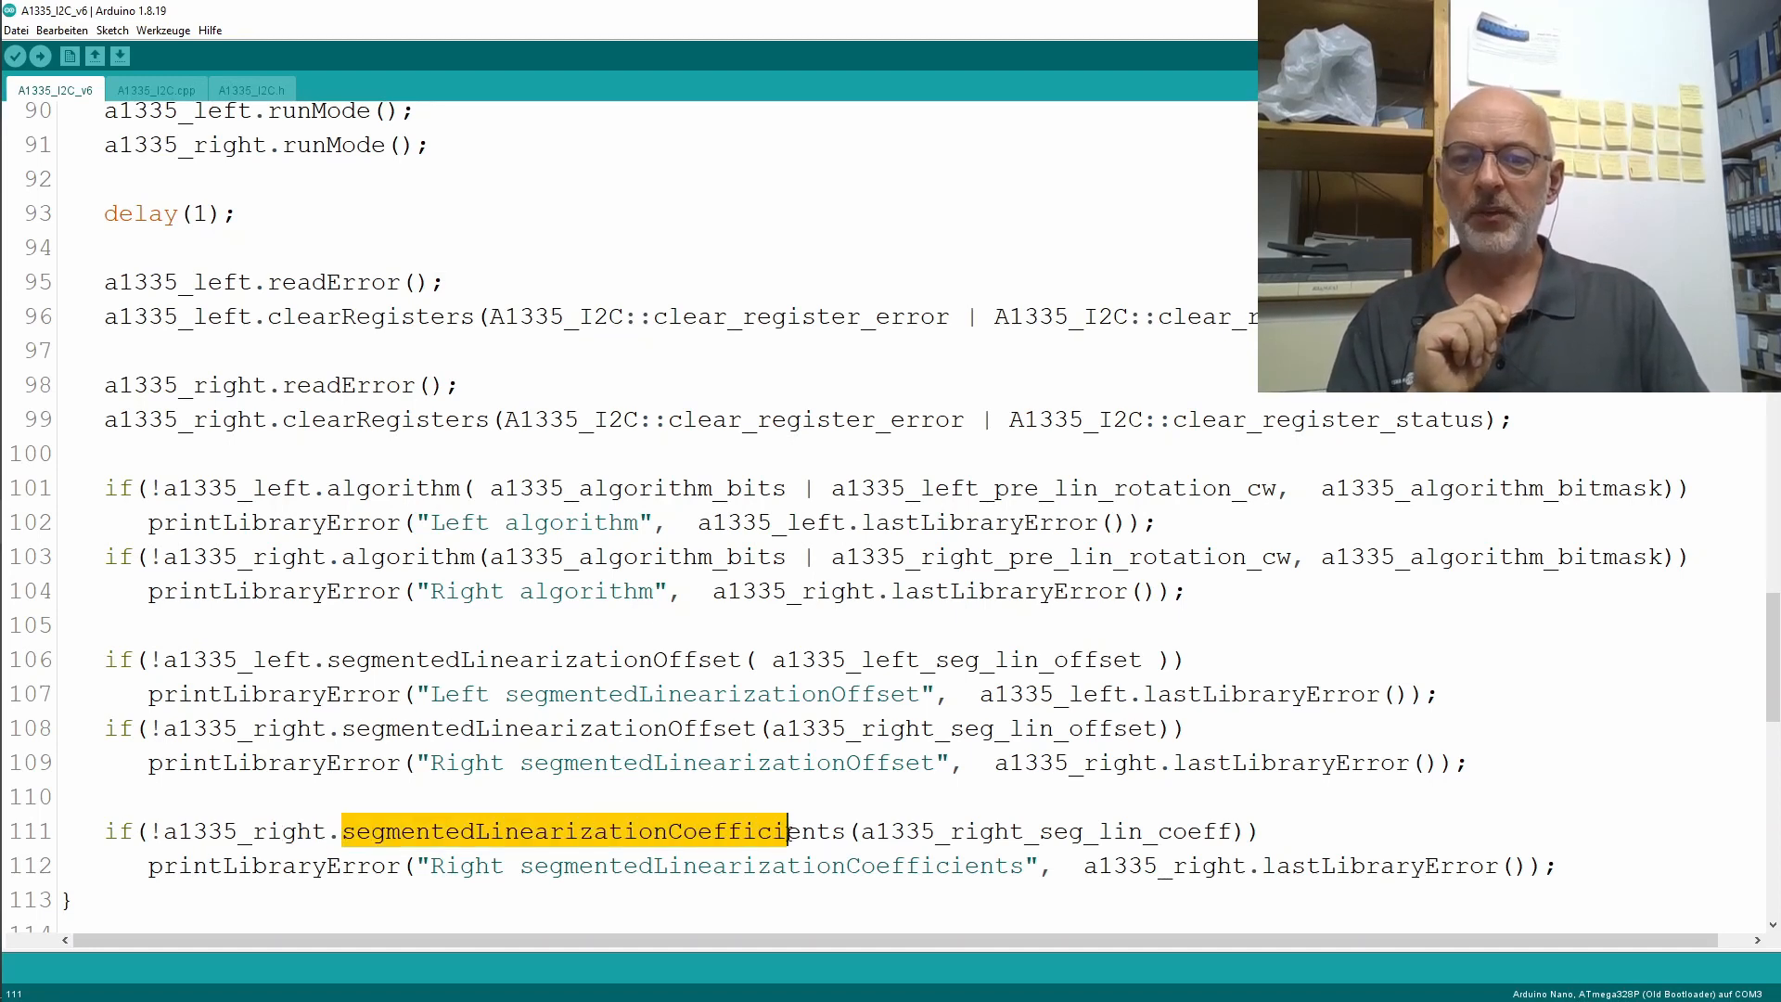
pyautogui.doubleClick(894, 831)
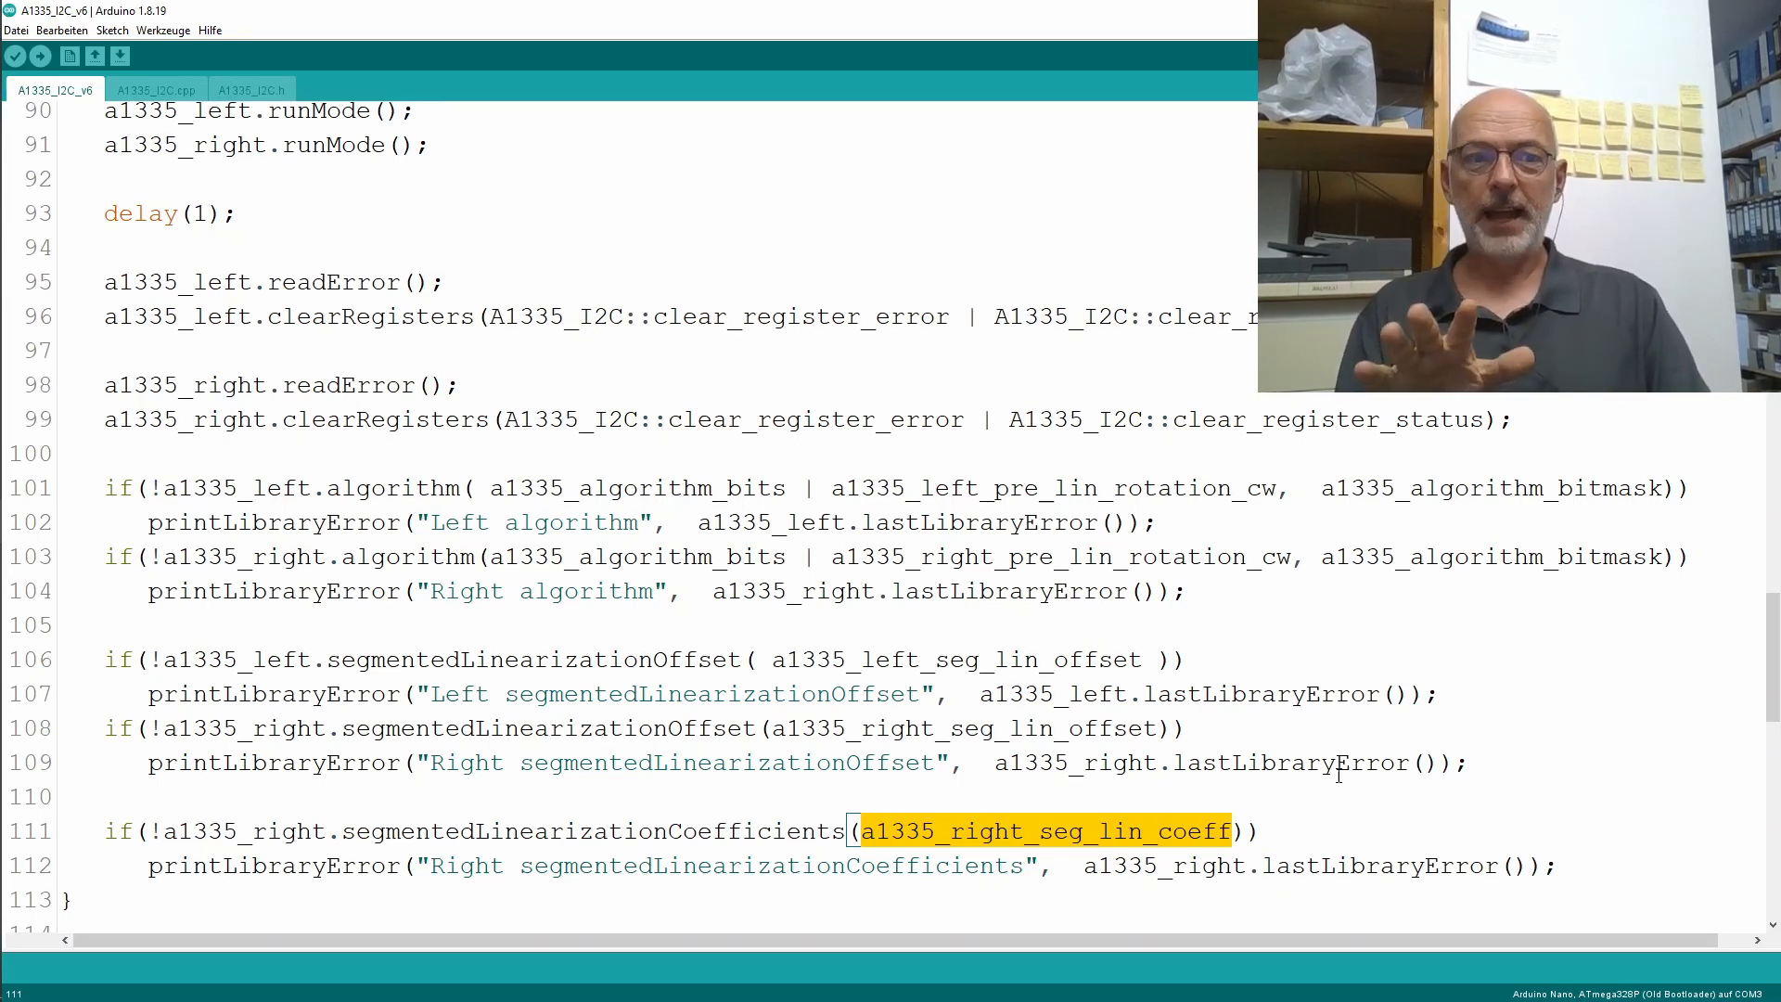
pyautogui.scroll(-3)
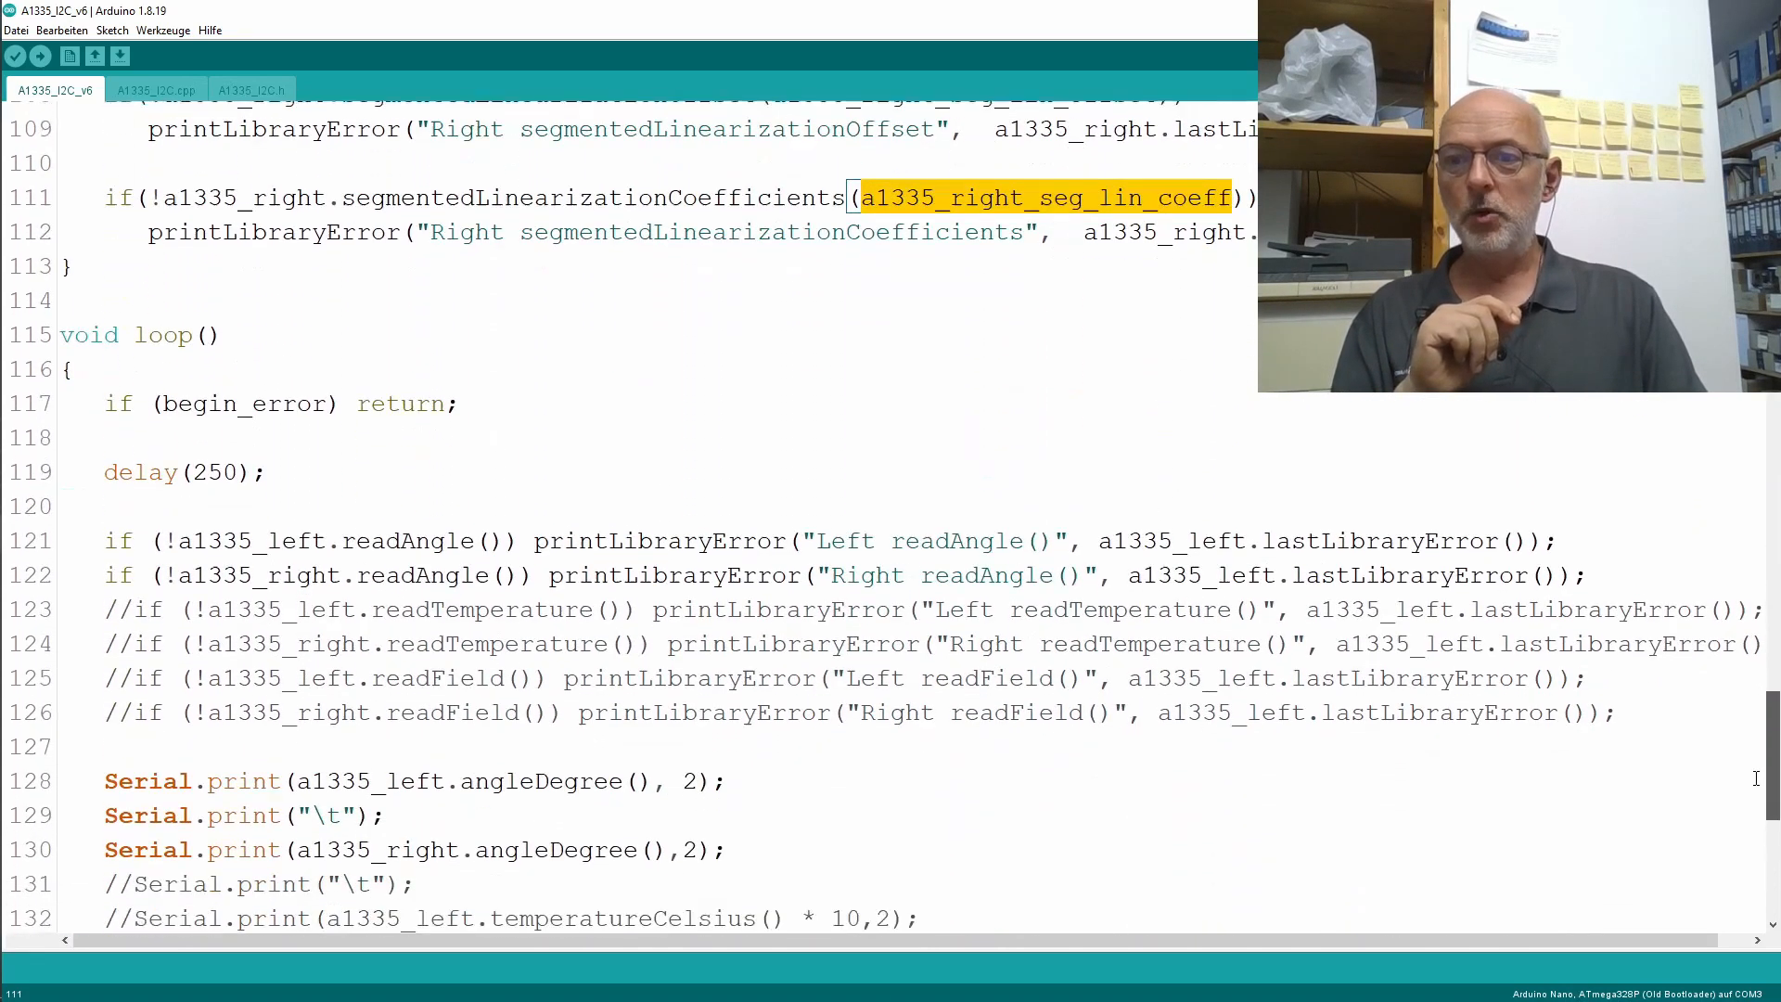
pyautogui.scroll(-3)
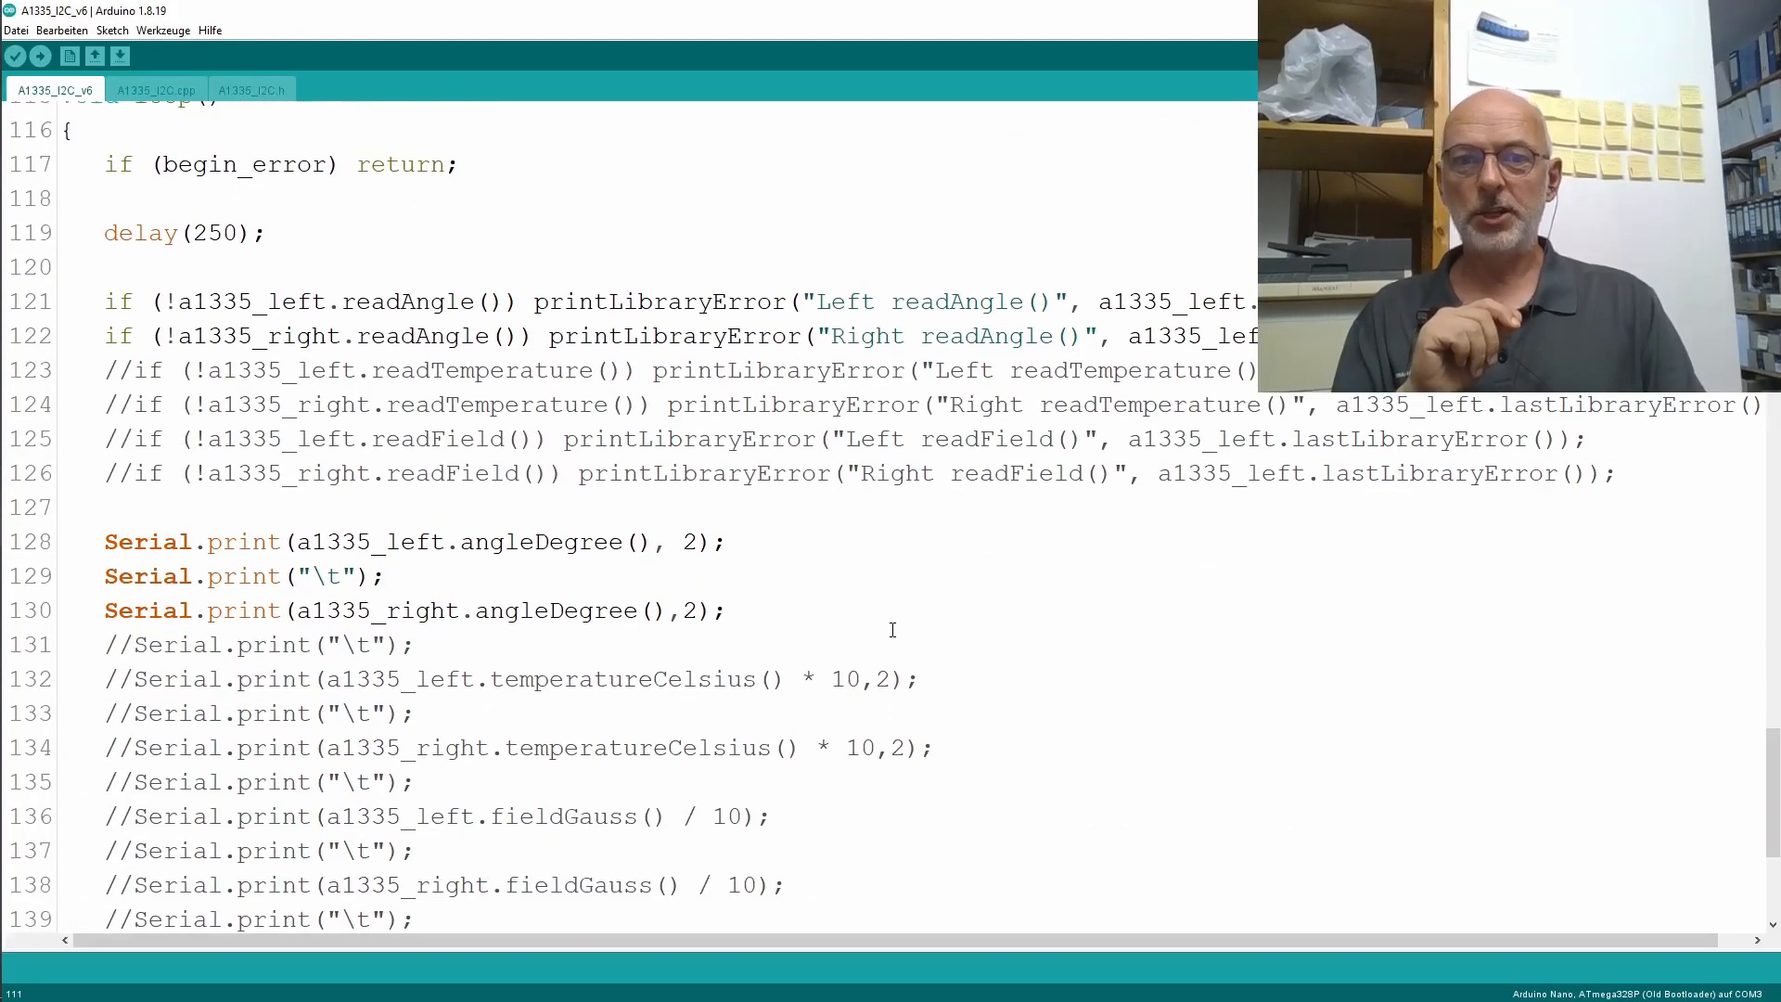